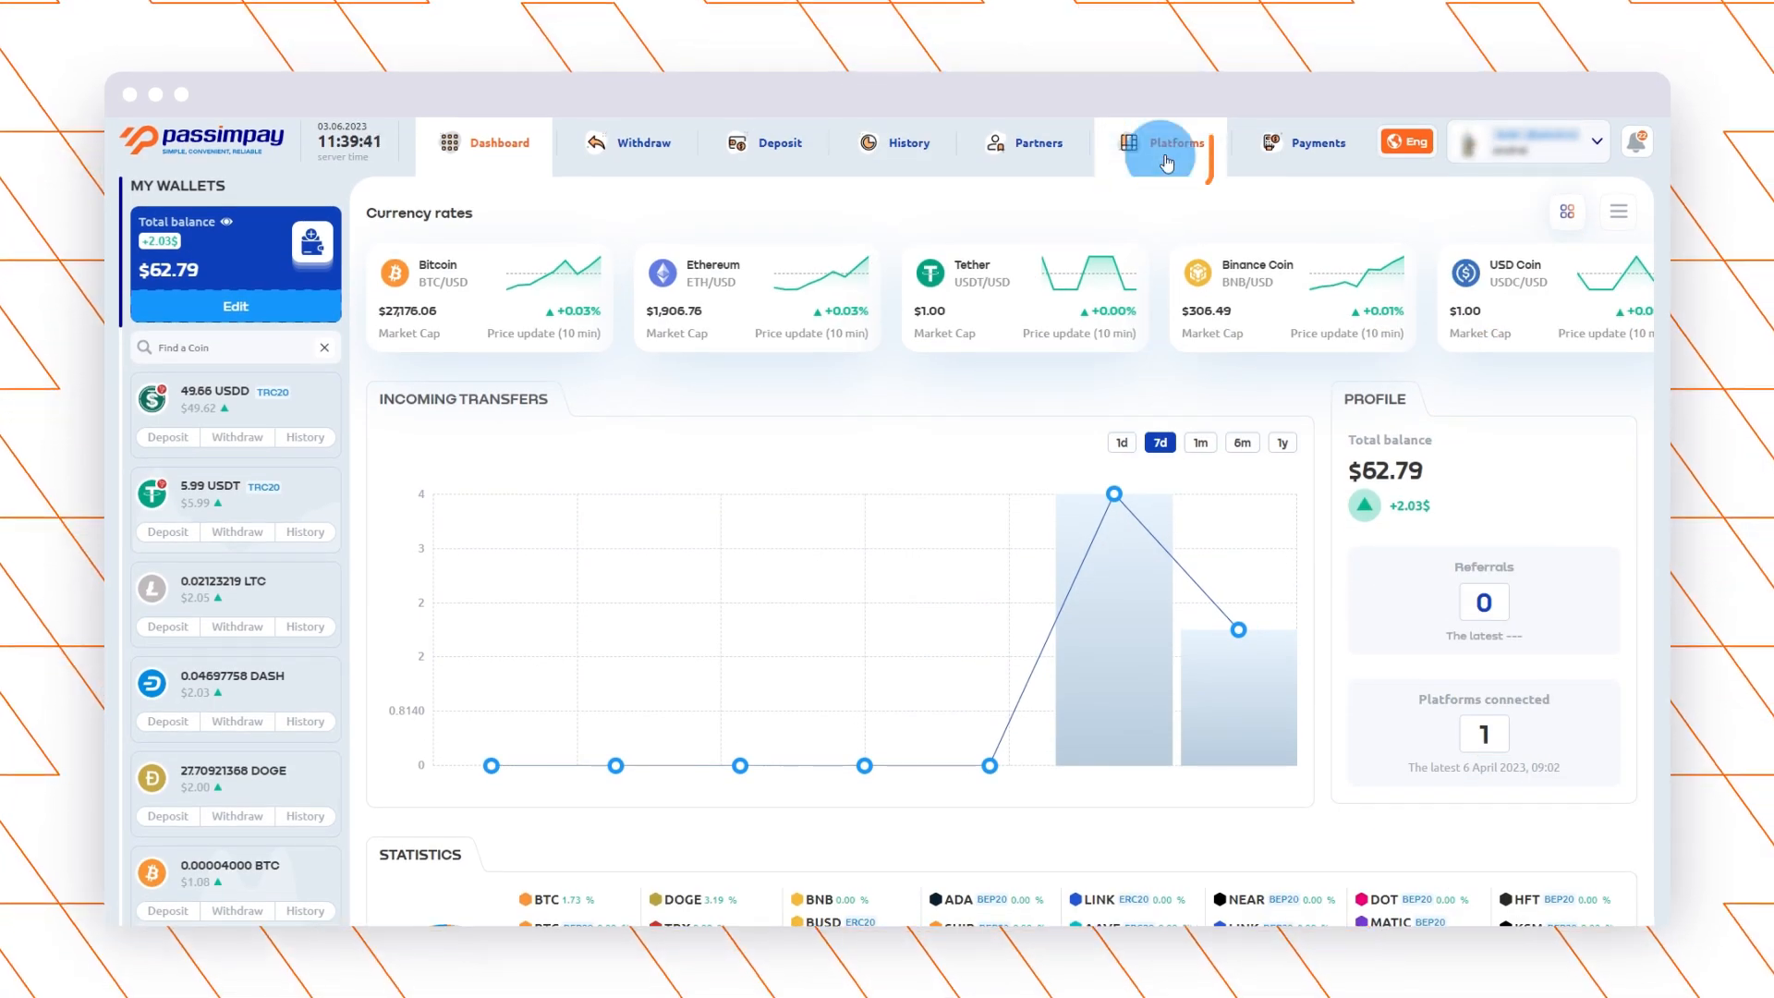
# Step: Create a PassimPay project 'test' for site test.com with chosen cryptocurrencies, and save it
pyautogui.click(1176, 143)
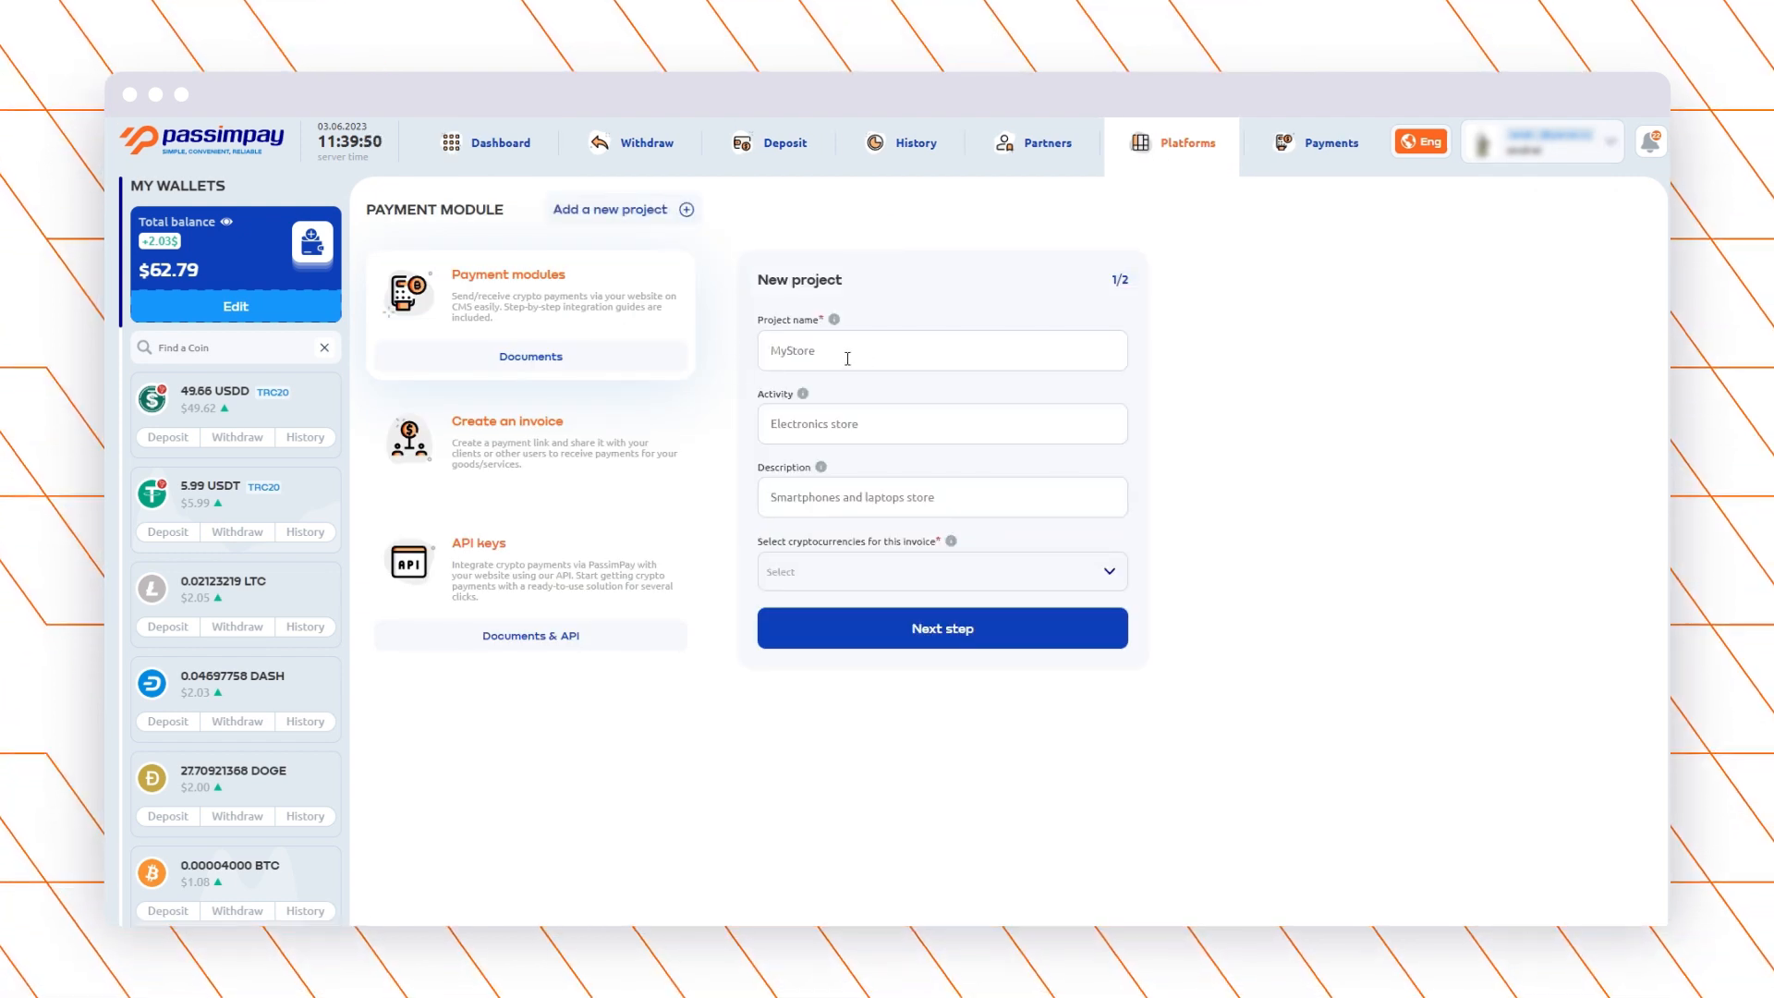
pyautogui.write('test')
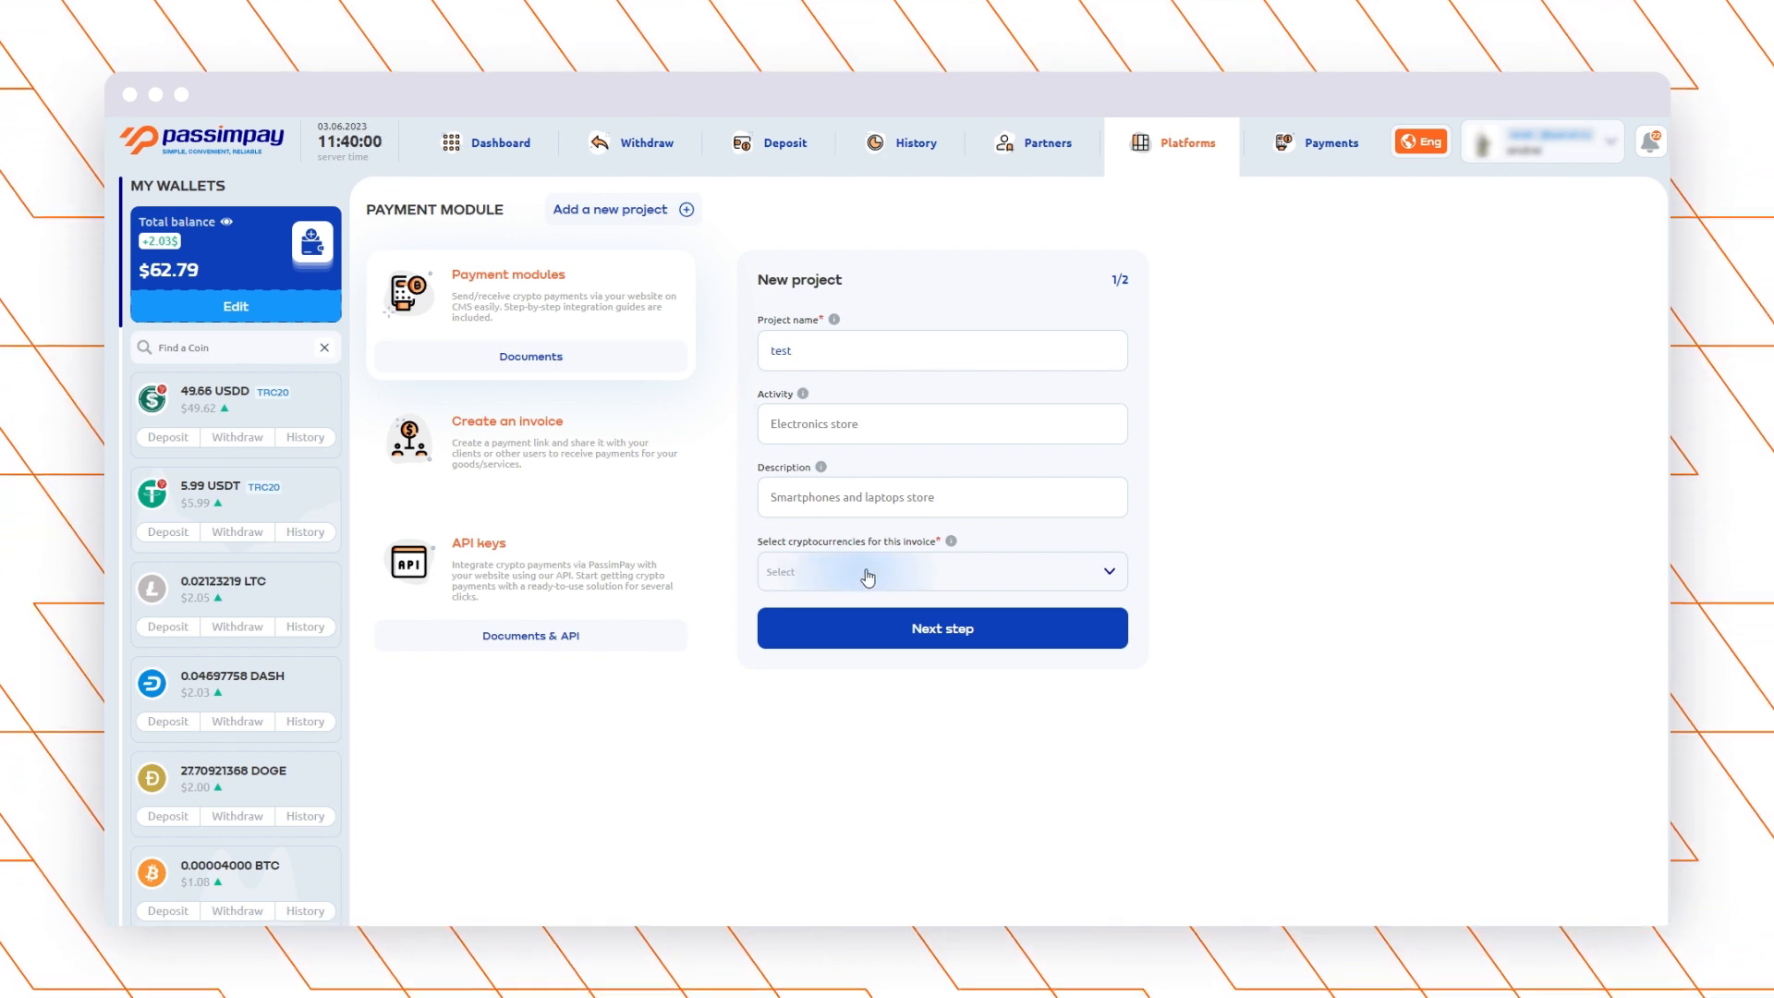
pyautogui.click(941, 571)
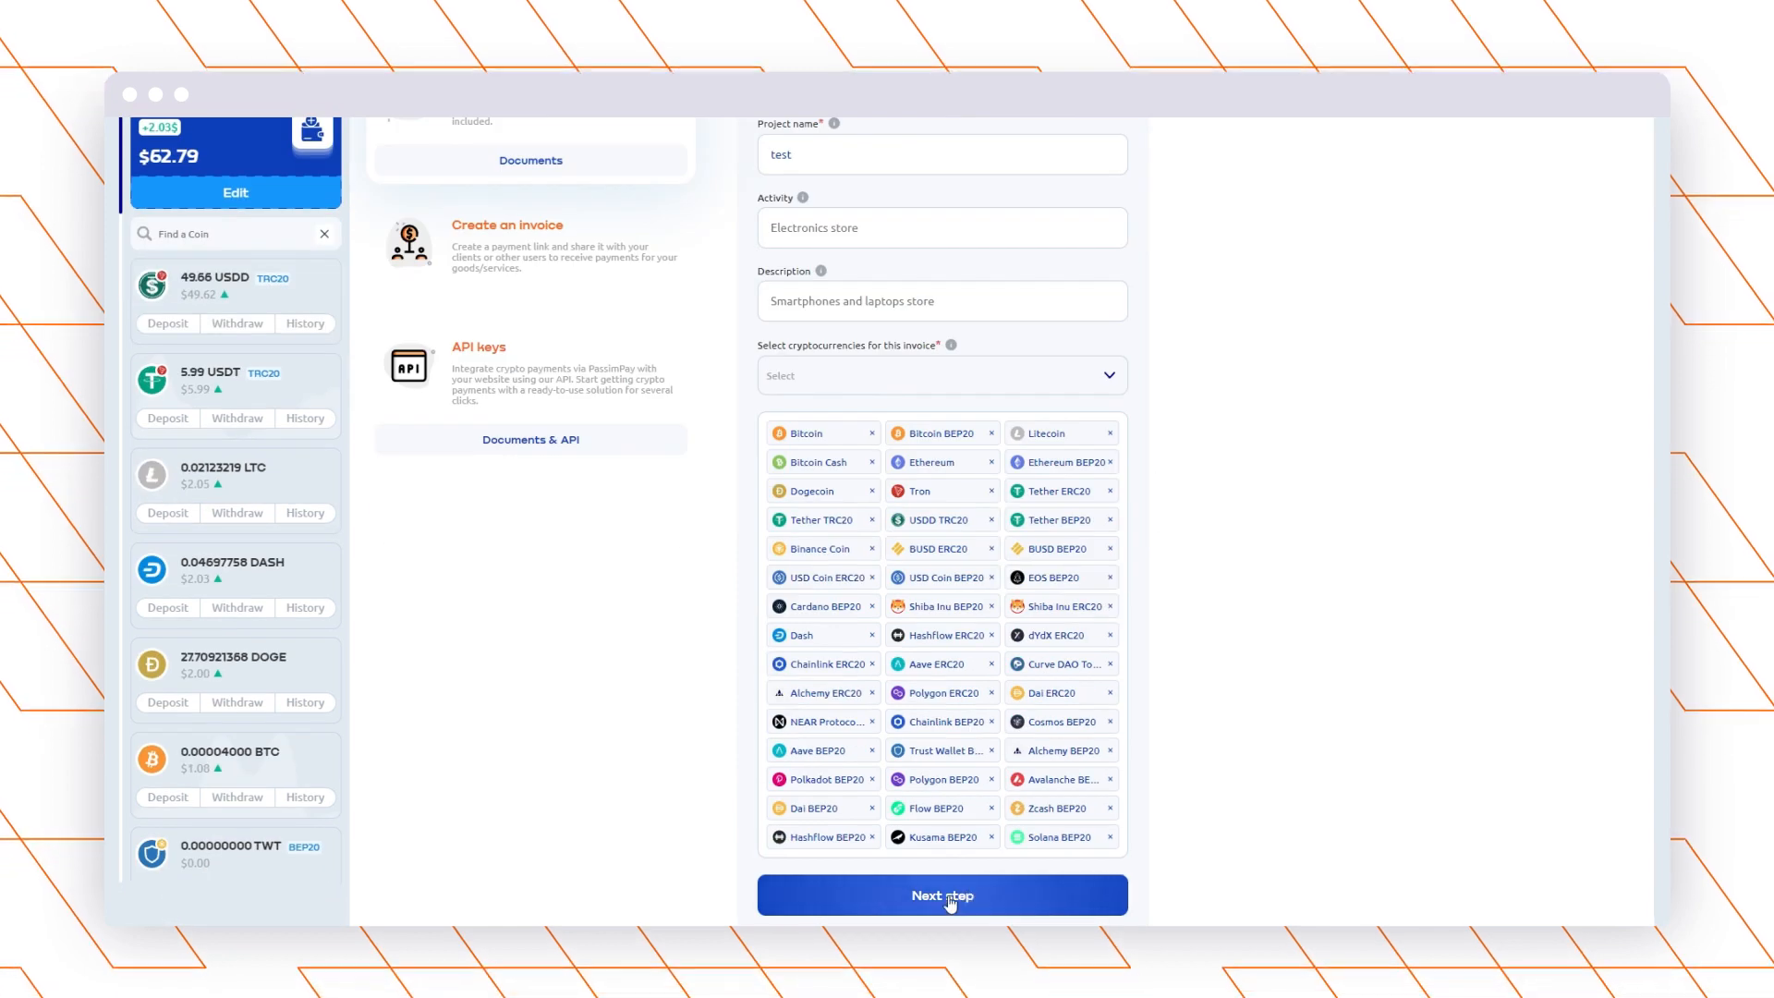
pyautogui.click(941, 895)
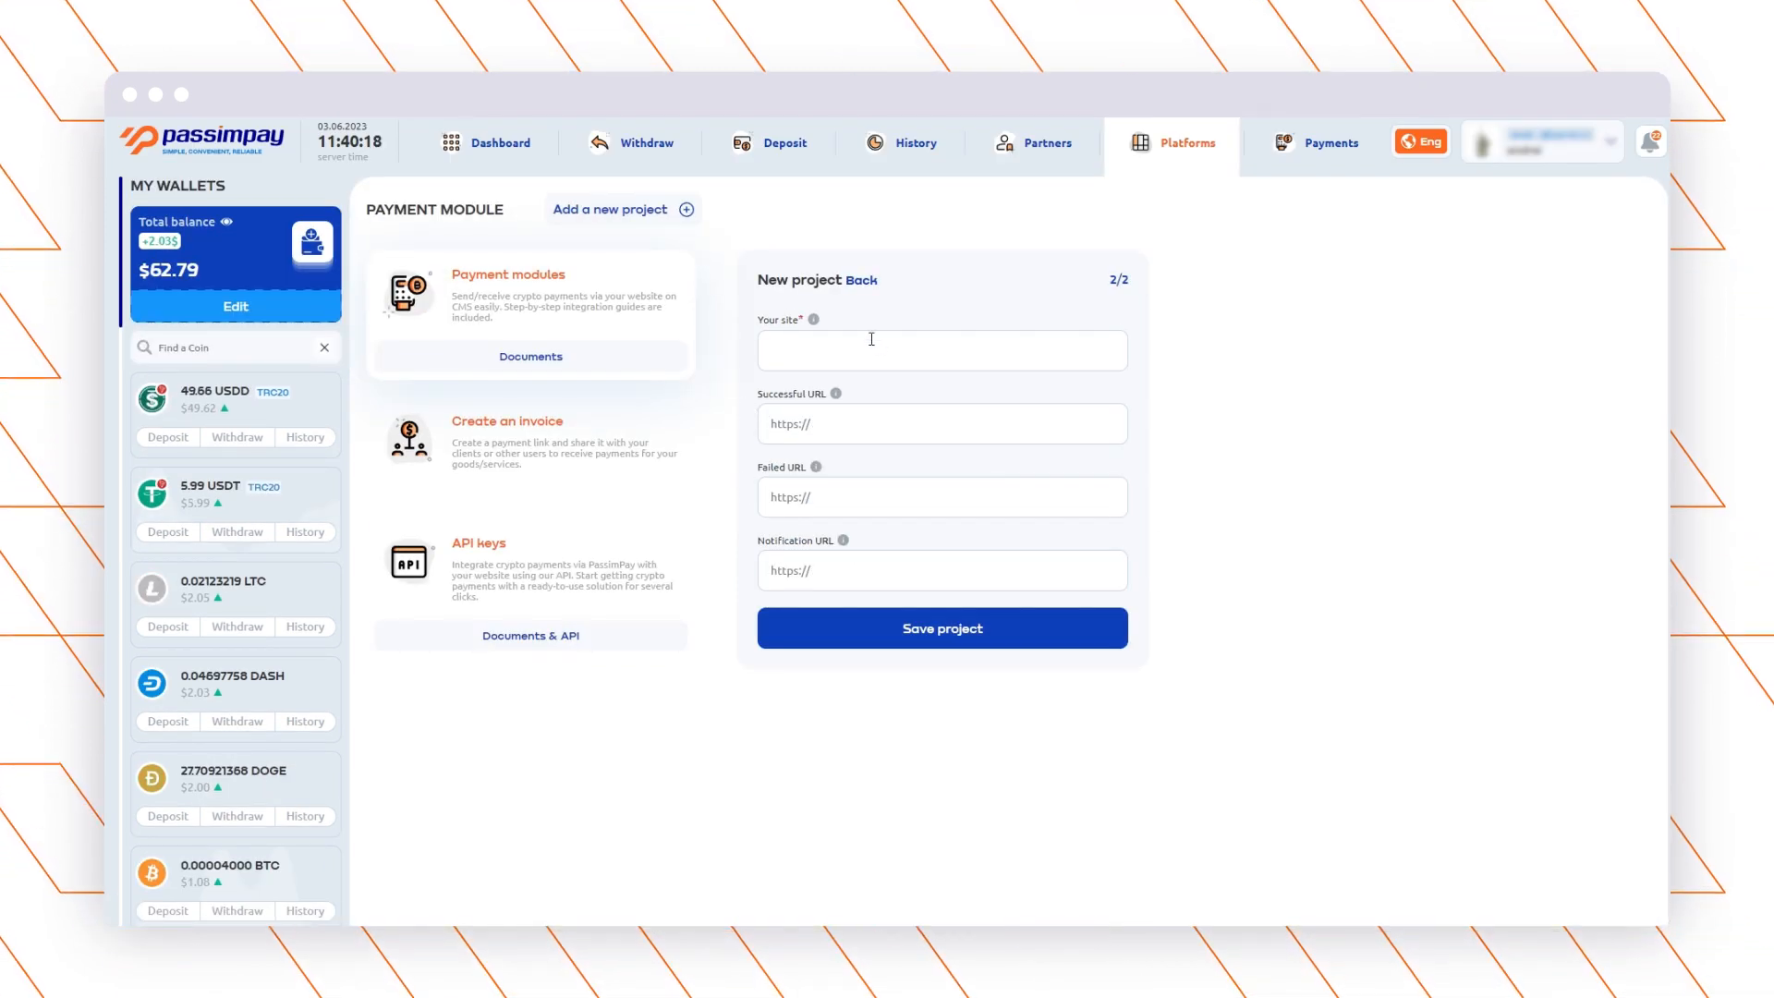
pyautogui.write('test.com')
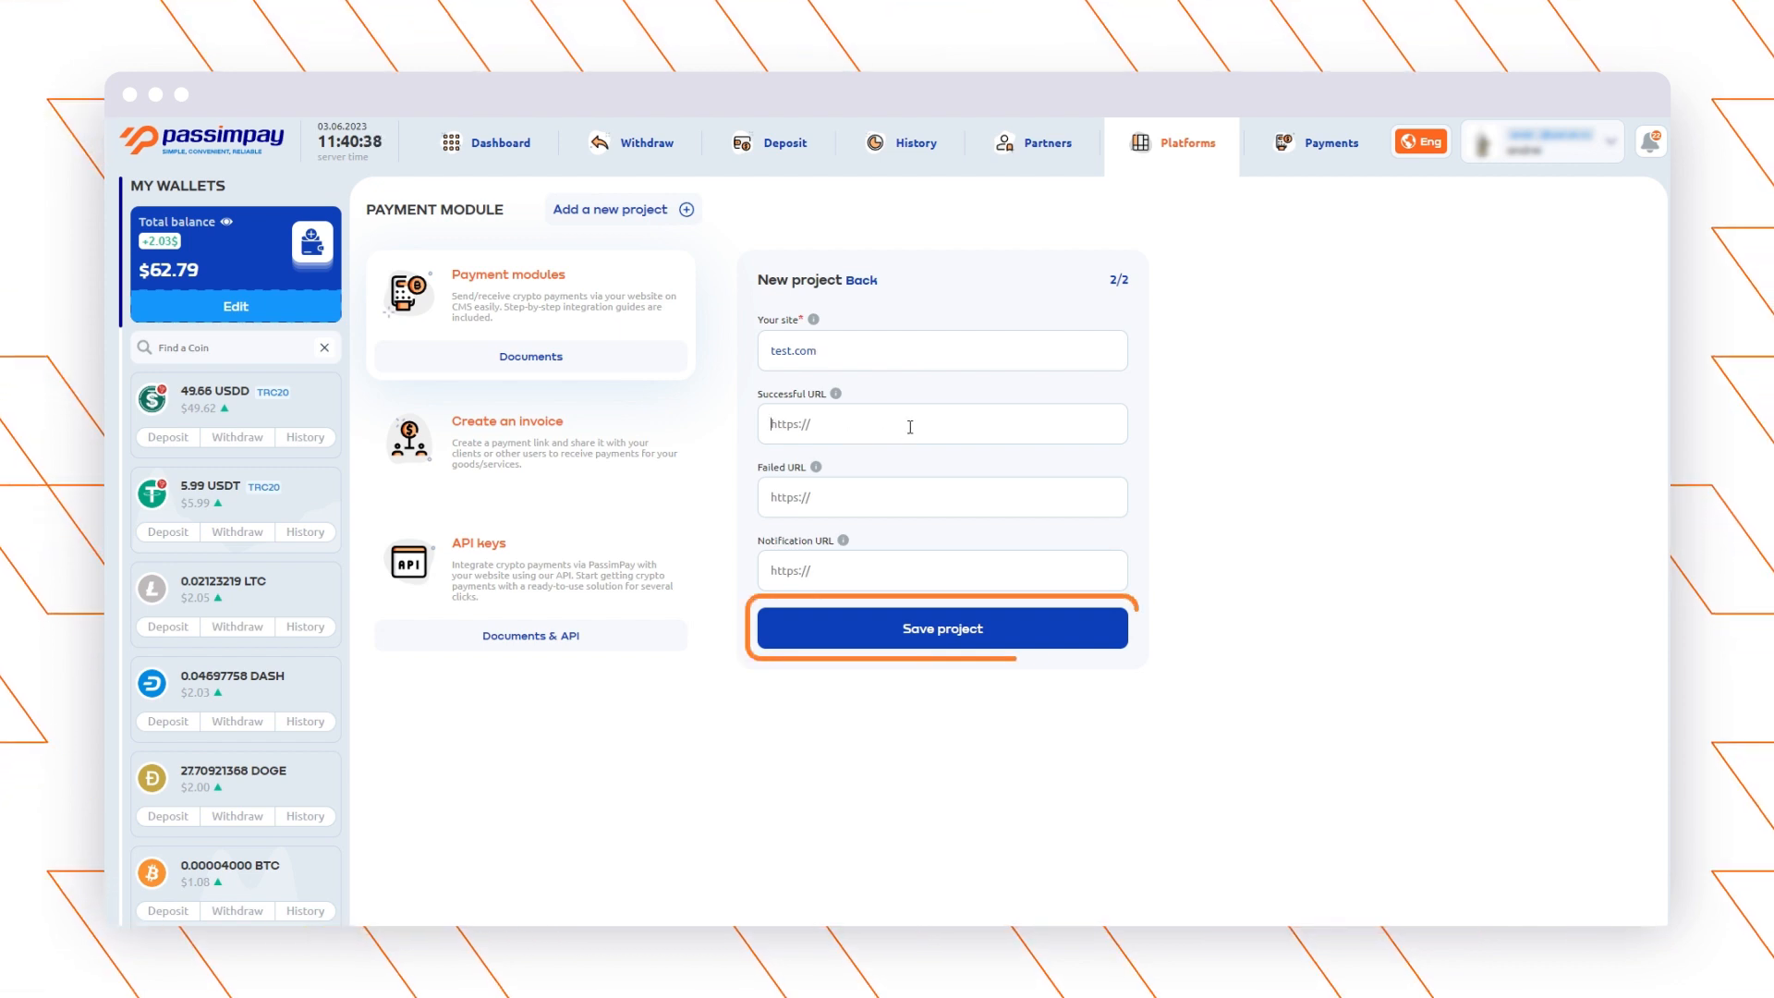
pyautogui.click(940, 628)
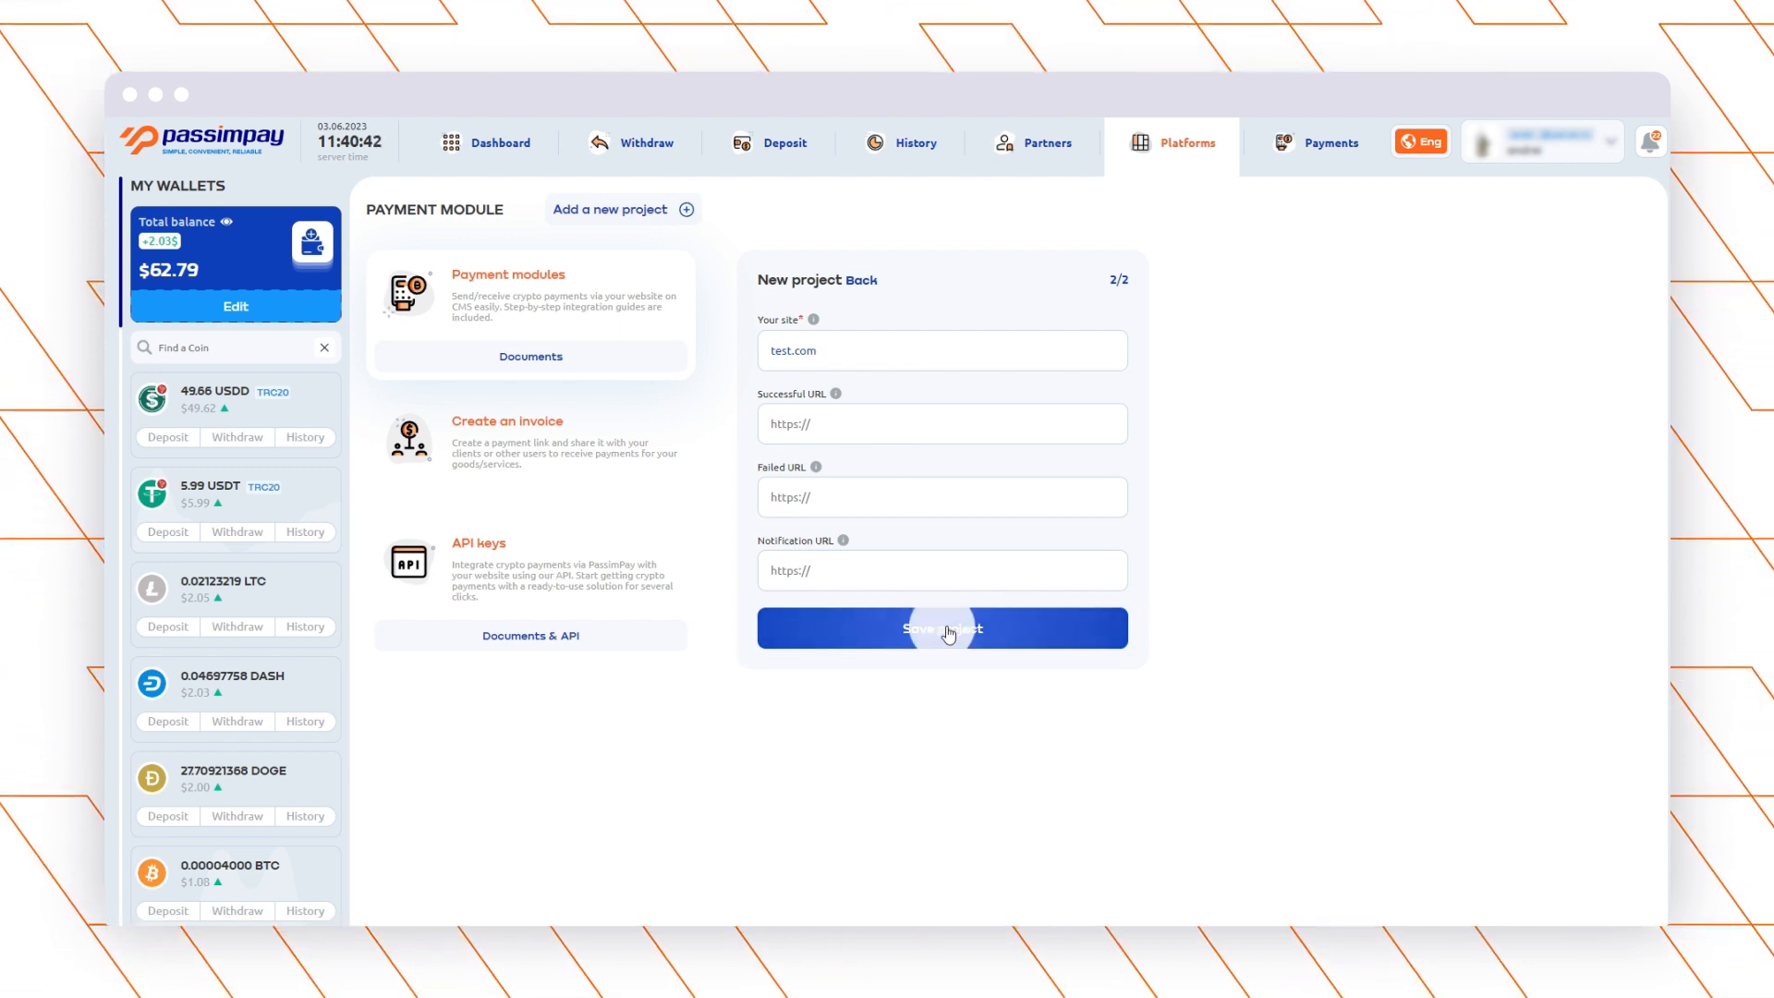
pyautogui.click(941, 628)
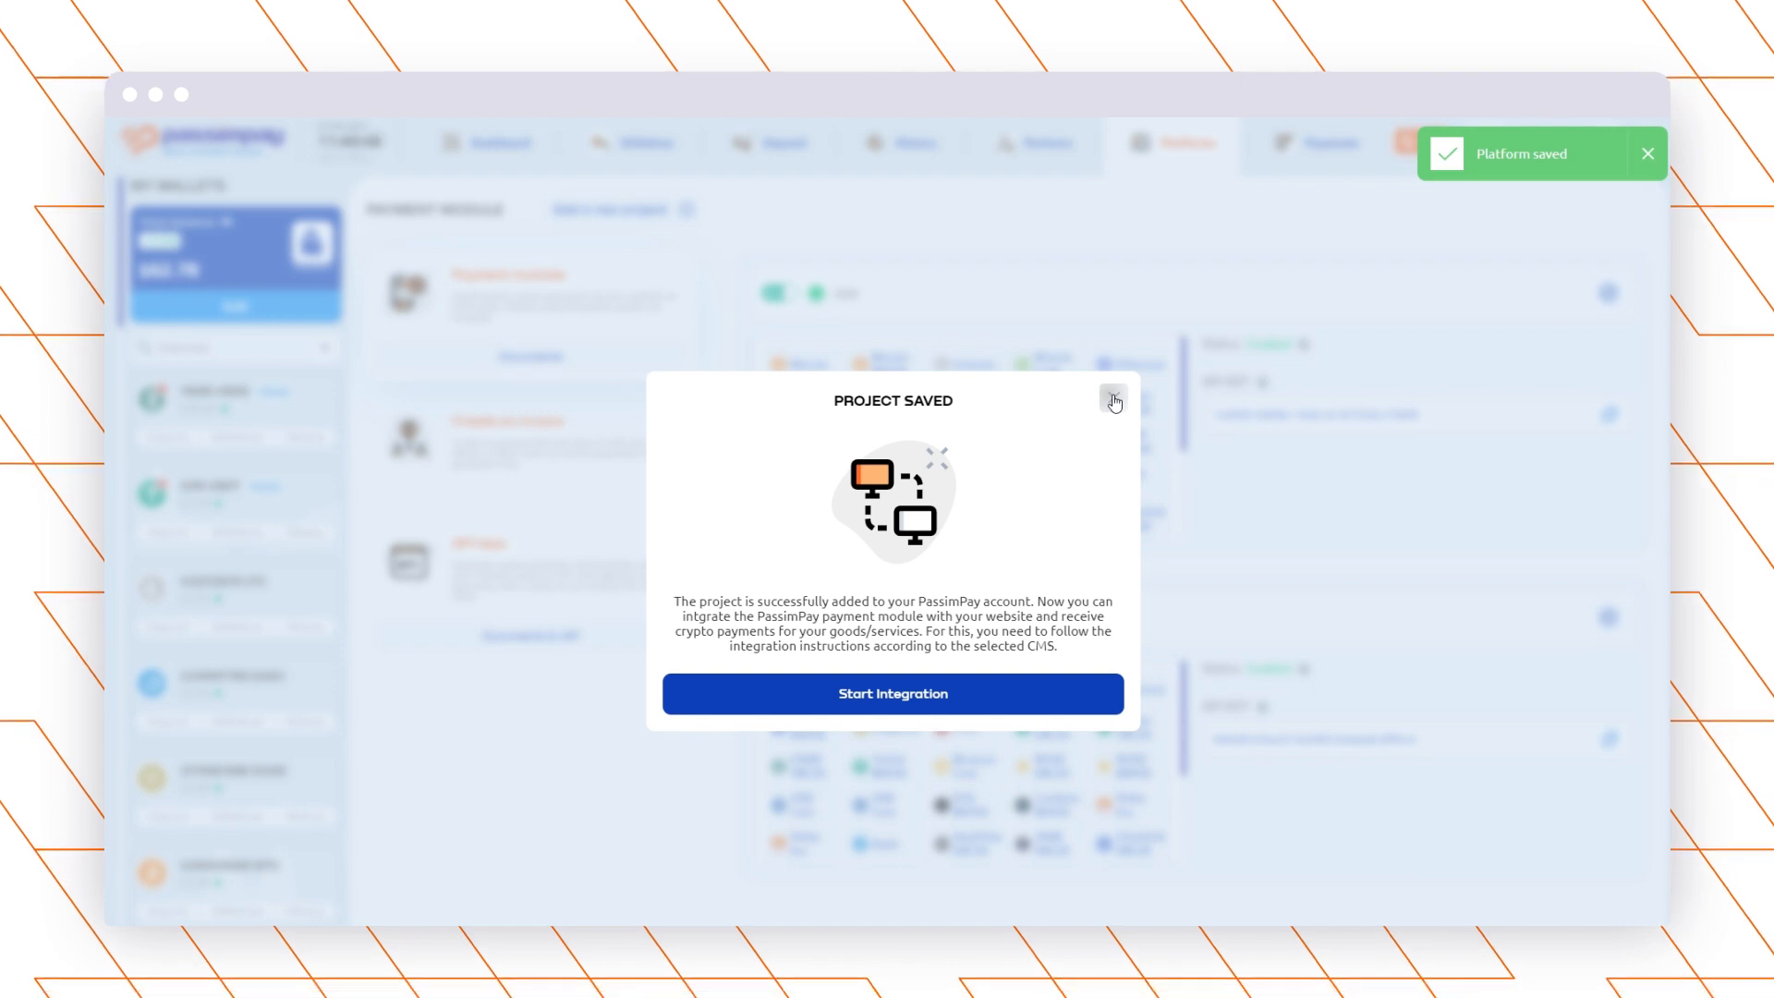
# Step: Dismiss the 'Project saved' notice and open the test project's settings
pyautogui.click(1113, 402)
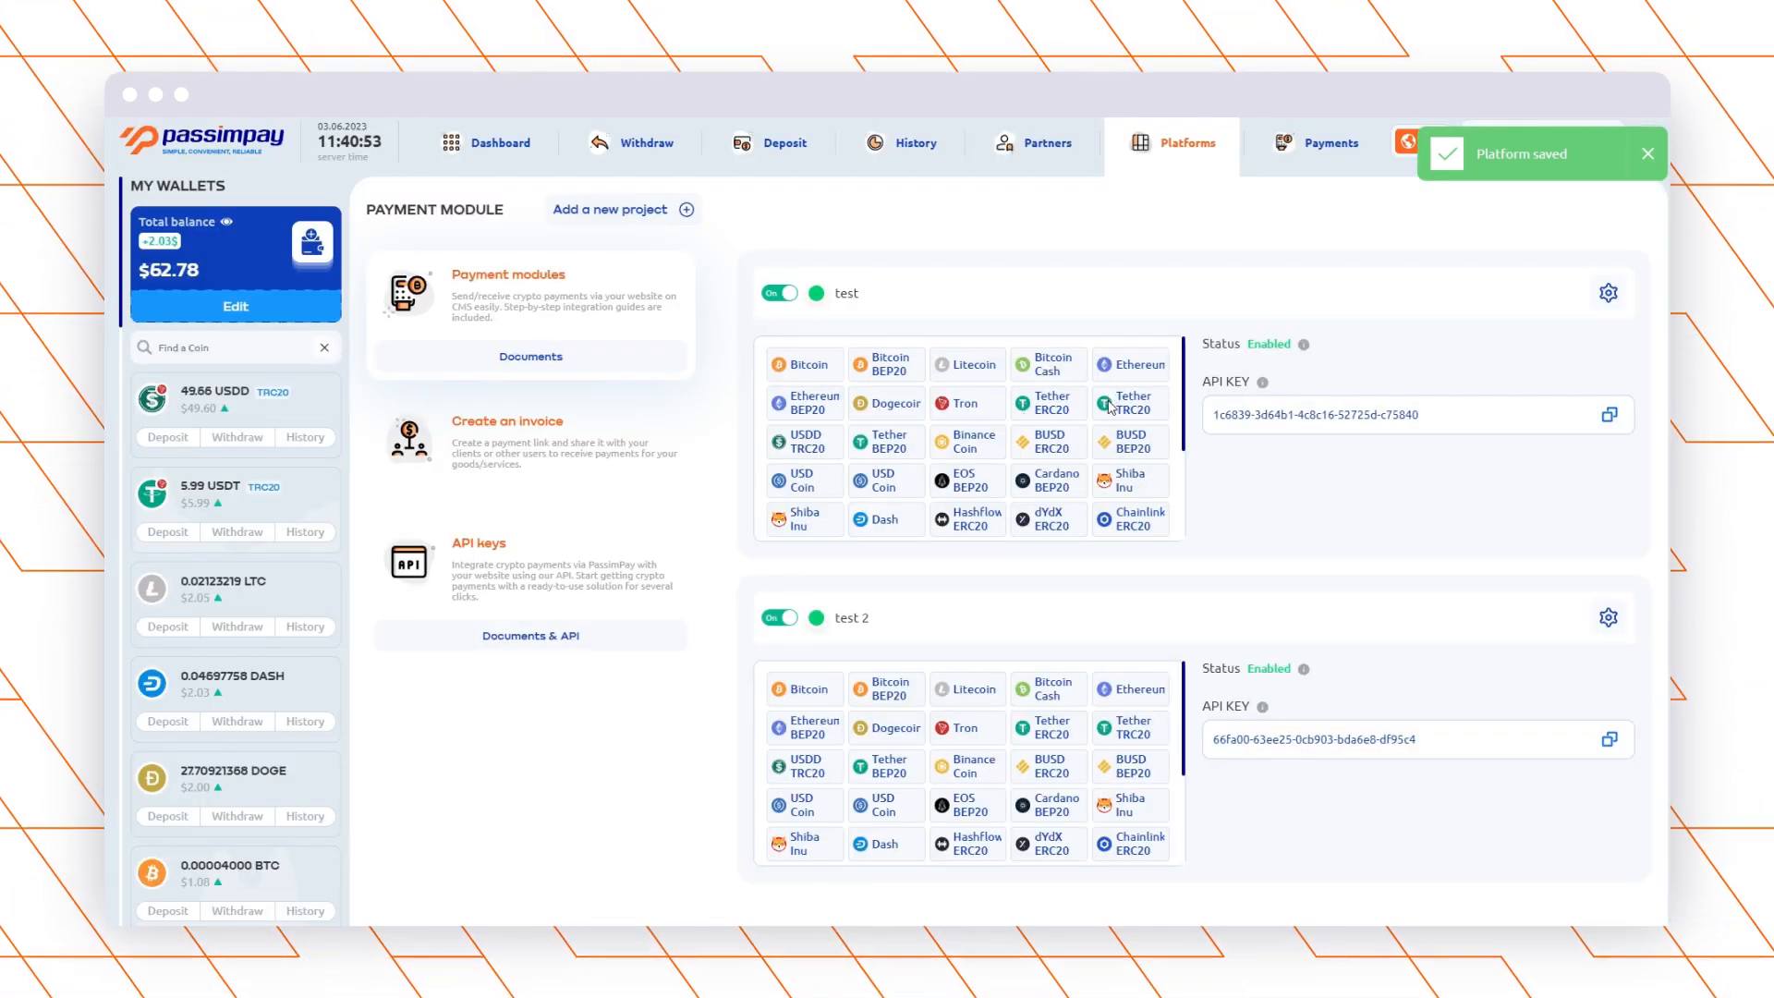
pyautogui.moveTo(1220, 303)
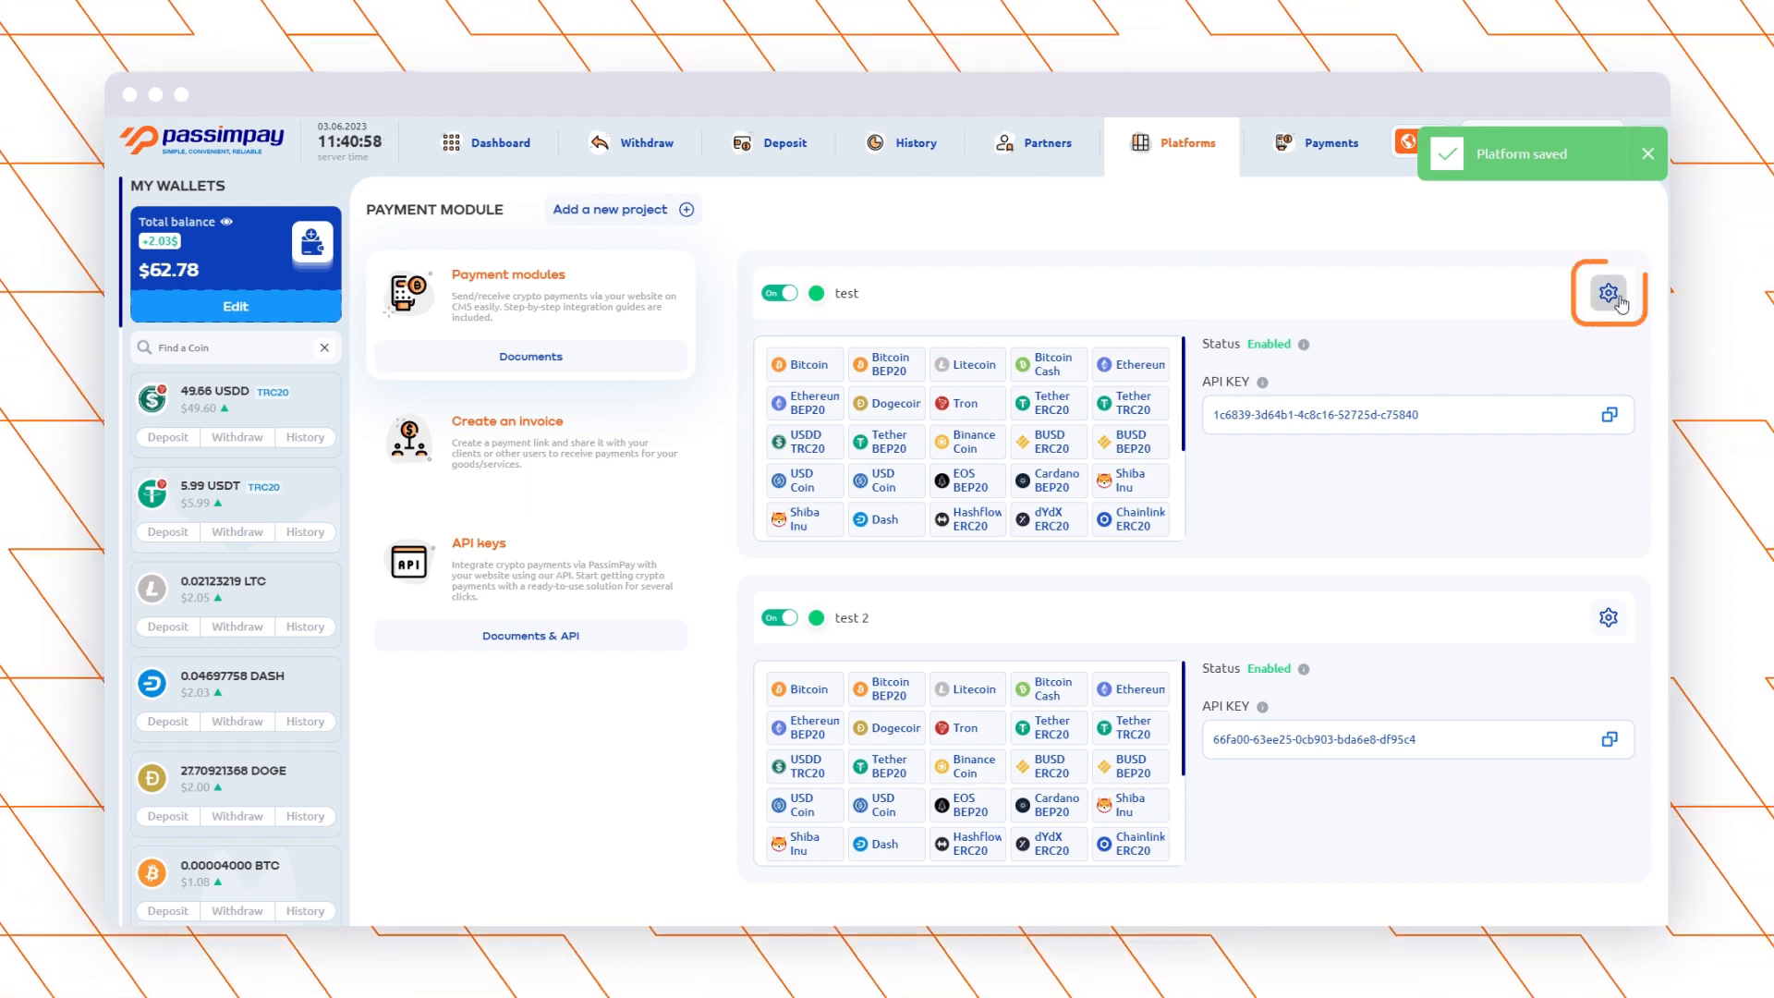
pyautogui.click(1608, 292)
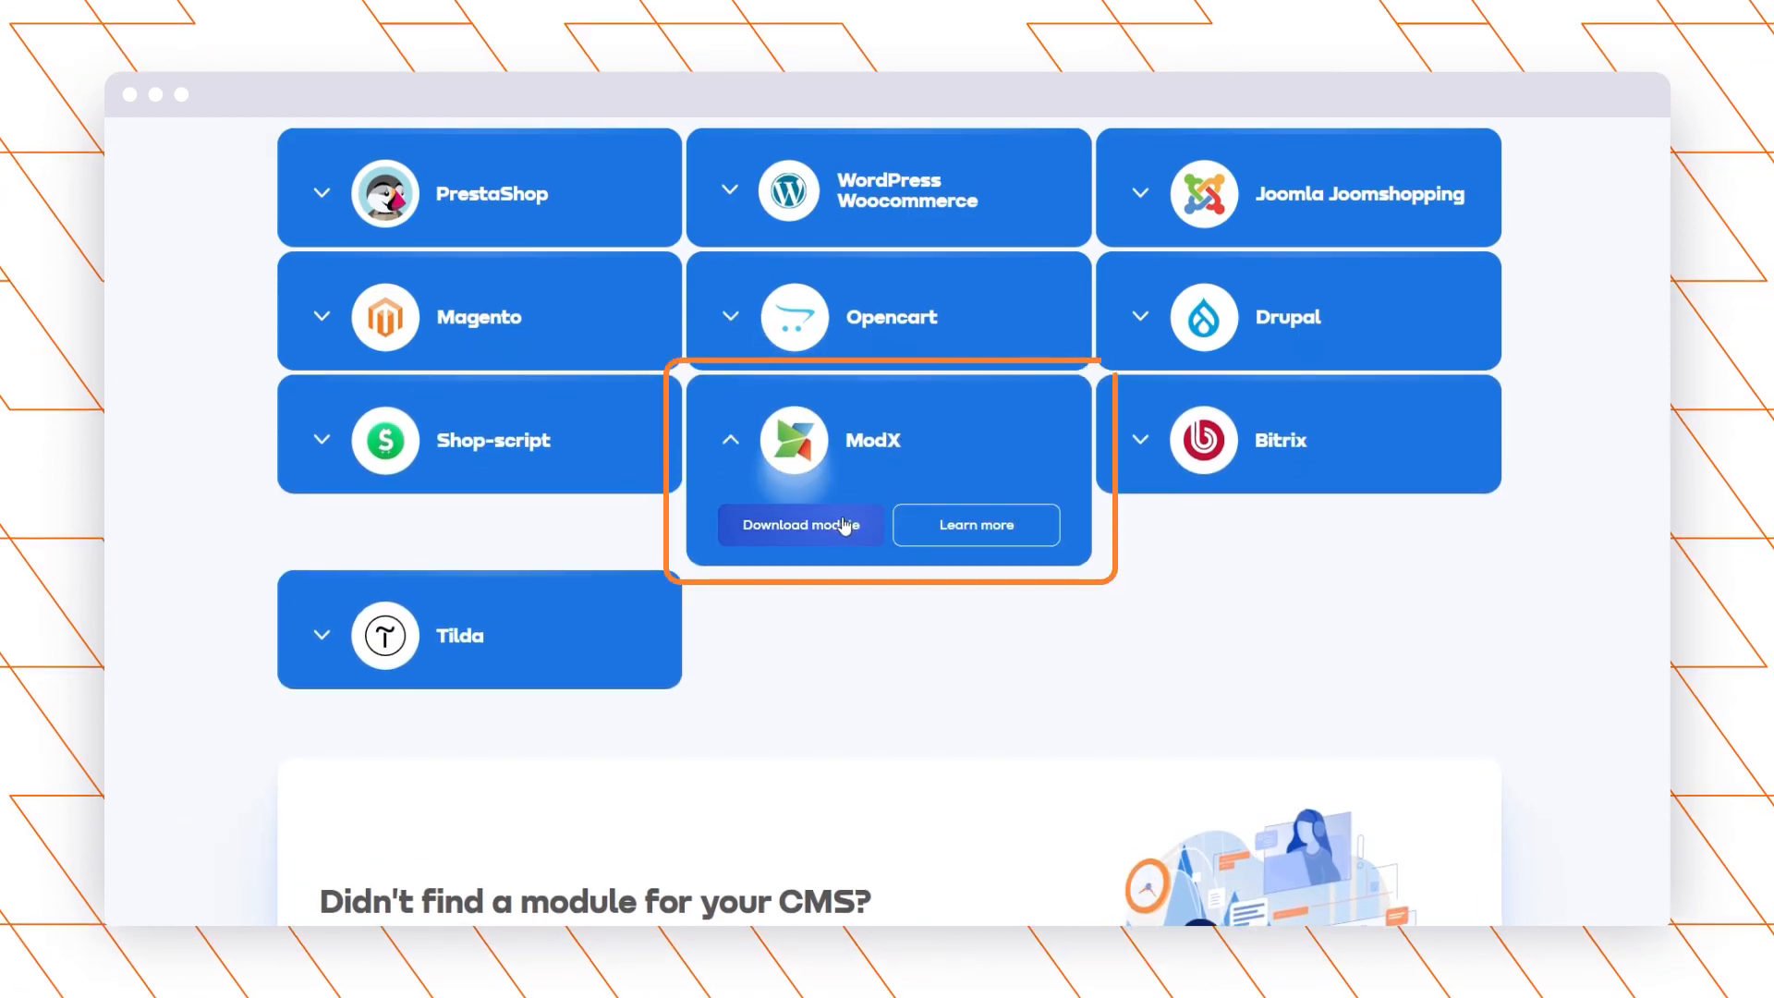
# Step: Download the ModX module and open the 'How to integrate plugin for Modx' guide
pyautogui.click(799, 525)
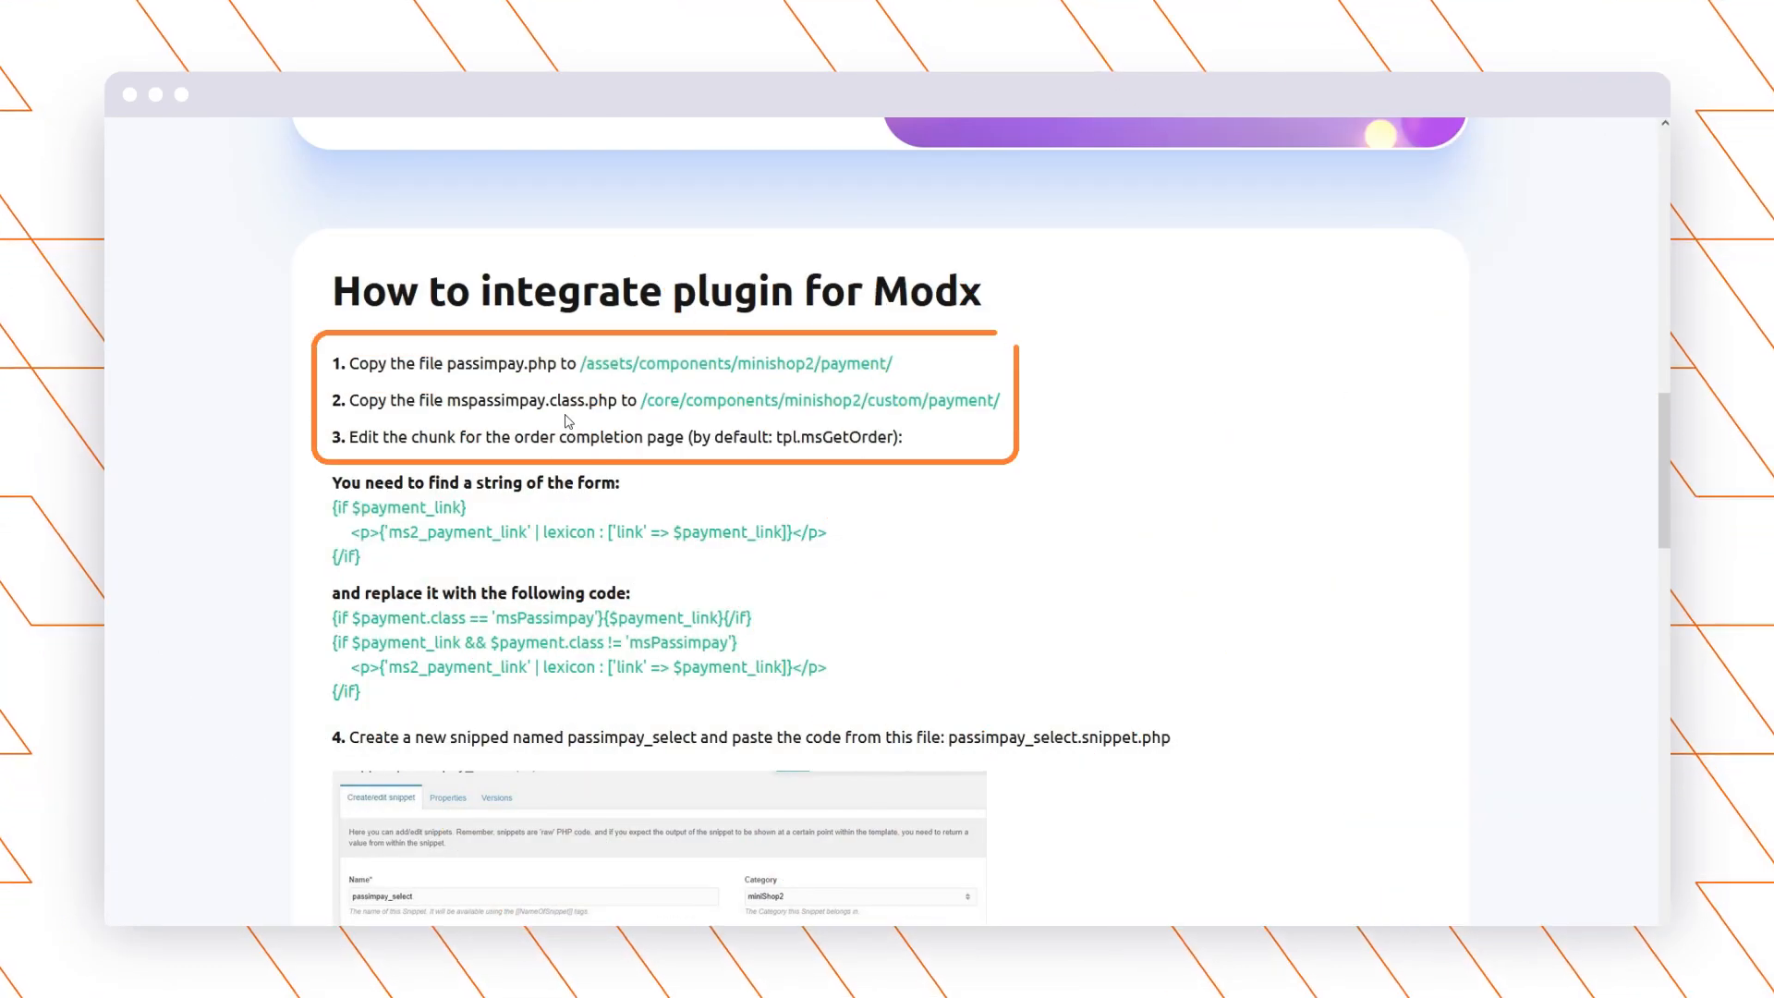
pyautogui.doubleClick(500, 363)
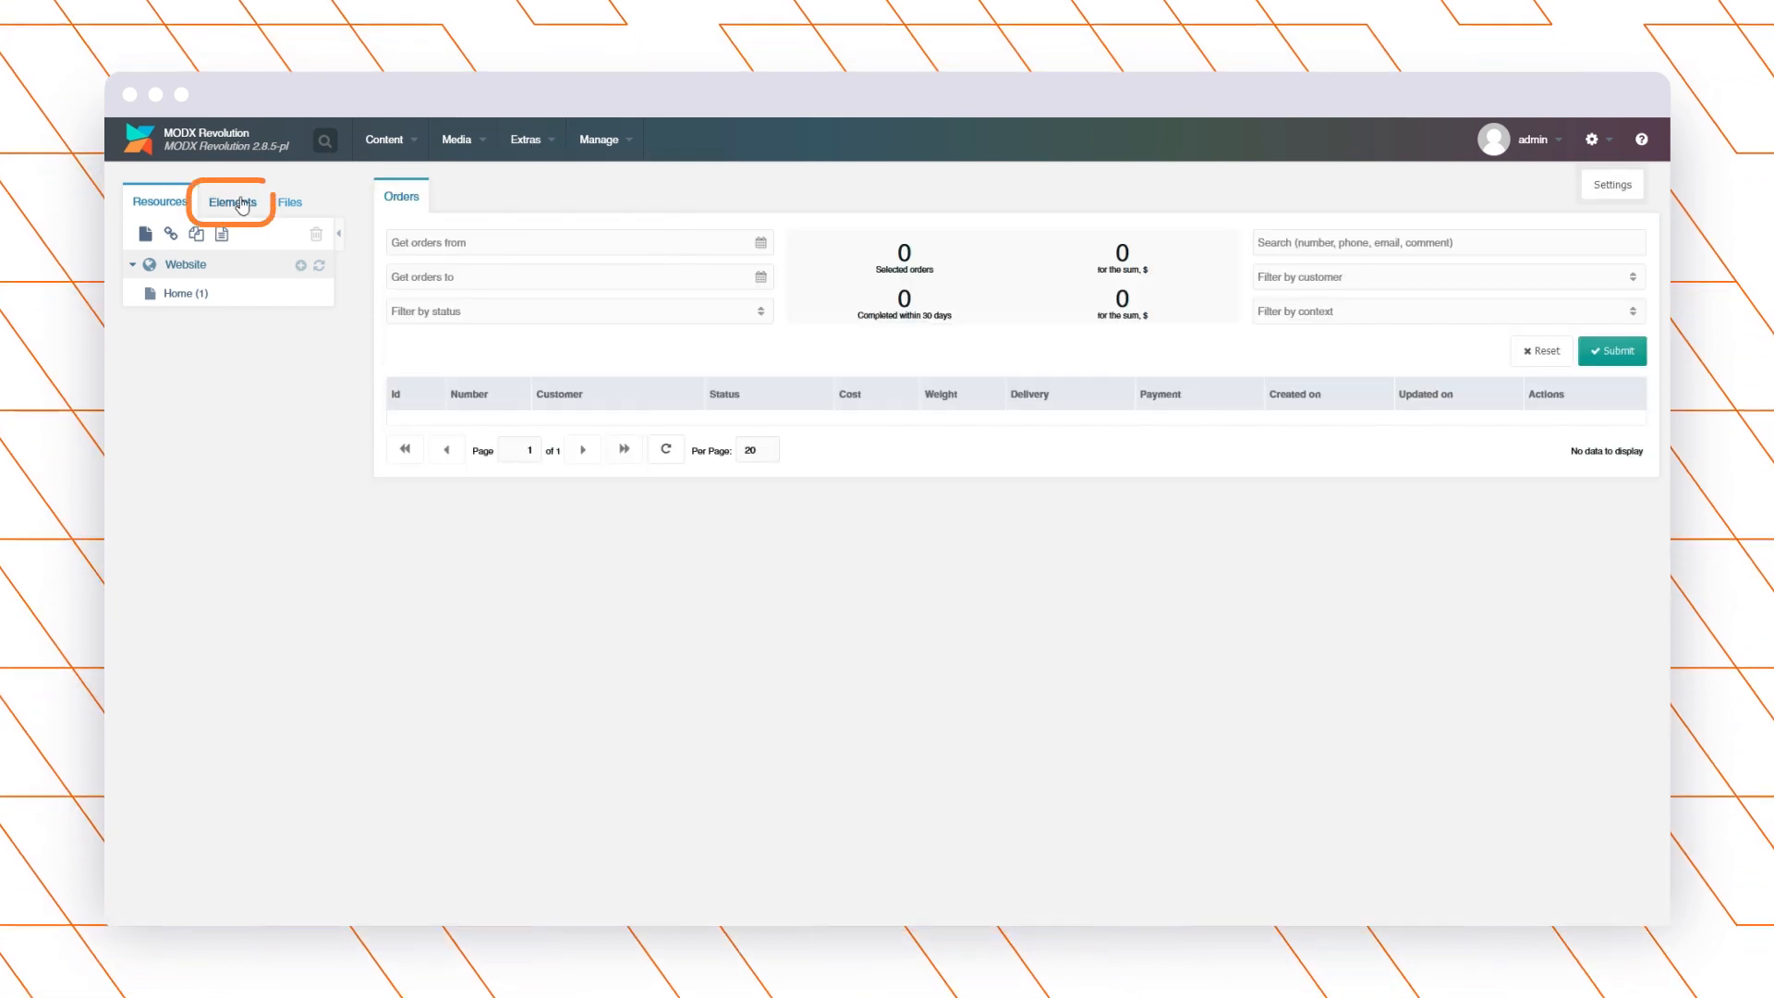
# Step: Replace the payment_link block in chunk tpl.msGetOrder with the msPassimpay condition code
pyautogui.click(233, 201)
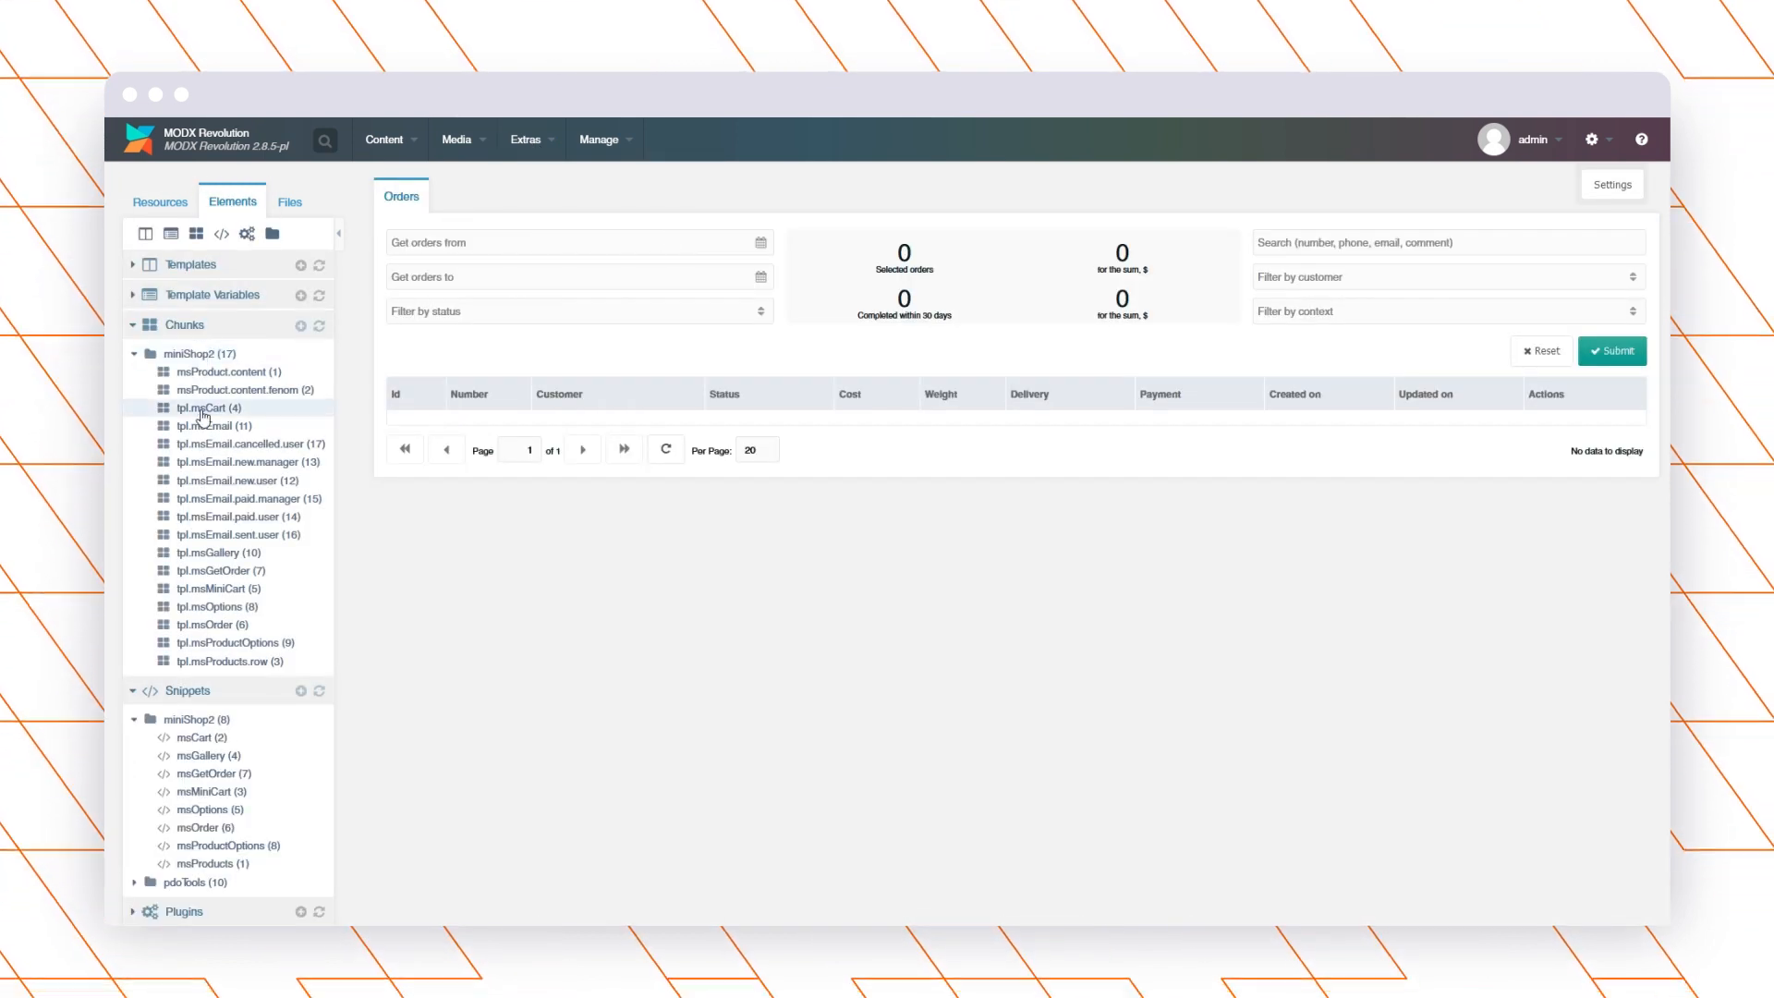
pyautogui.doubleClick(218, 570)
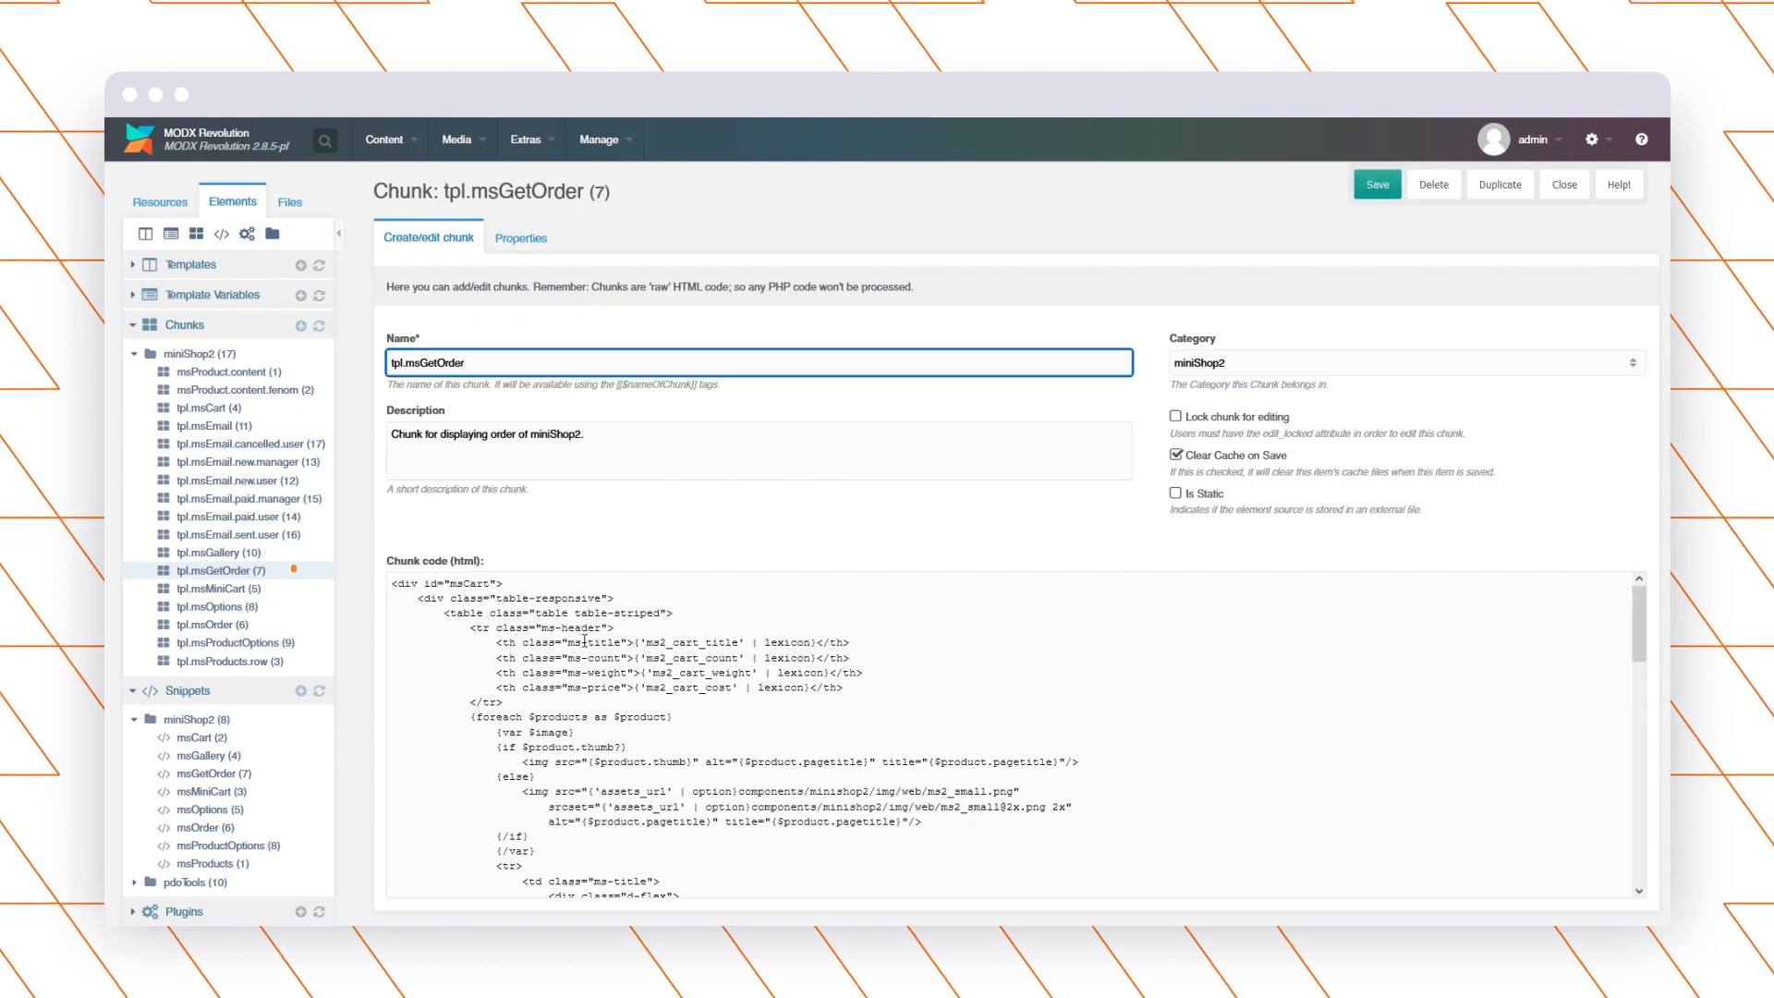
pyautogui.scroll(-3)
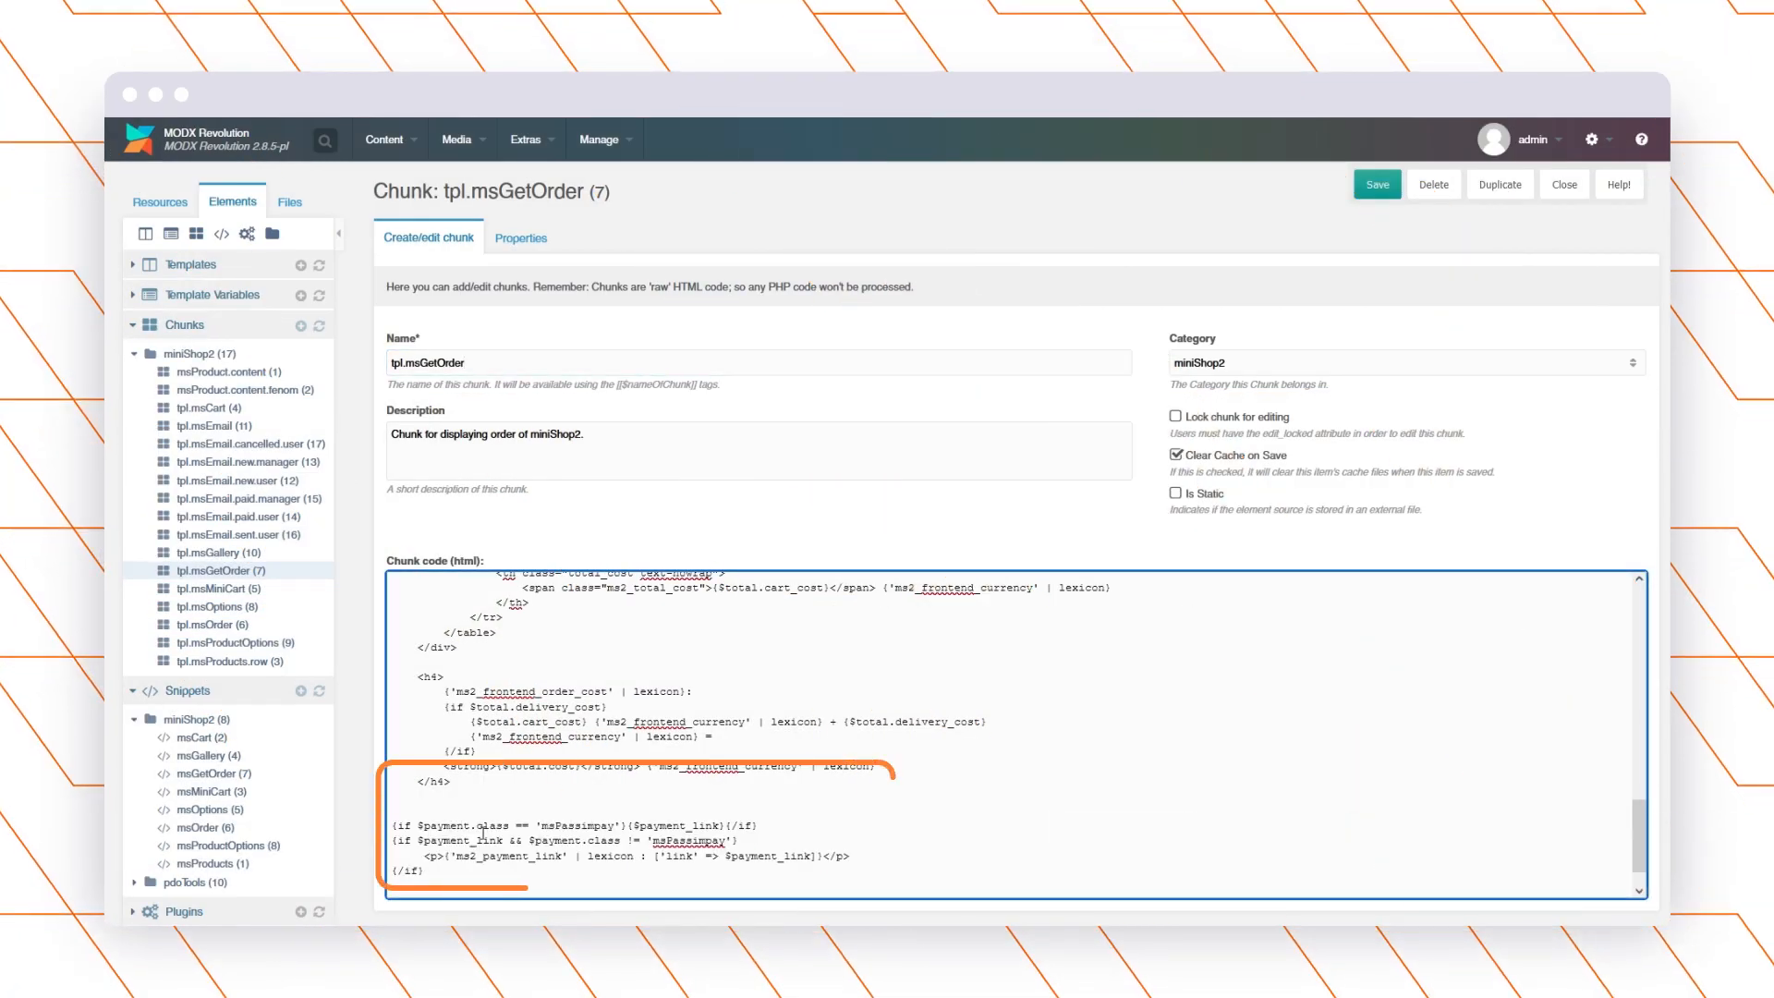
pyautogui.click(1376, 183)
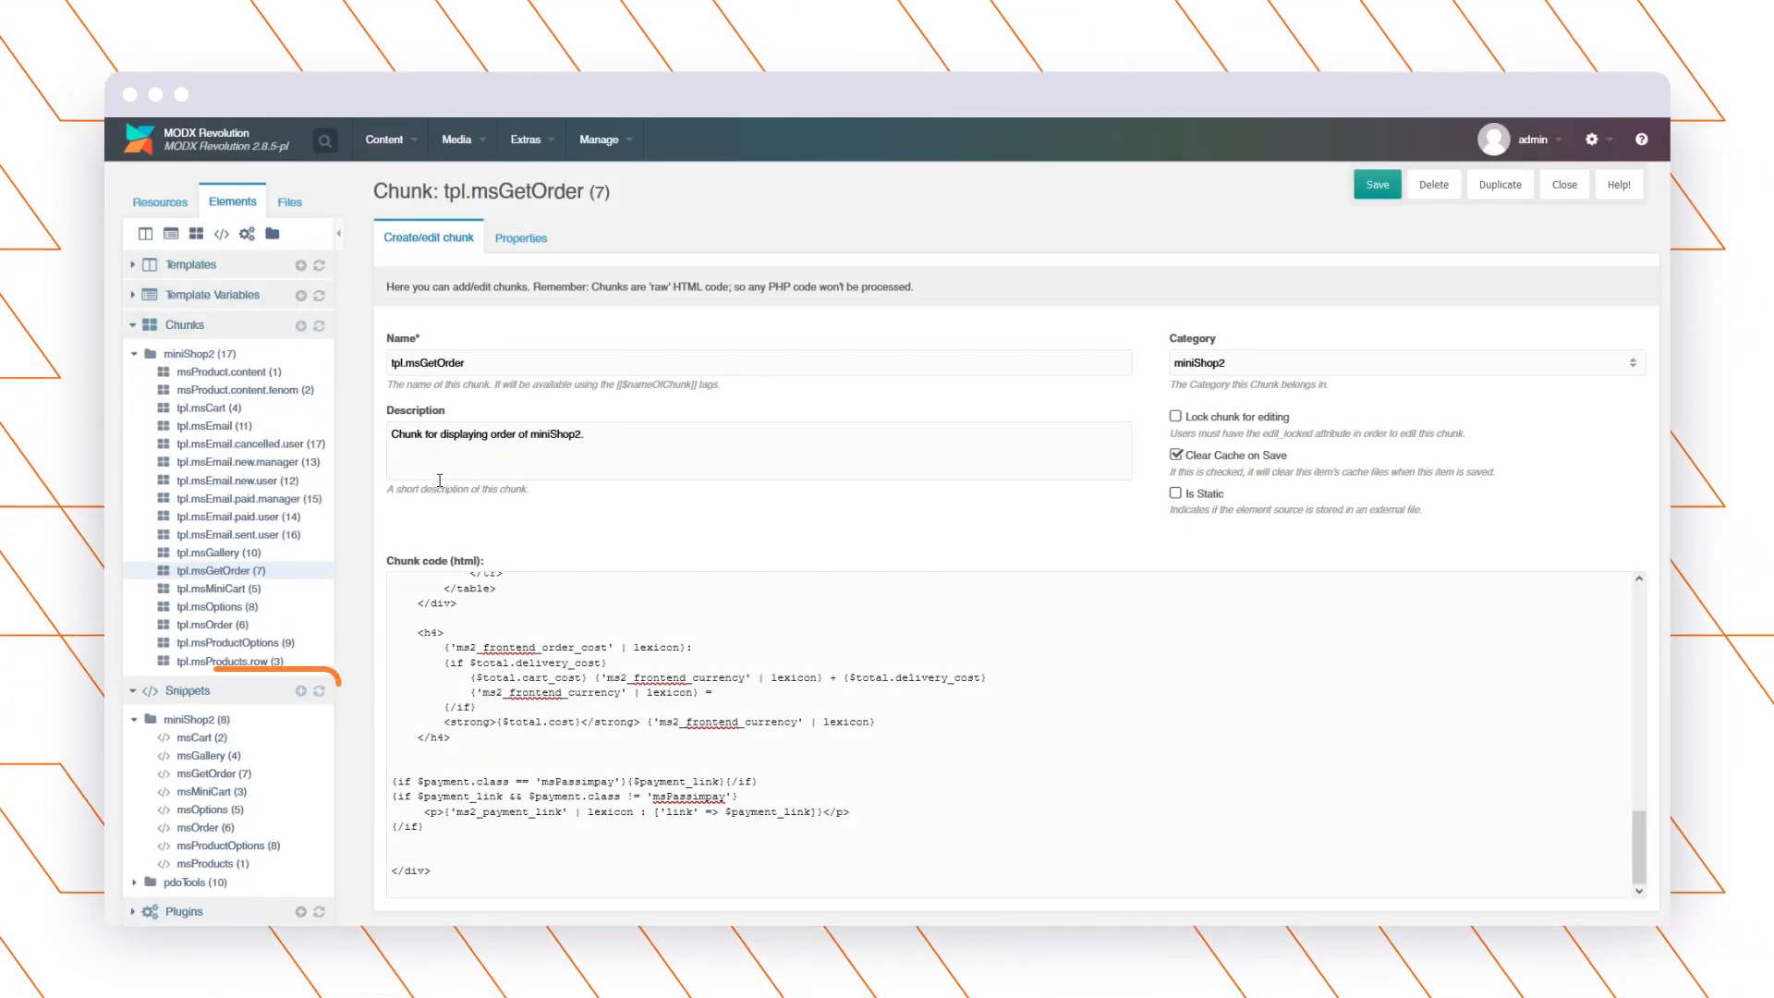
pyautogui.moveTo(302, 690)
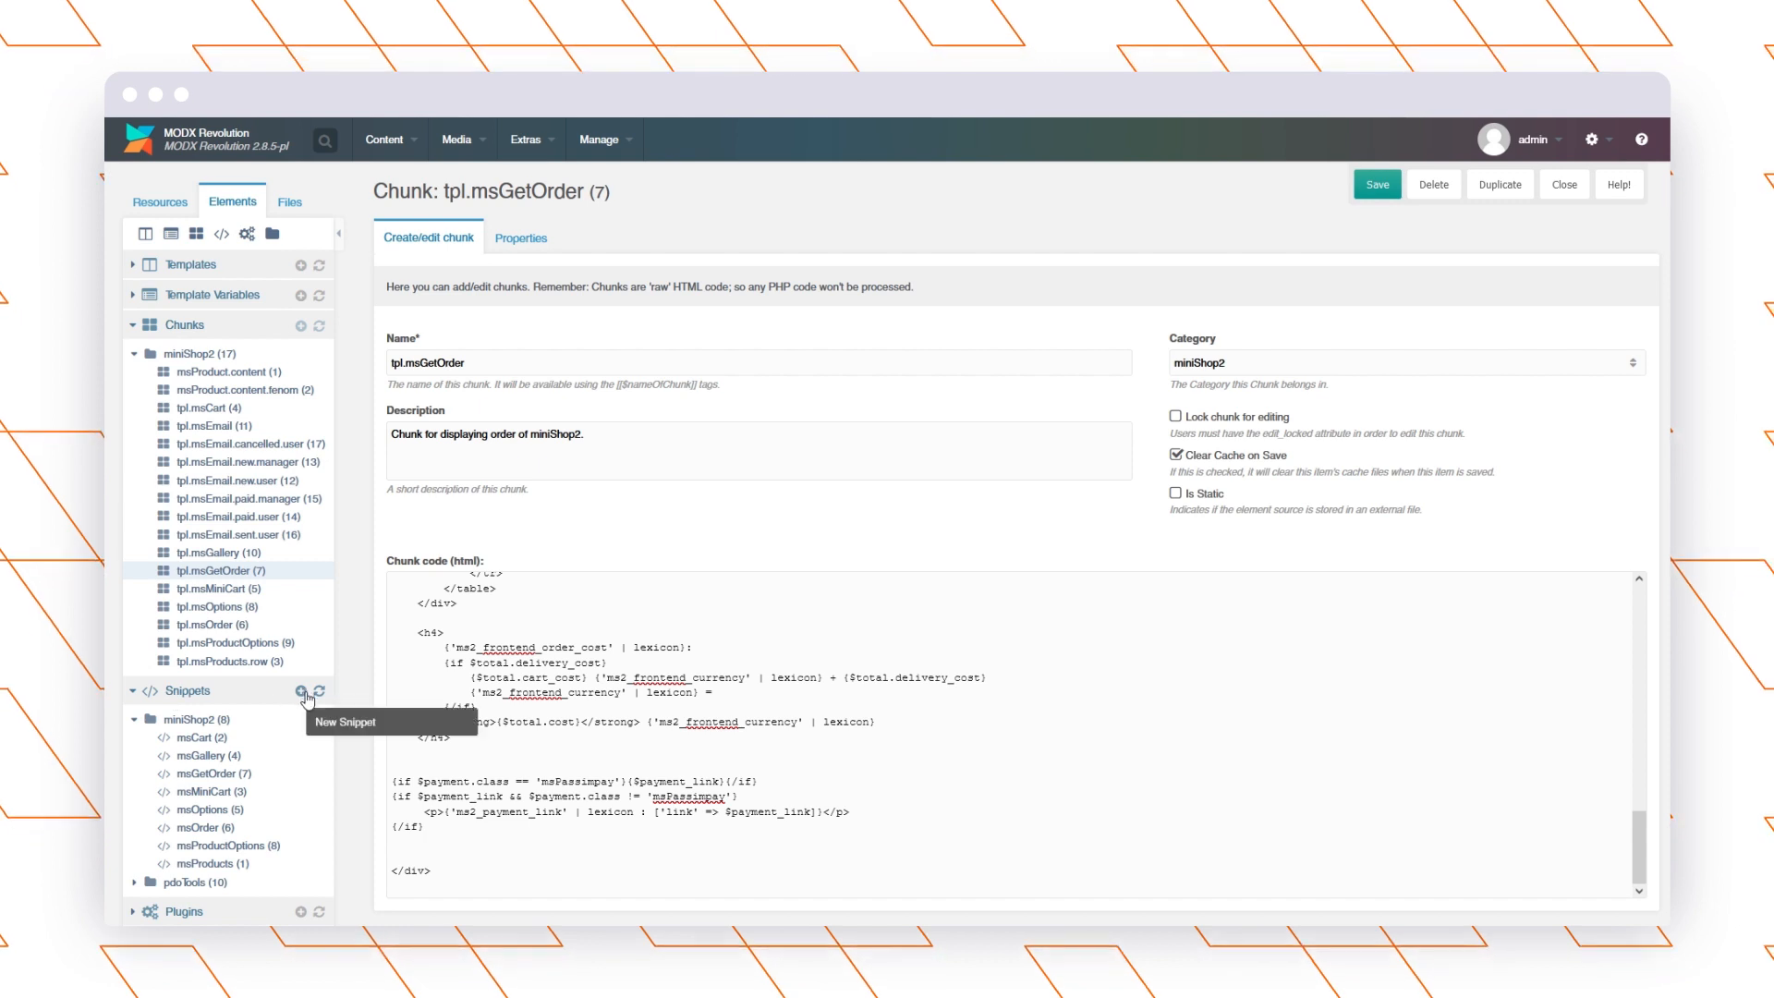
# Step: Create and save snippet passimpay_select in category miniShop2 with the PassimPay PHP include code
pyautogui.click(298, 691)
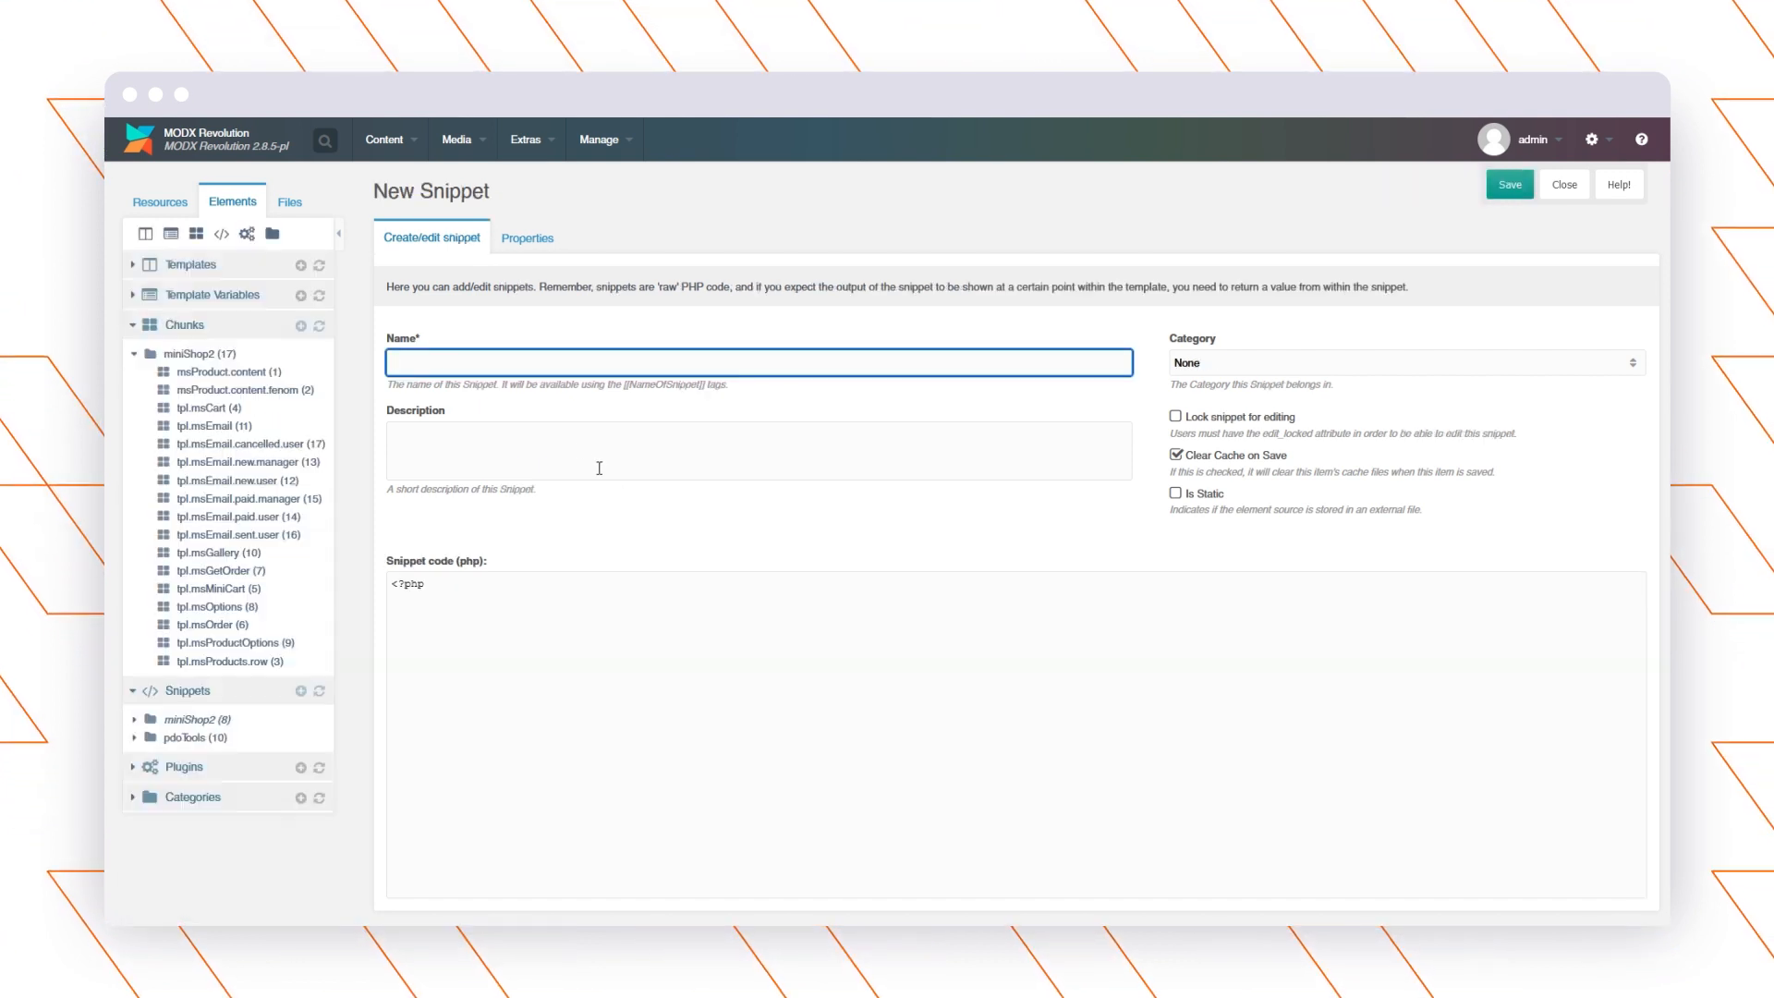
pyautogui.click(132, 719)
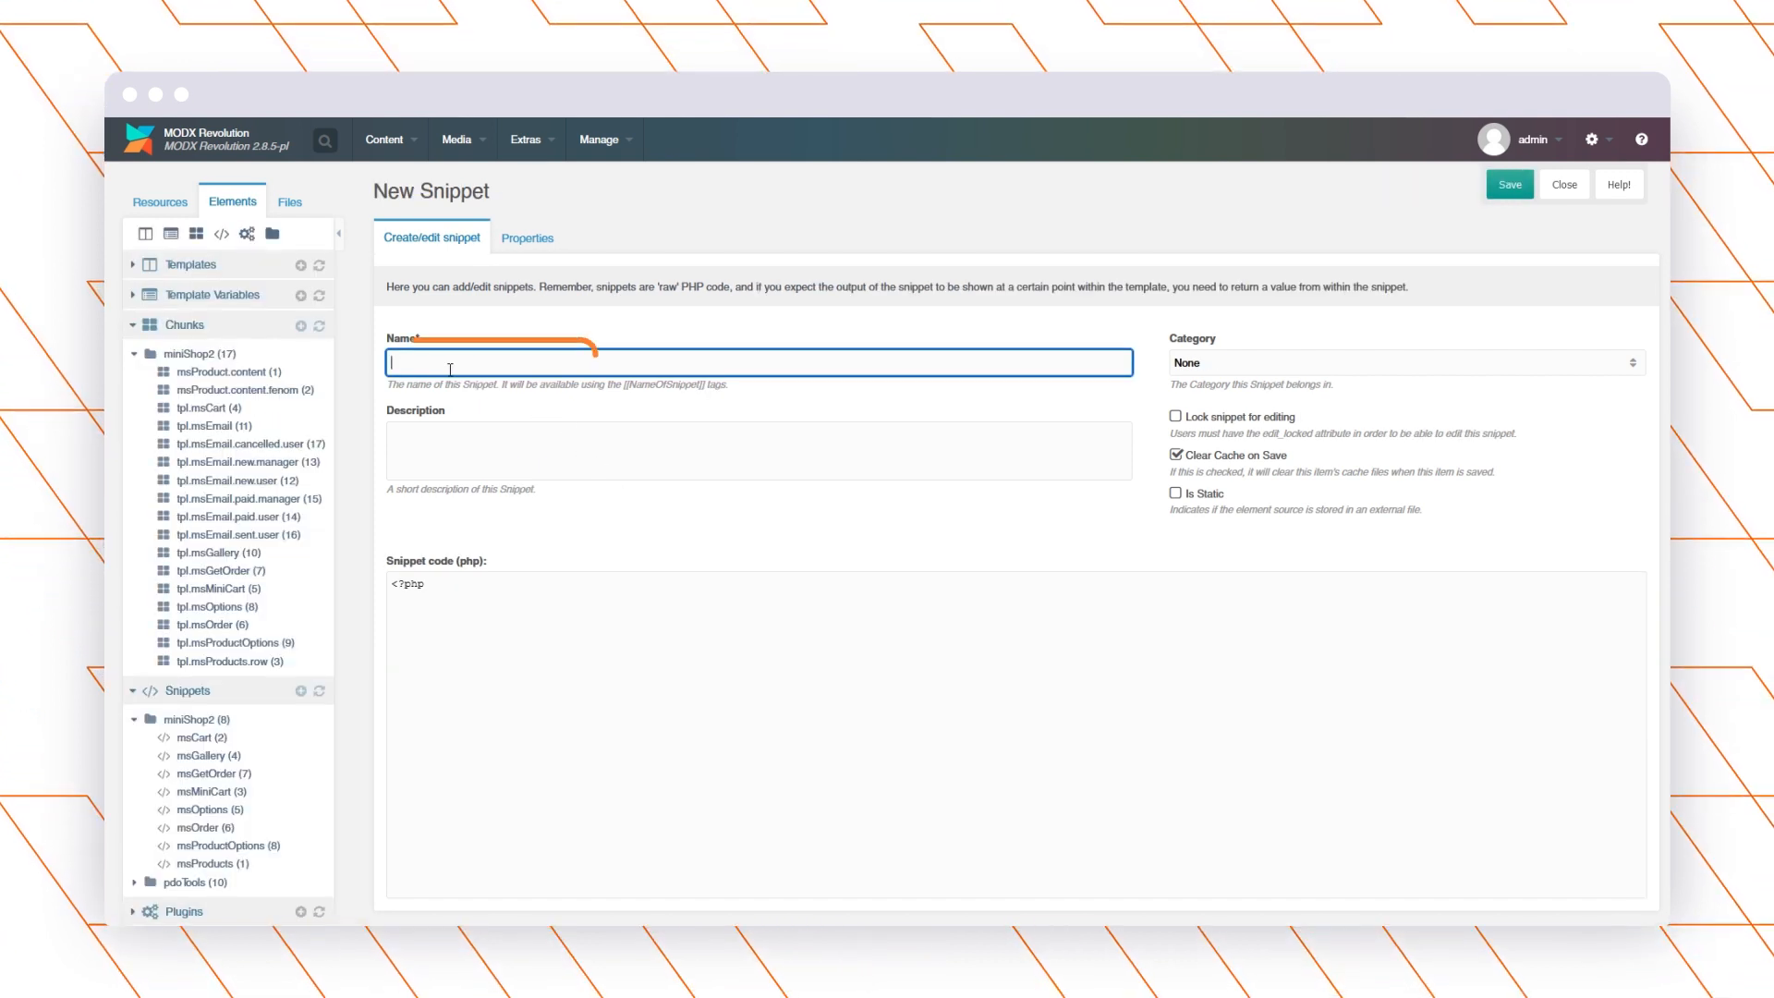
pyautogui.write('passimpay_select')
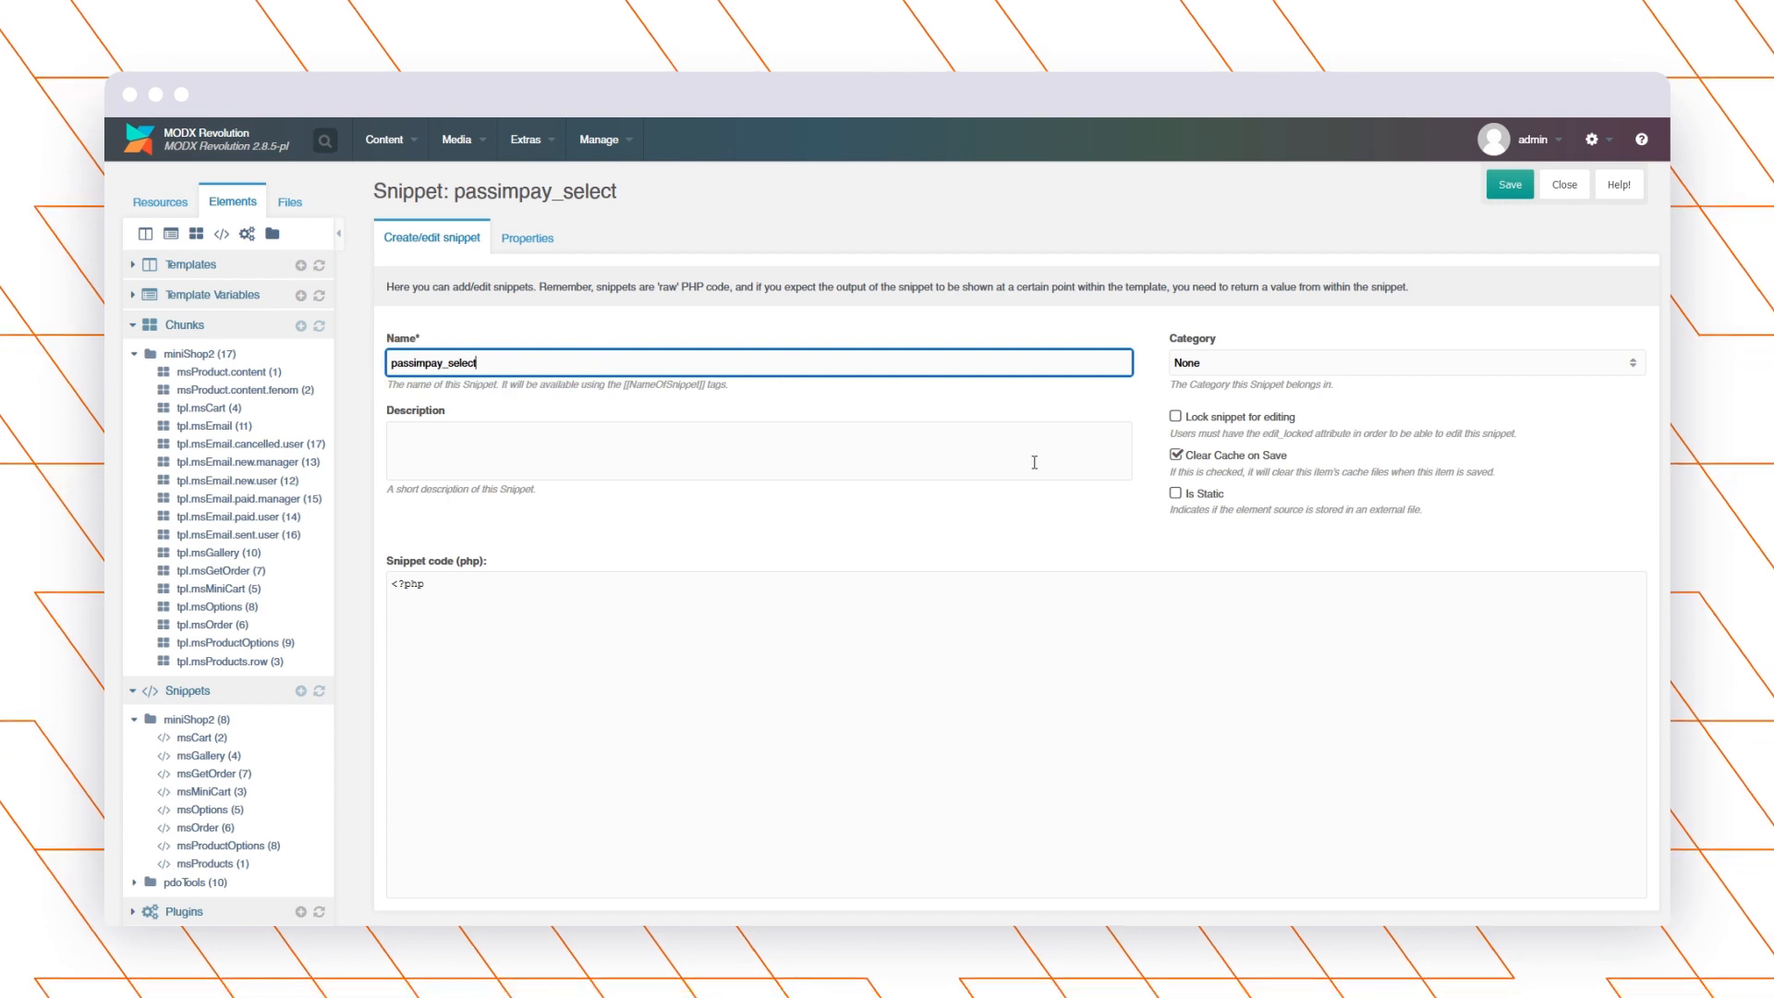
pyautogui.click(1402, 362)
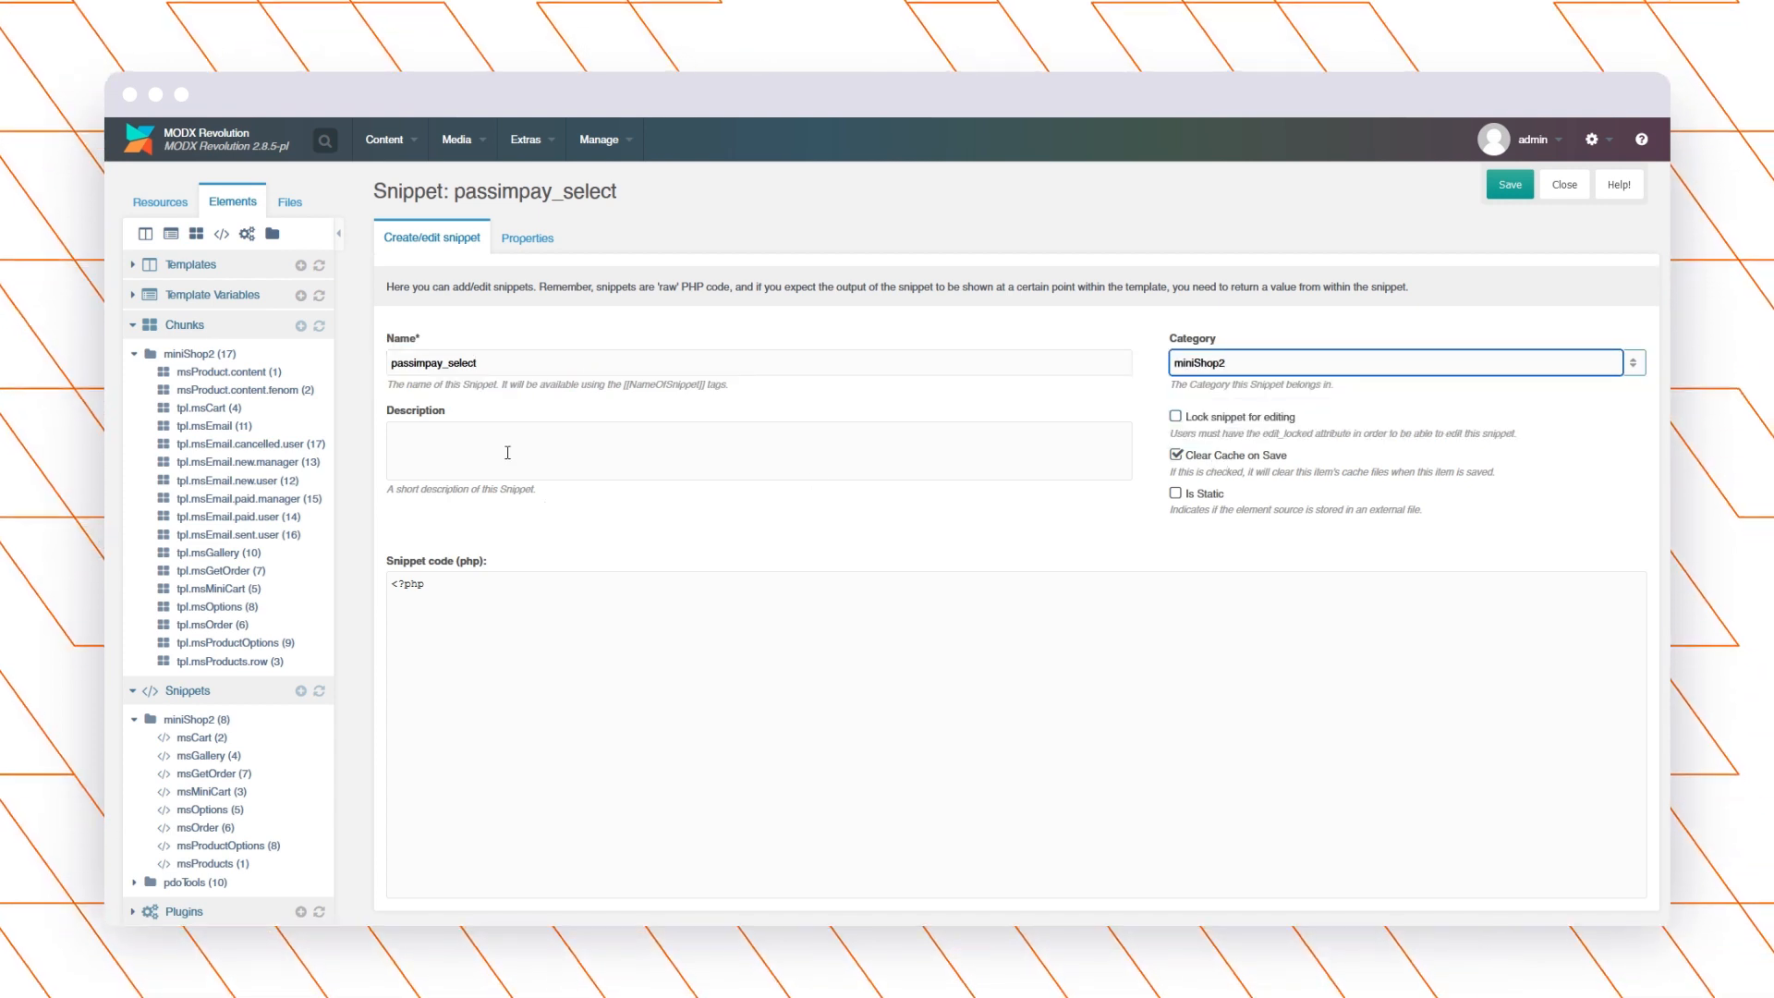
pyautogui.click(467, 622)
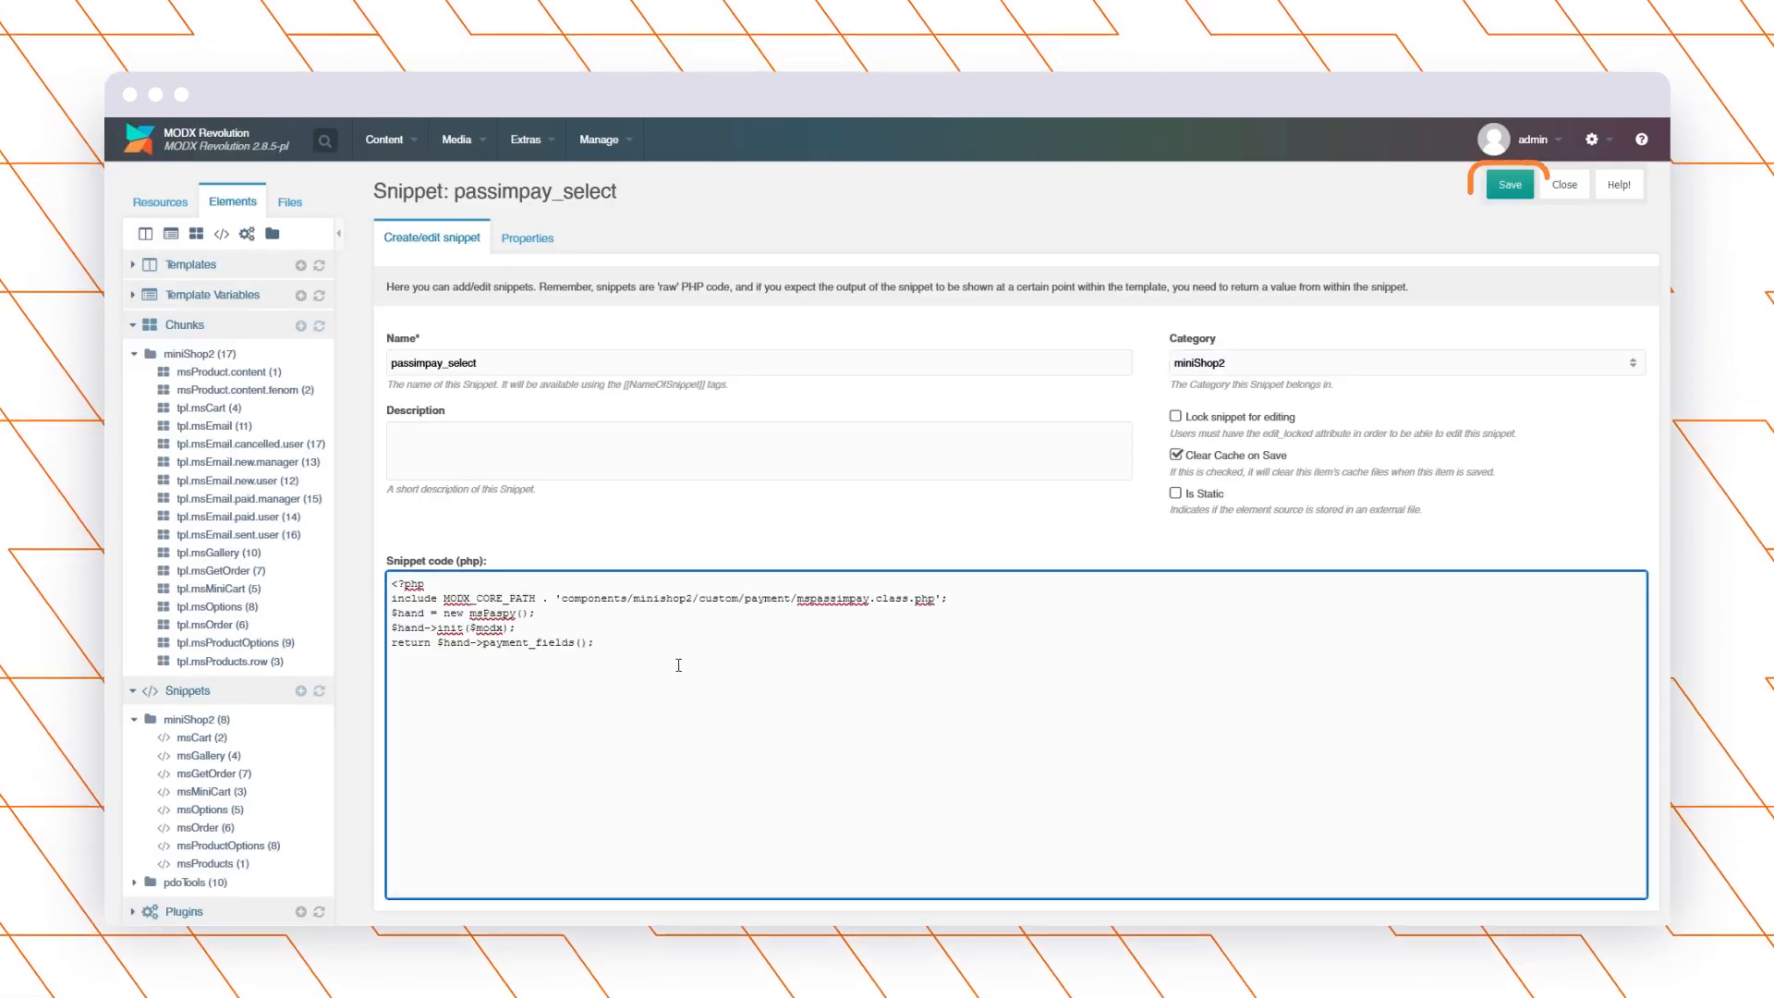
pyautogui.click(1508, 184)
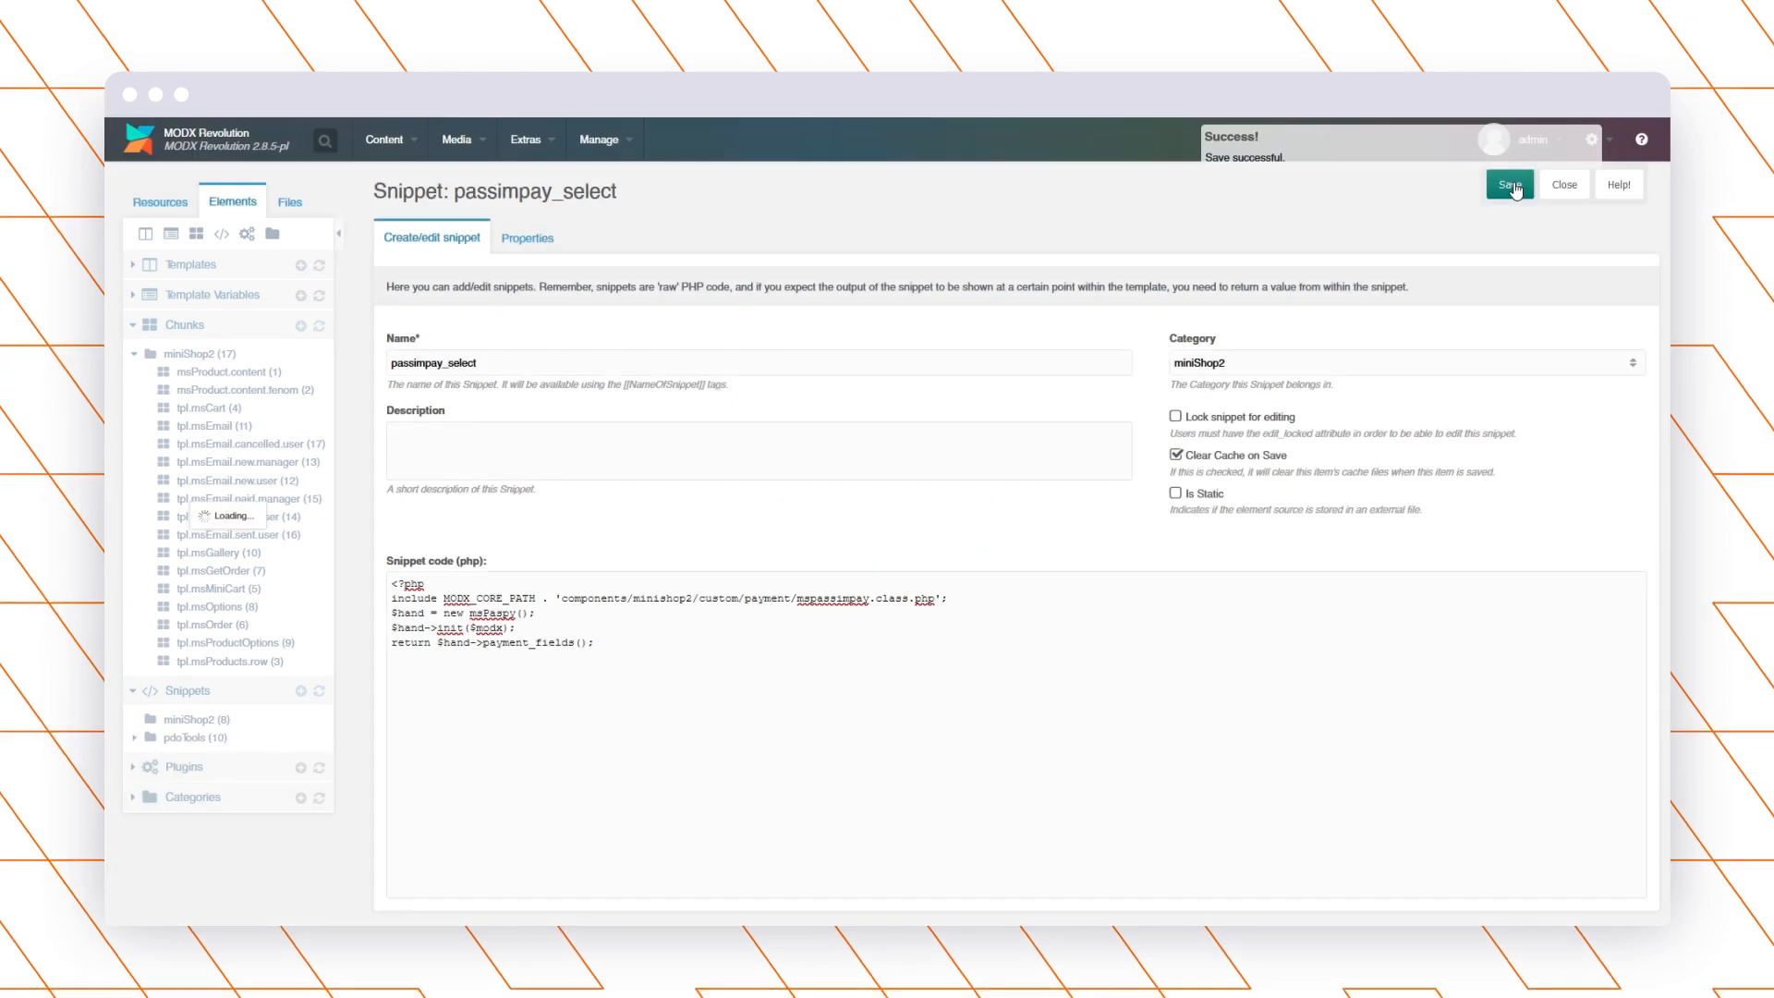
pyautogui.click(1508, 185)
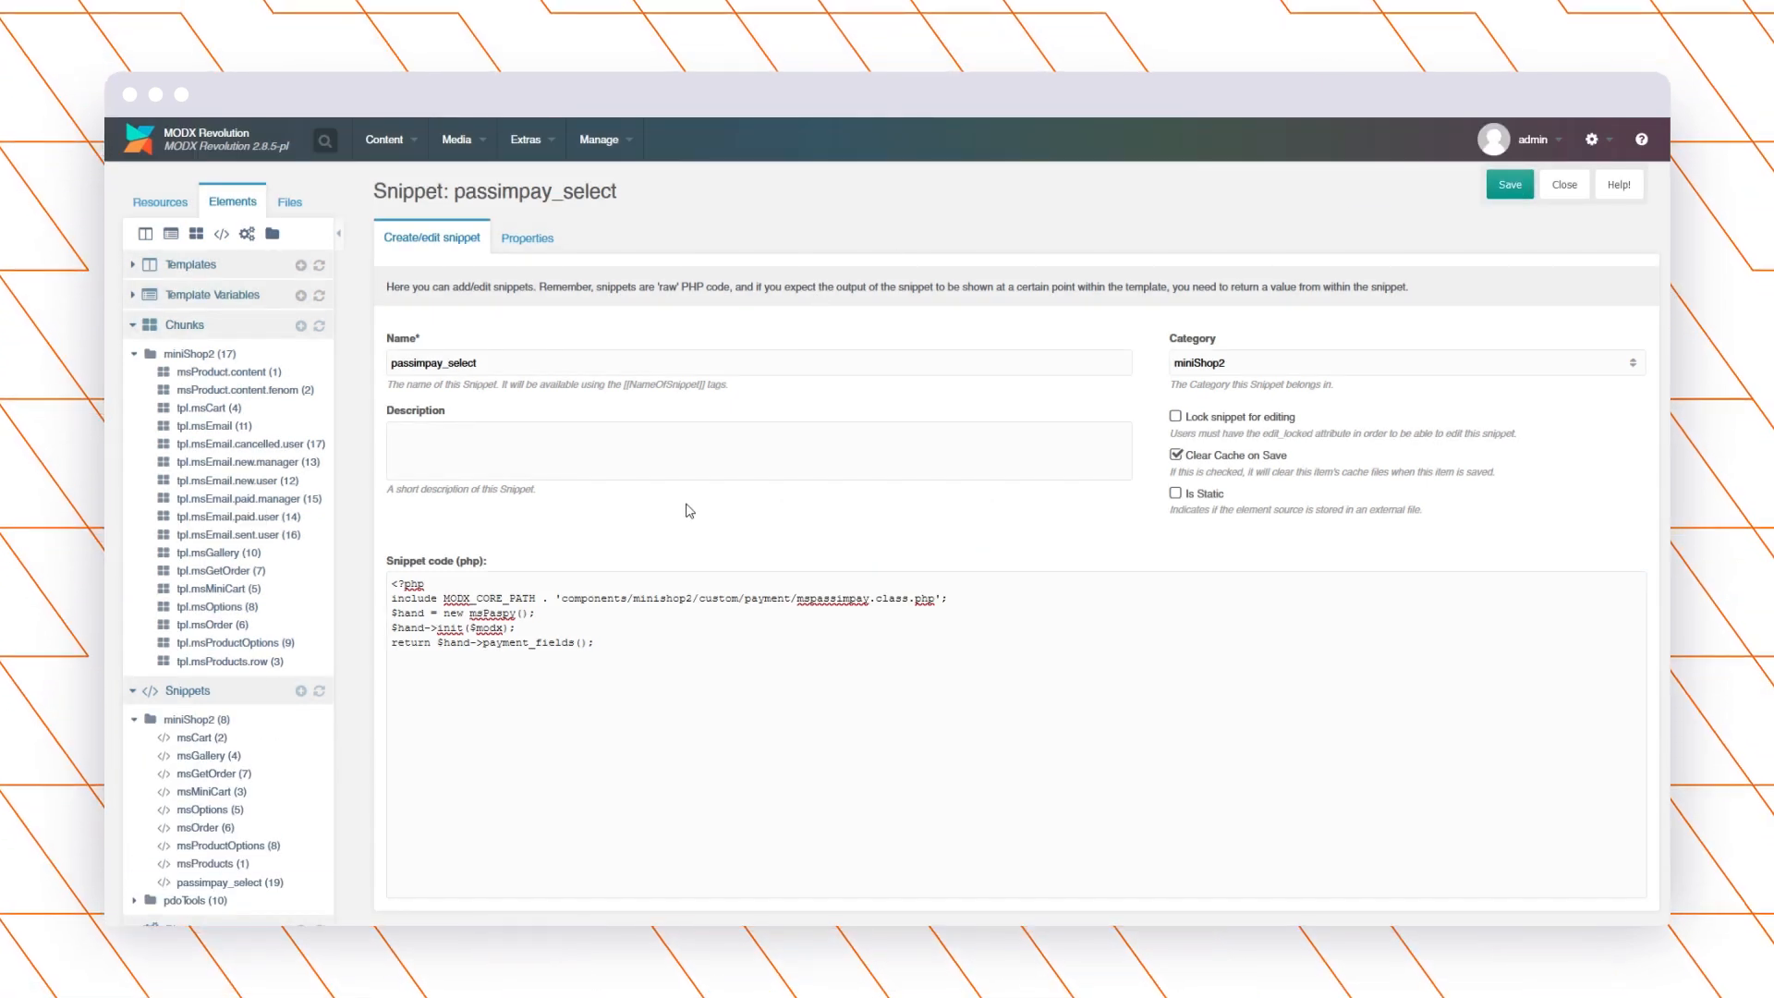
# Step: In miniShop2 Payments, create and save method 'Passimpay' with description [[!passimpay_select]]
pyautogui.click(525, 139)
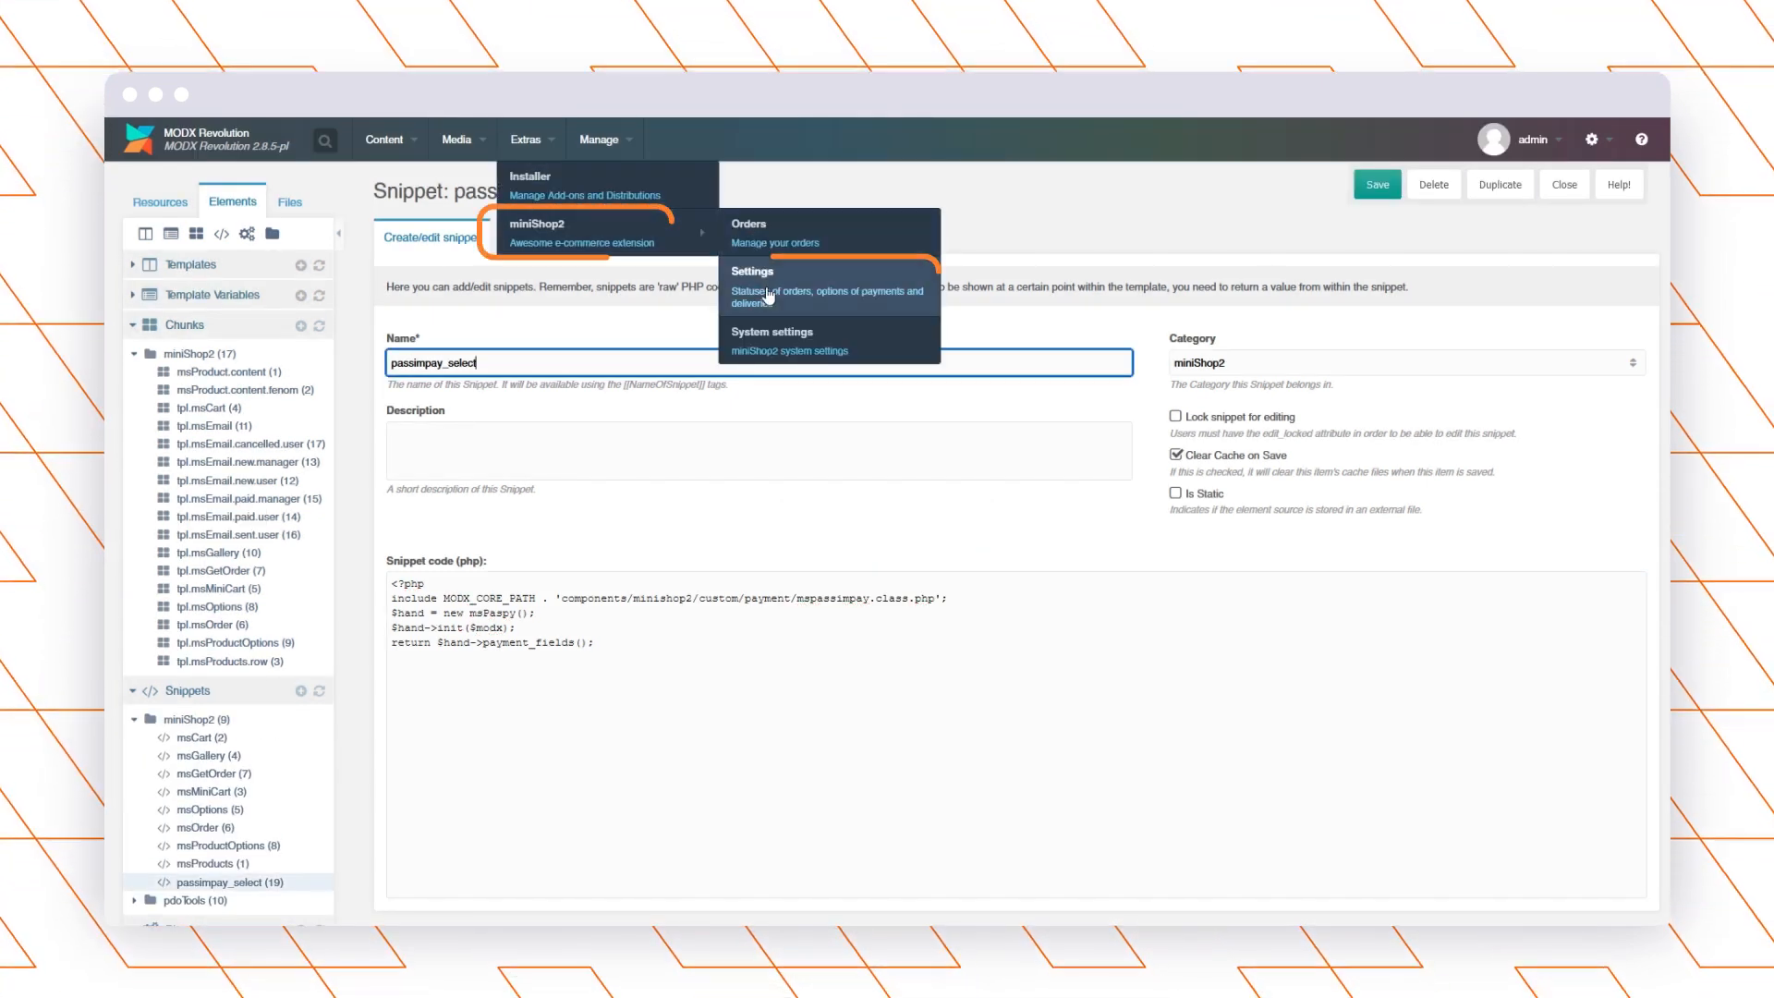
pyautogui.click(752, 270)
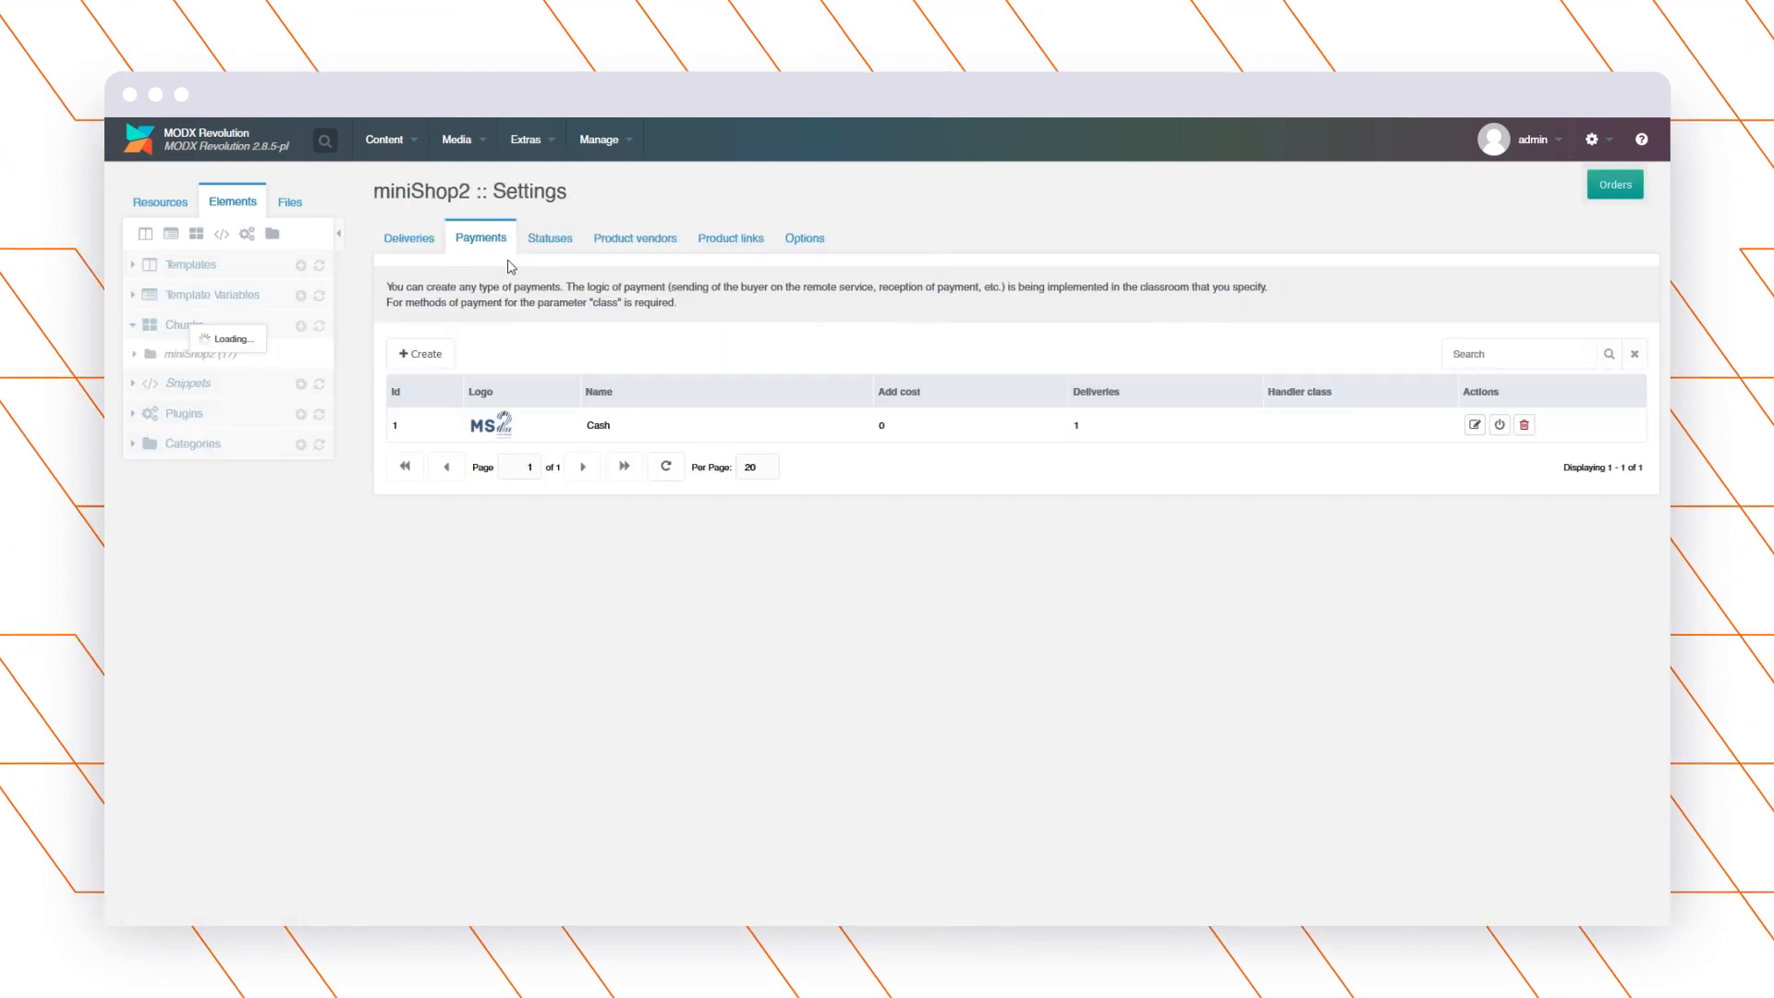
pyautogui.click(183, 325)
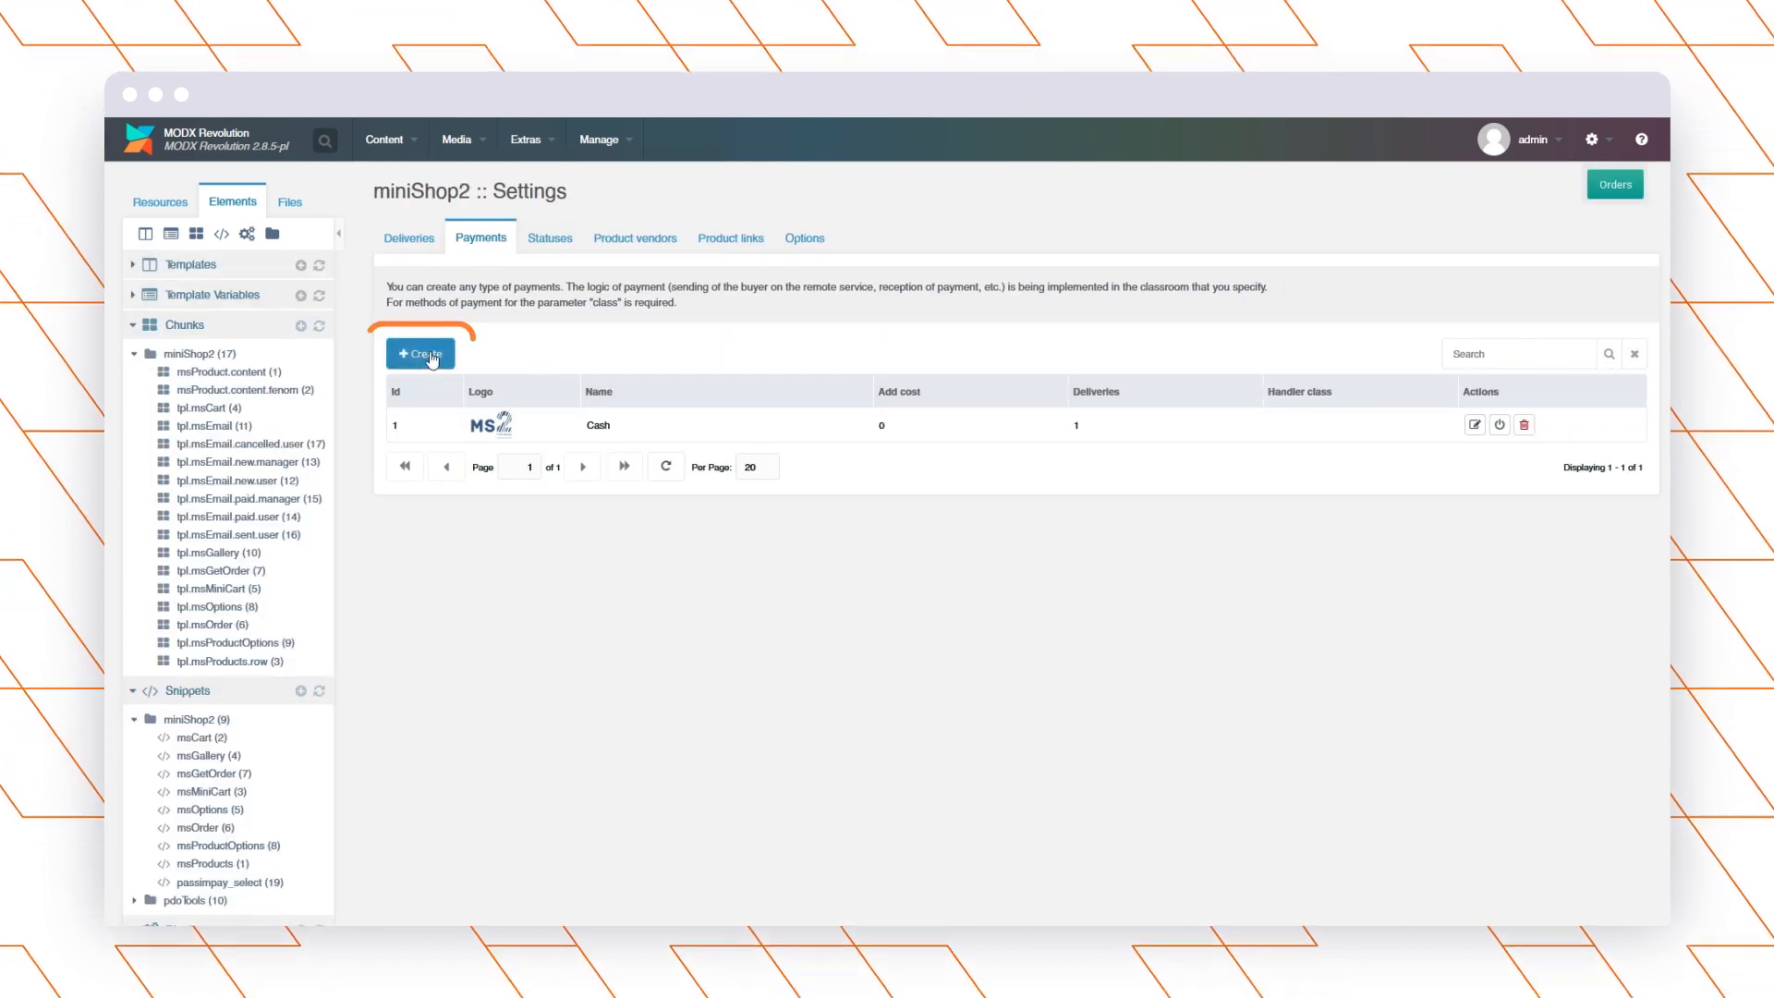
pyautogui.click(420, 353)
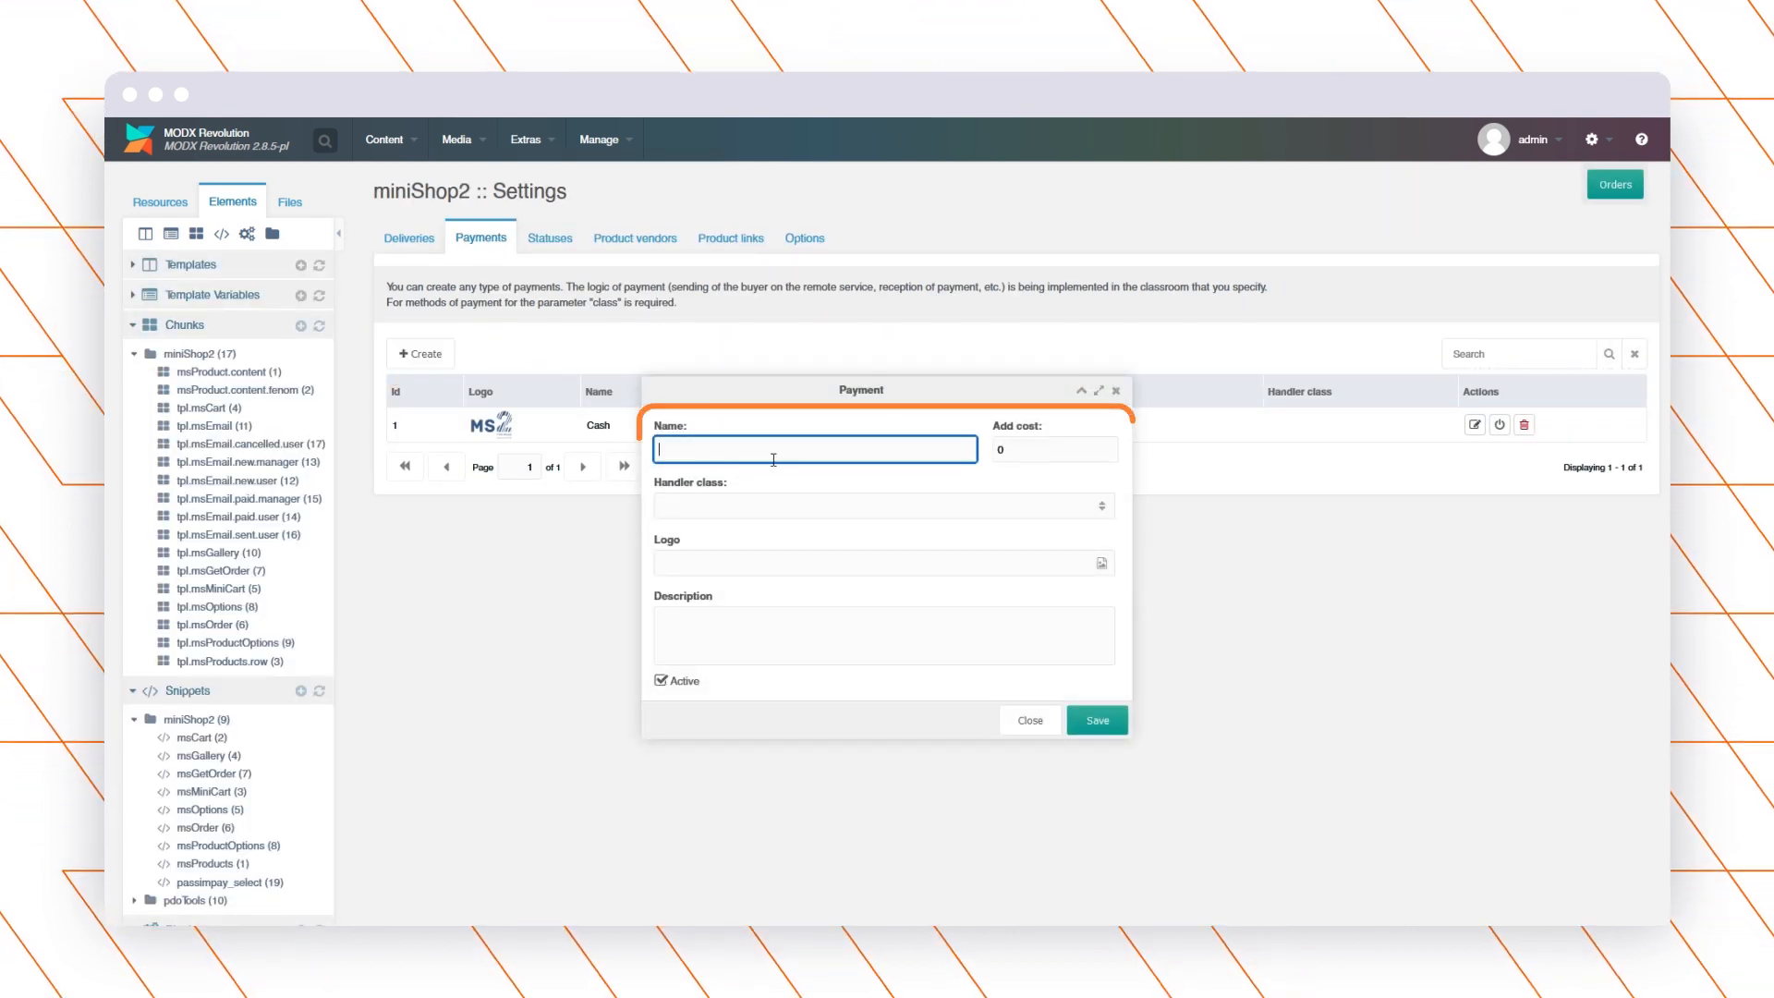
pyautogui.write('Passimpa')
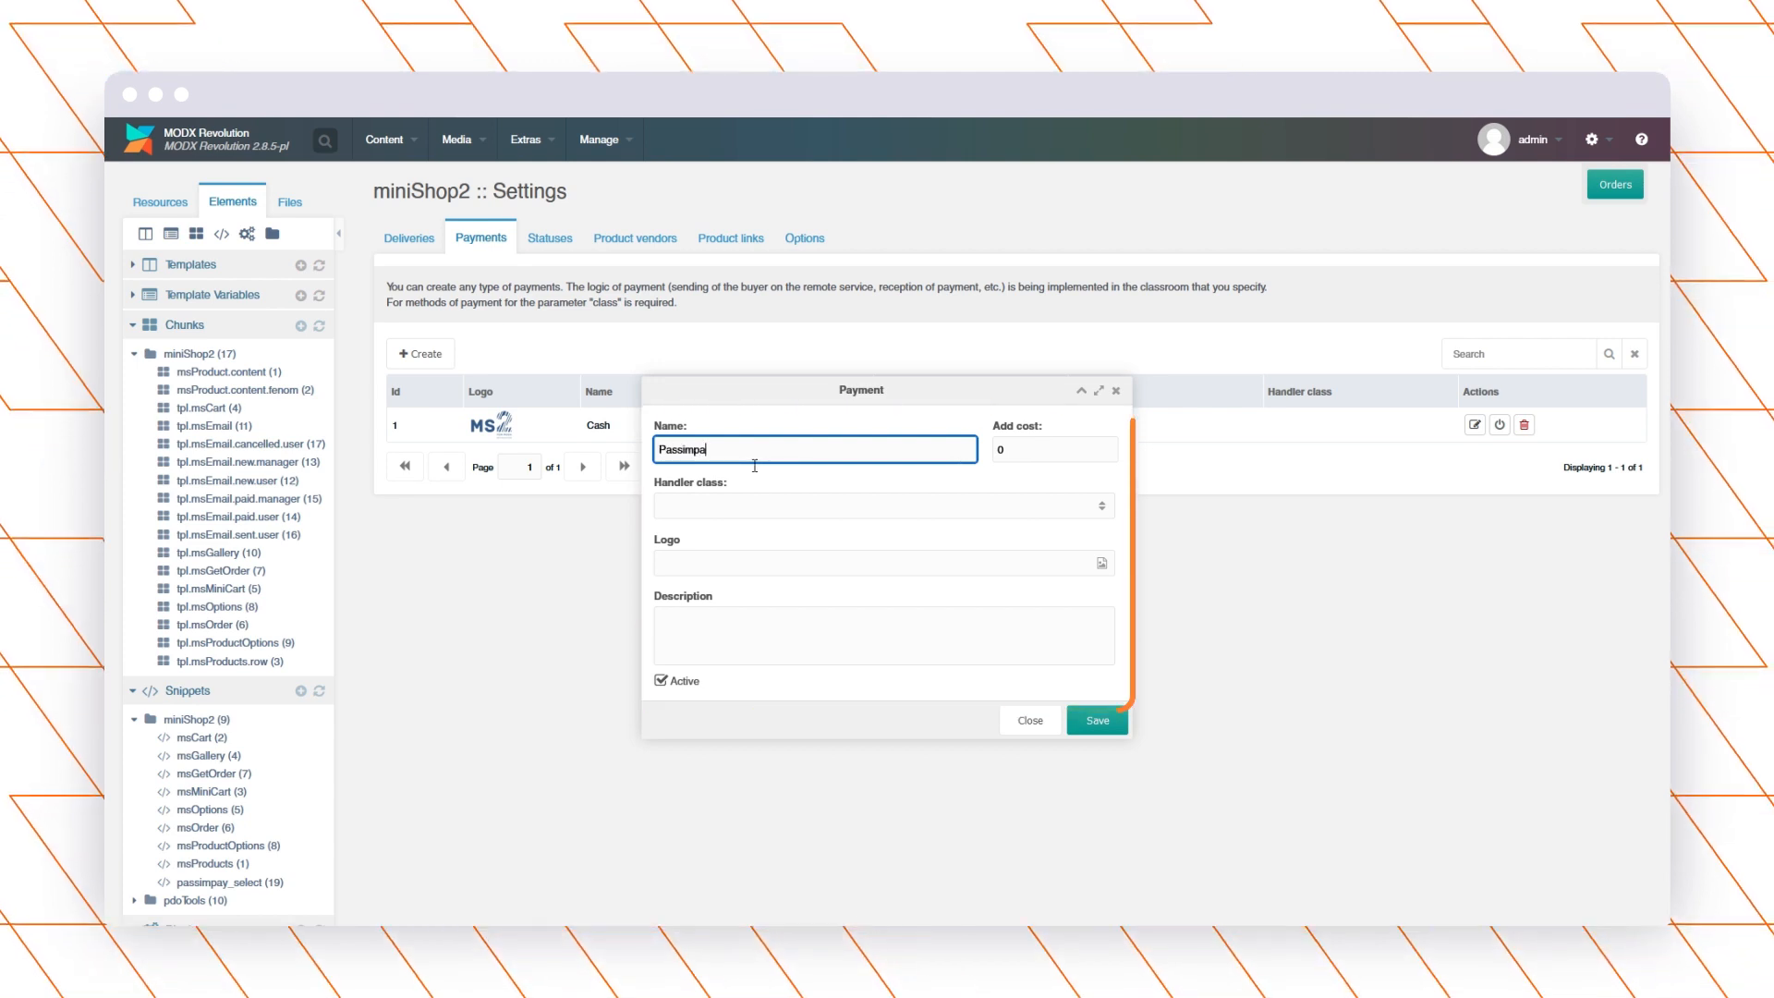
pyautogui.click(877, 505)
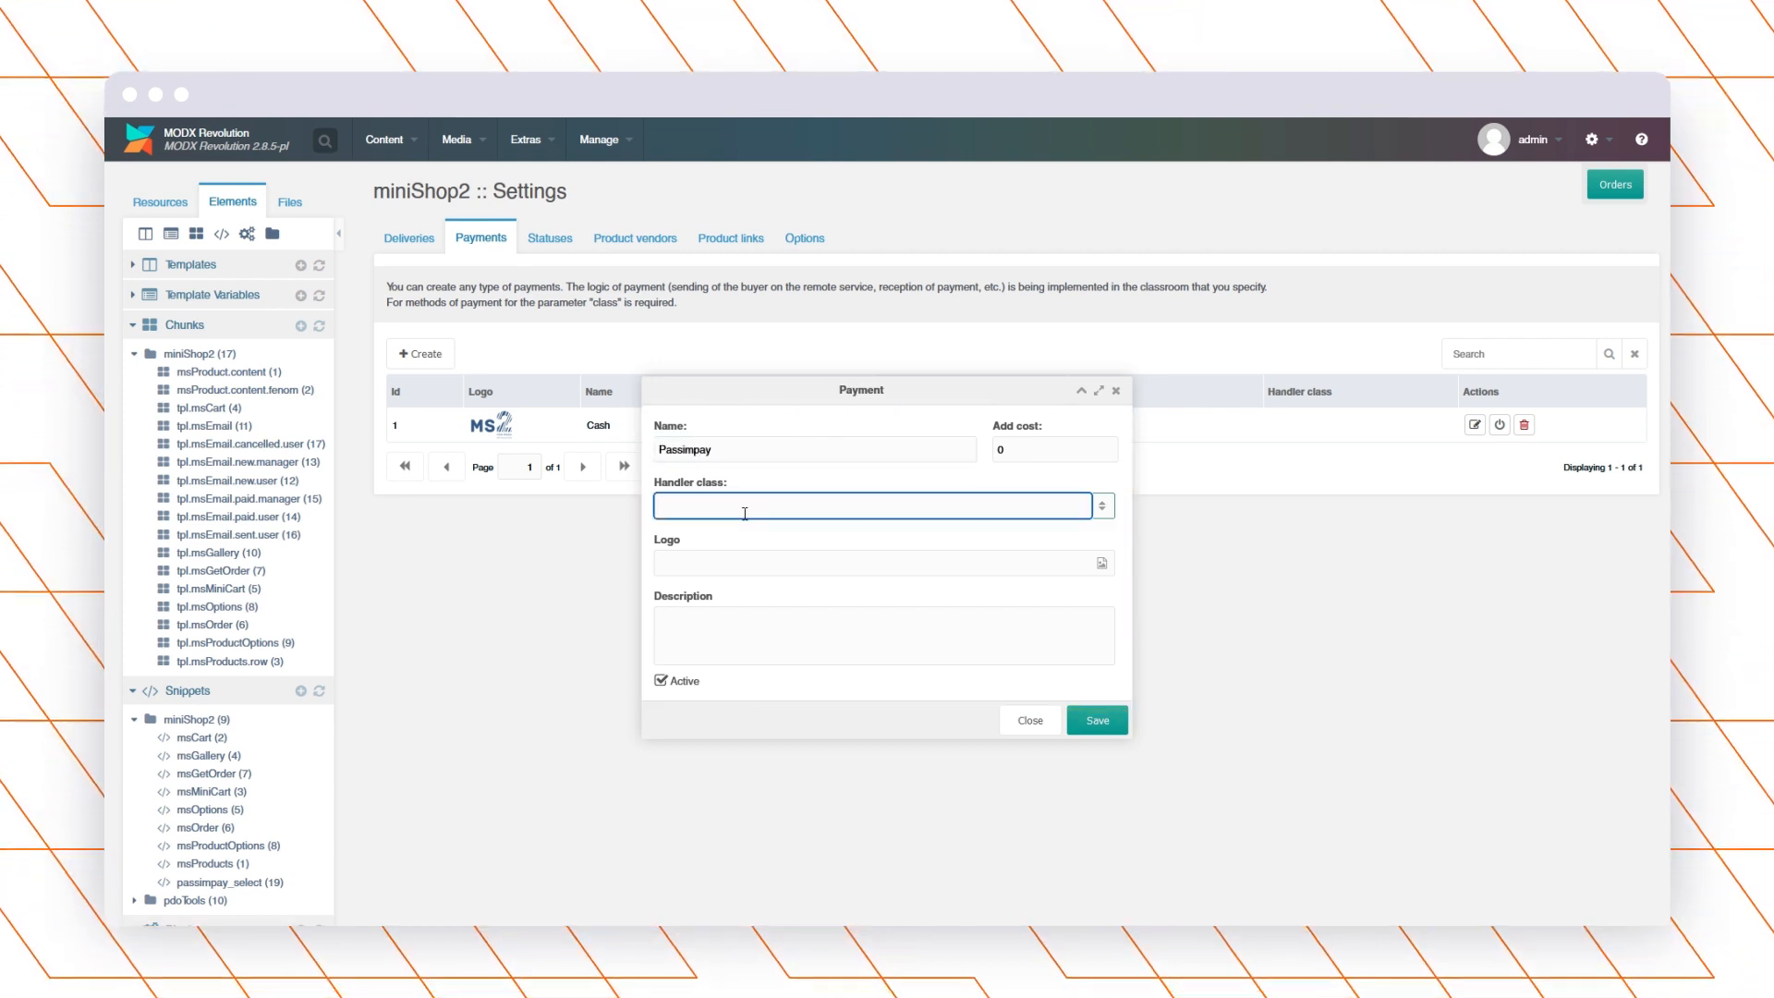
pyautogui.write('msPa')
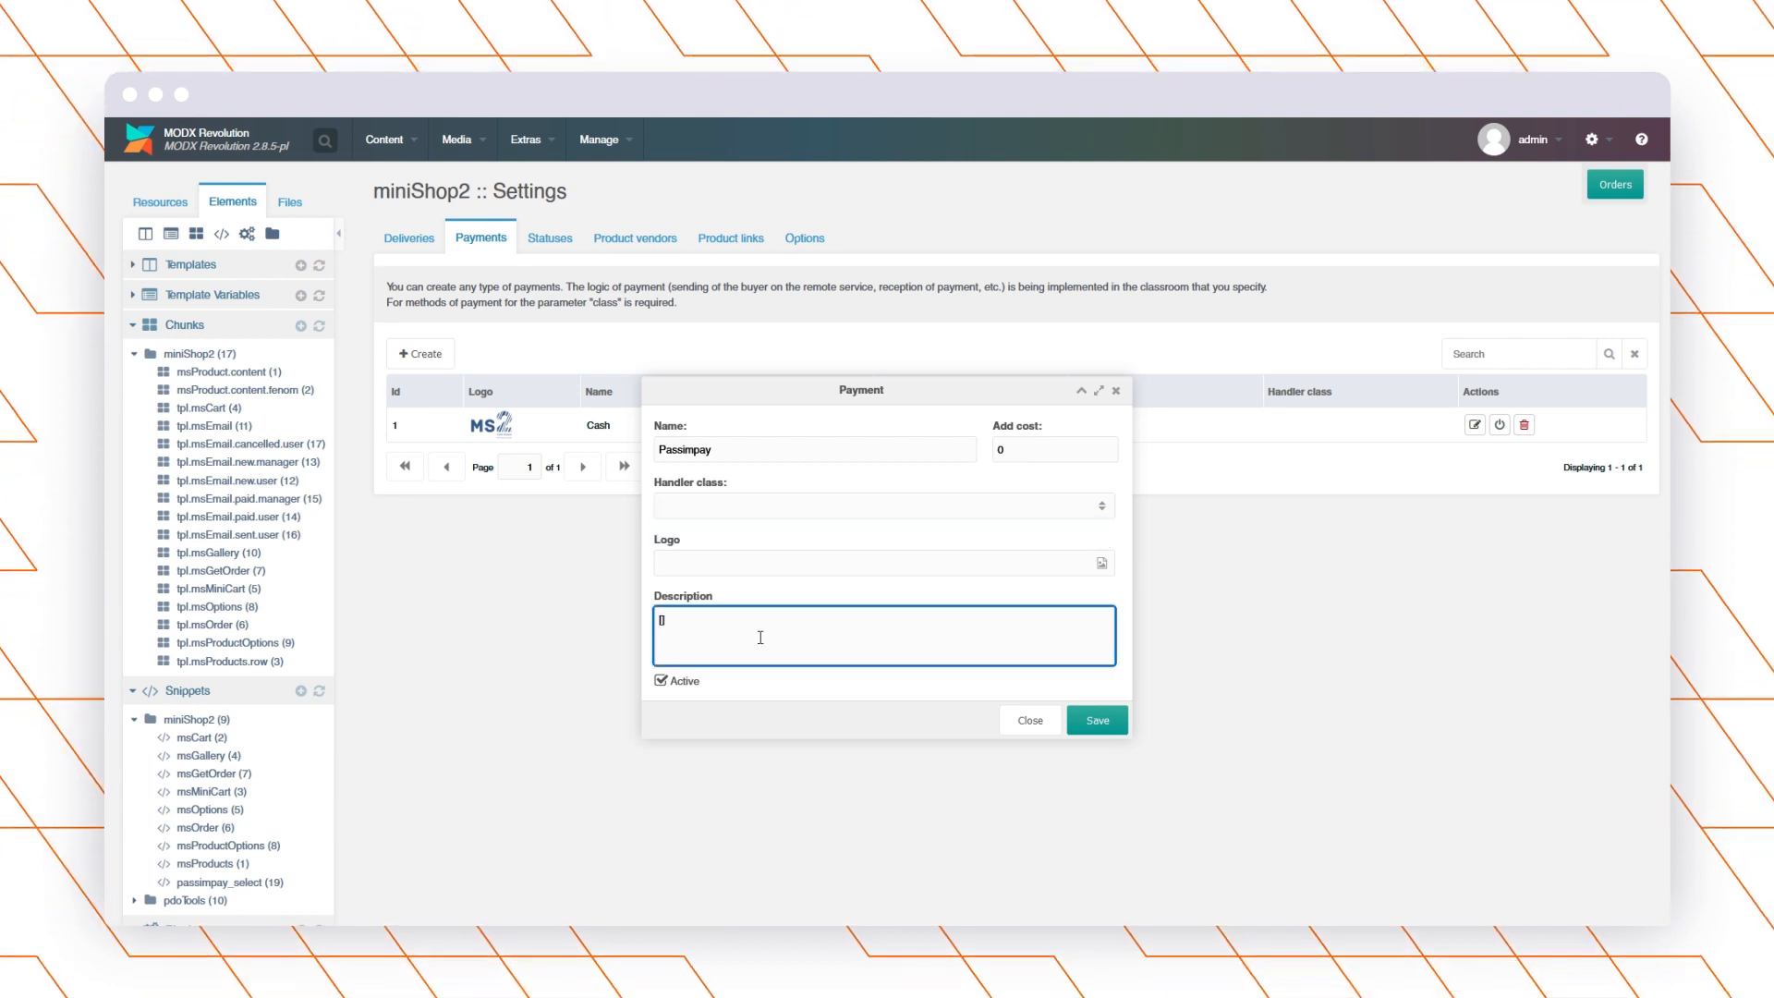
pyautogui.write('[[!passimpay_select]]')
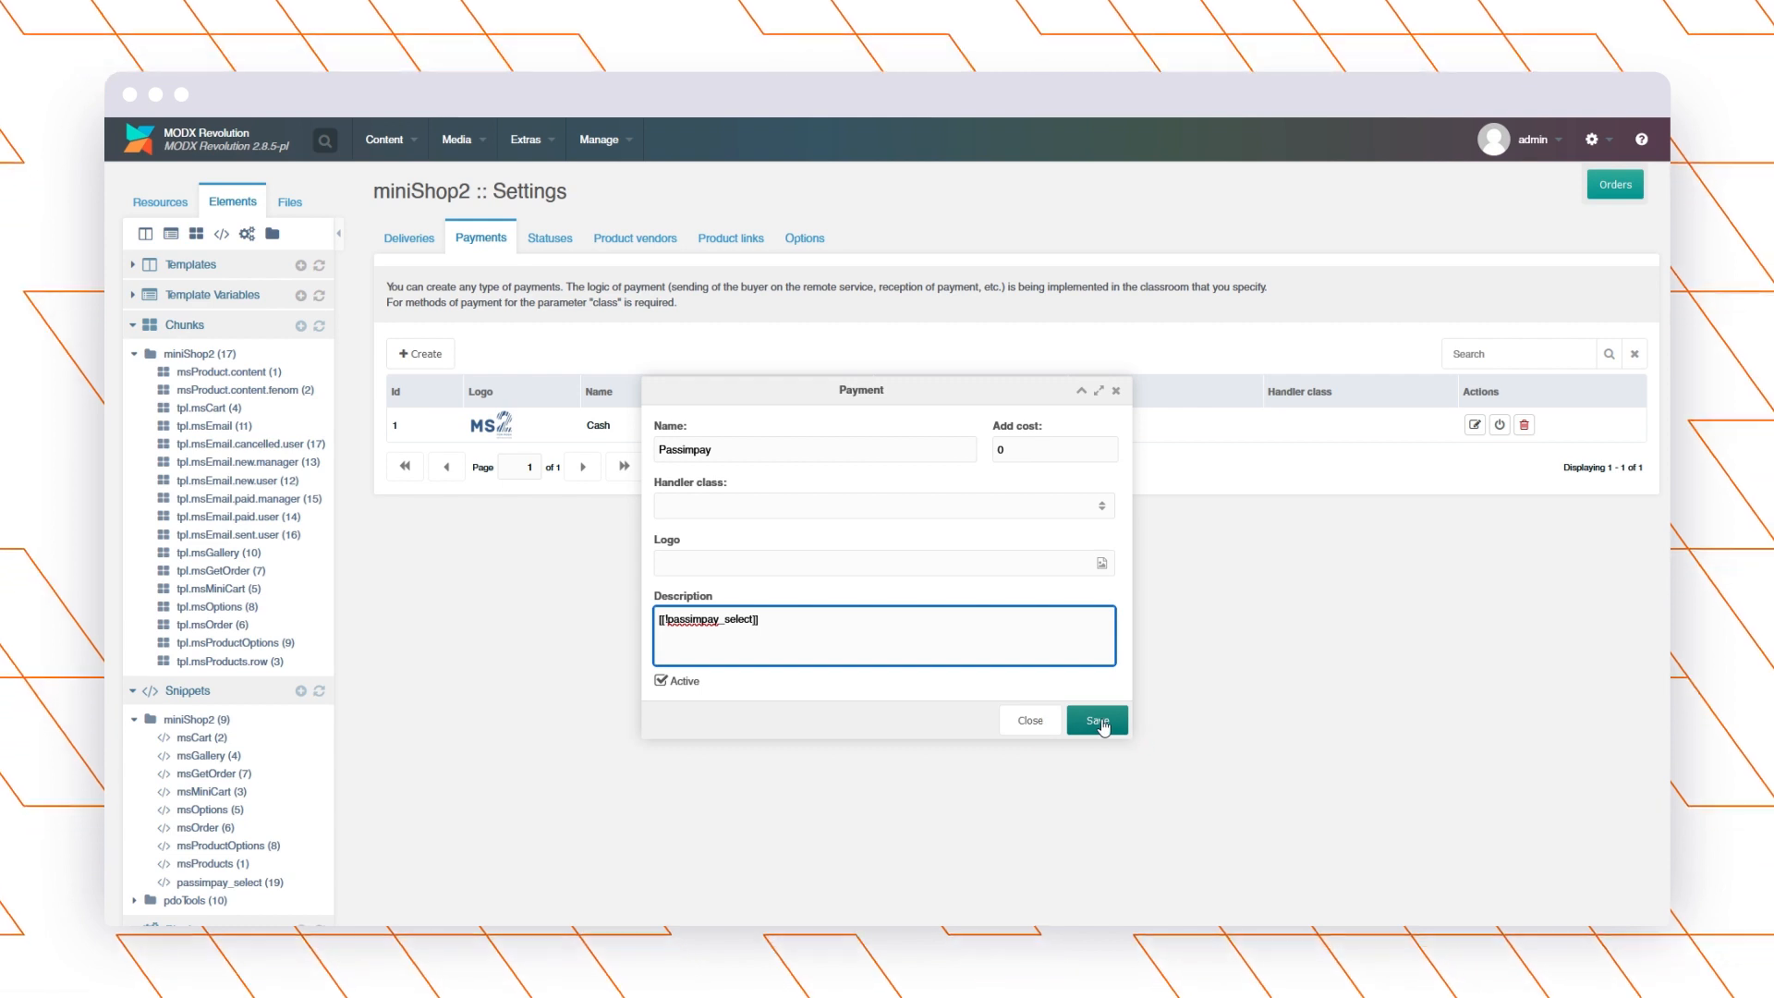
pyautogui.click(1095, 721)
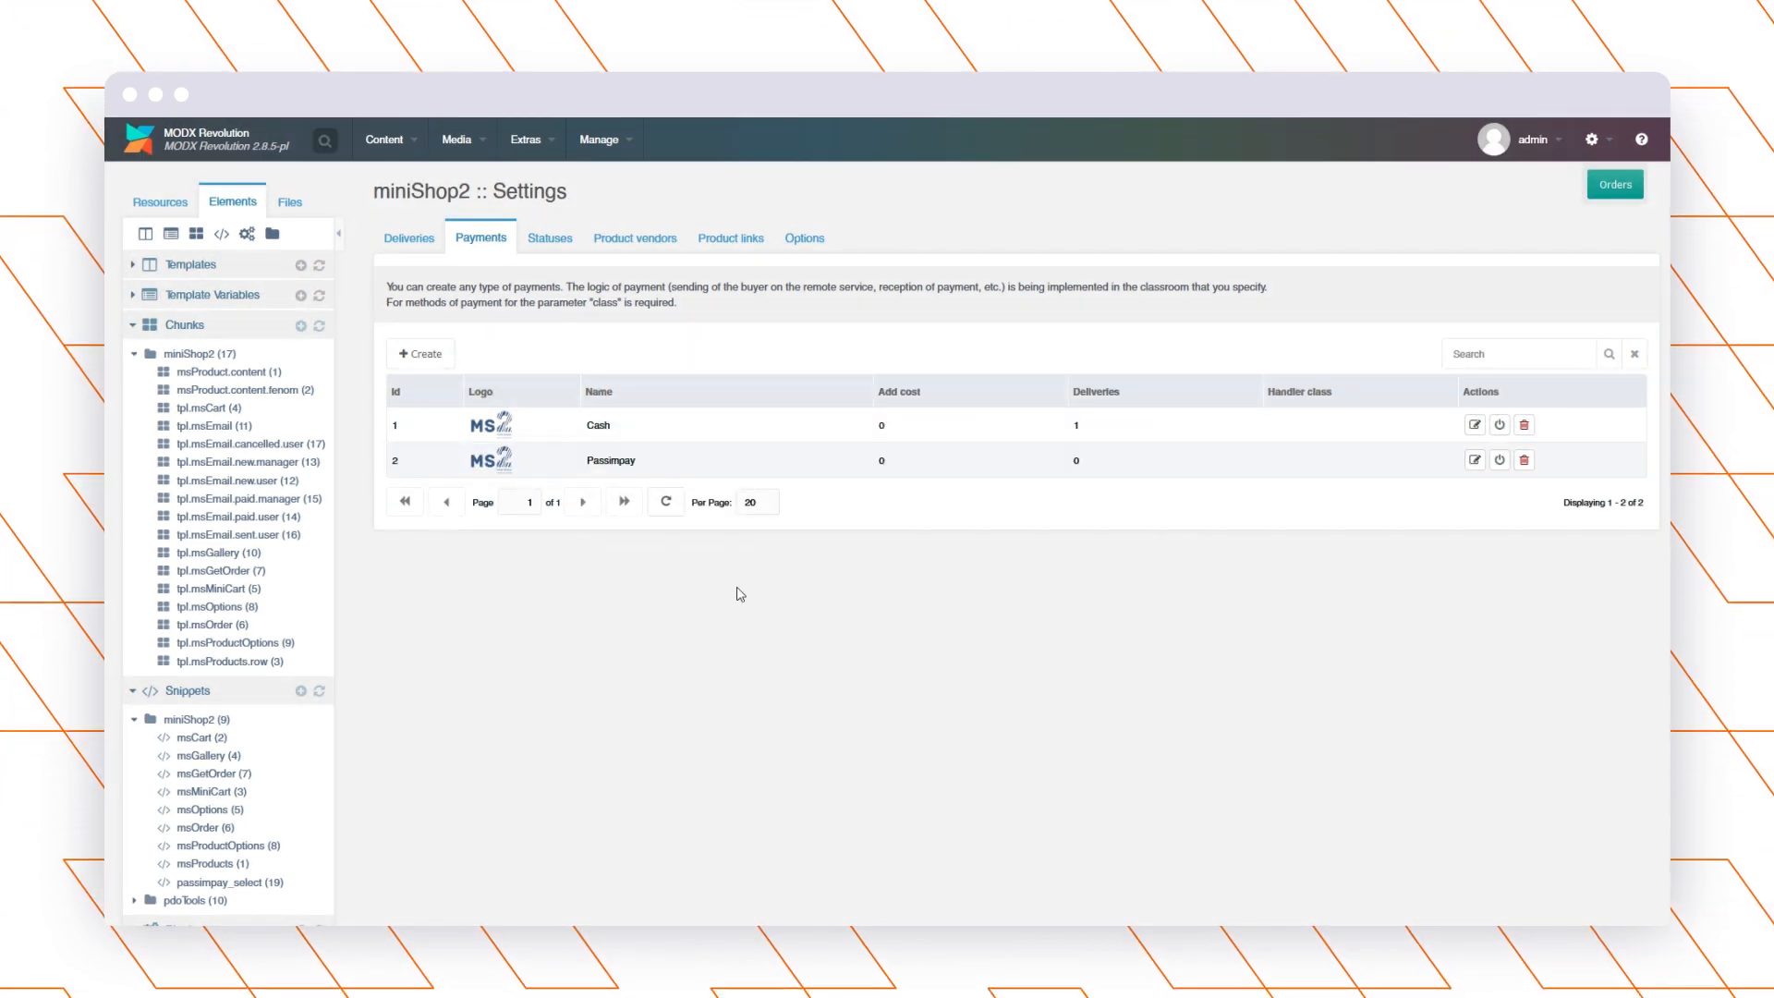
pyautogui.moveTo(551, 464)
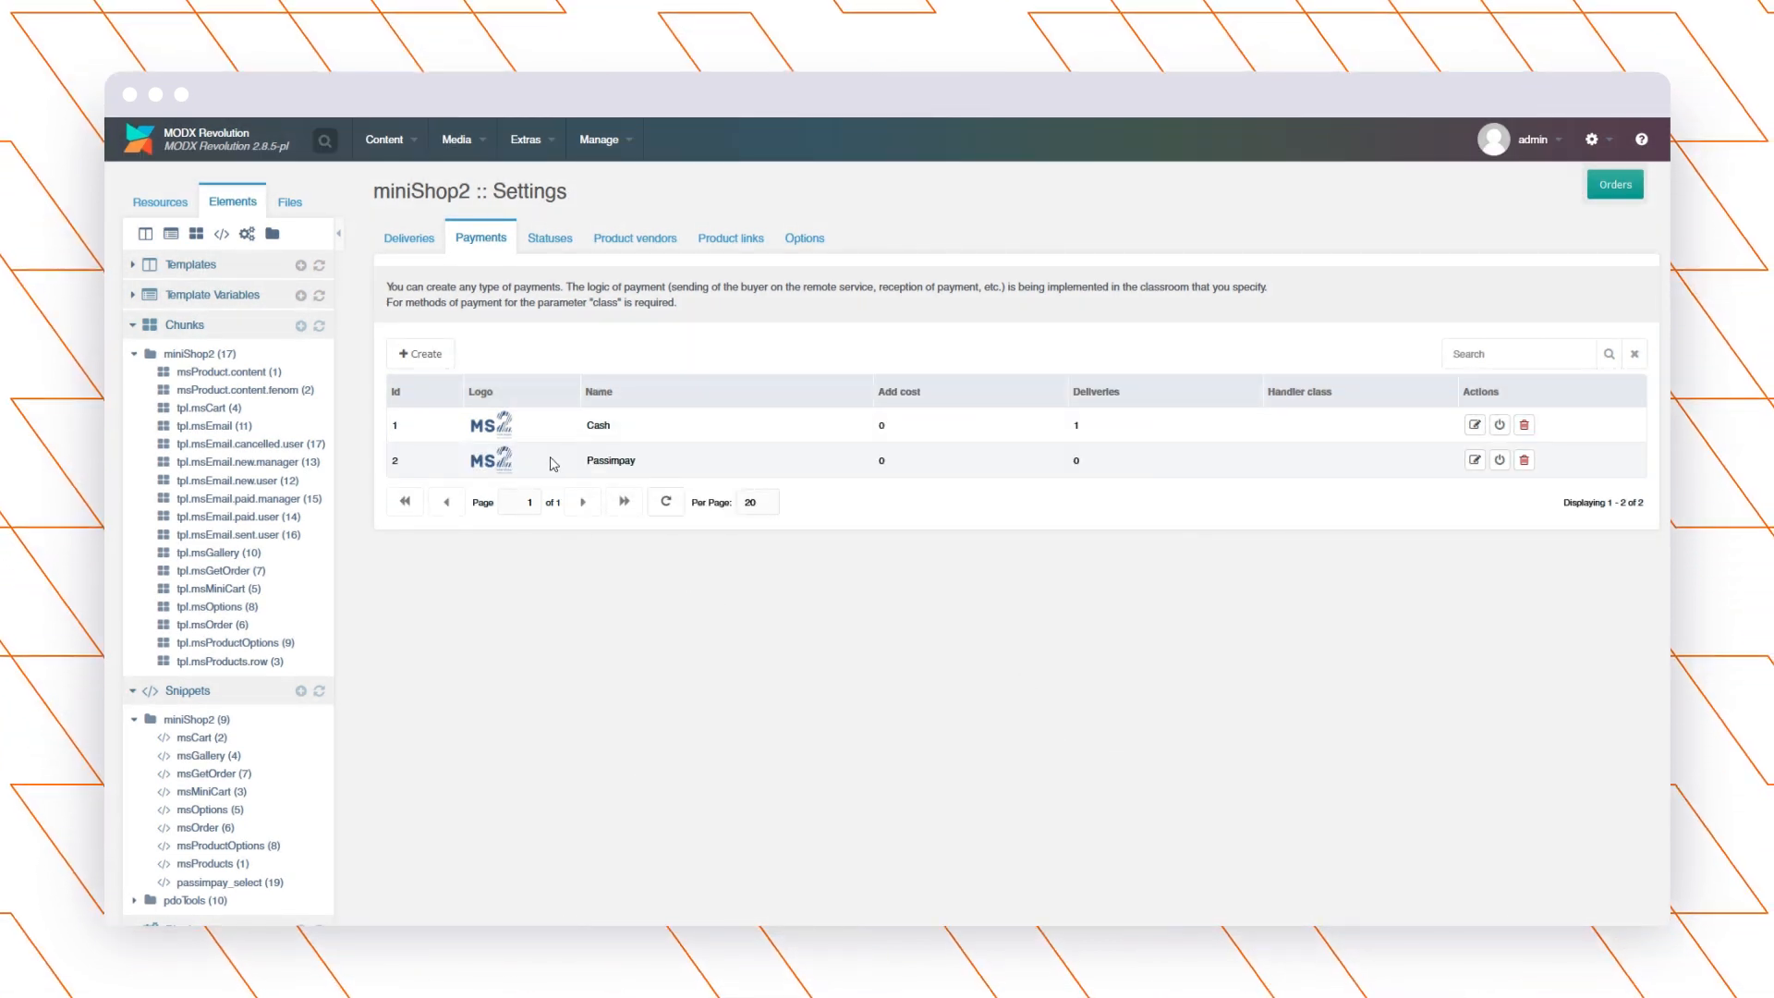
# Step: Filter miniShop2 system settings by 'mspassimpay' and expand the Mode and Order status Id rows
pyautogui.click(525, 139)
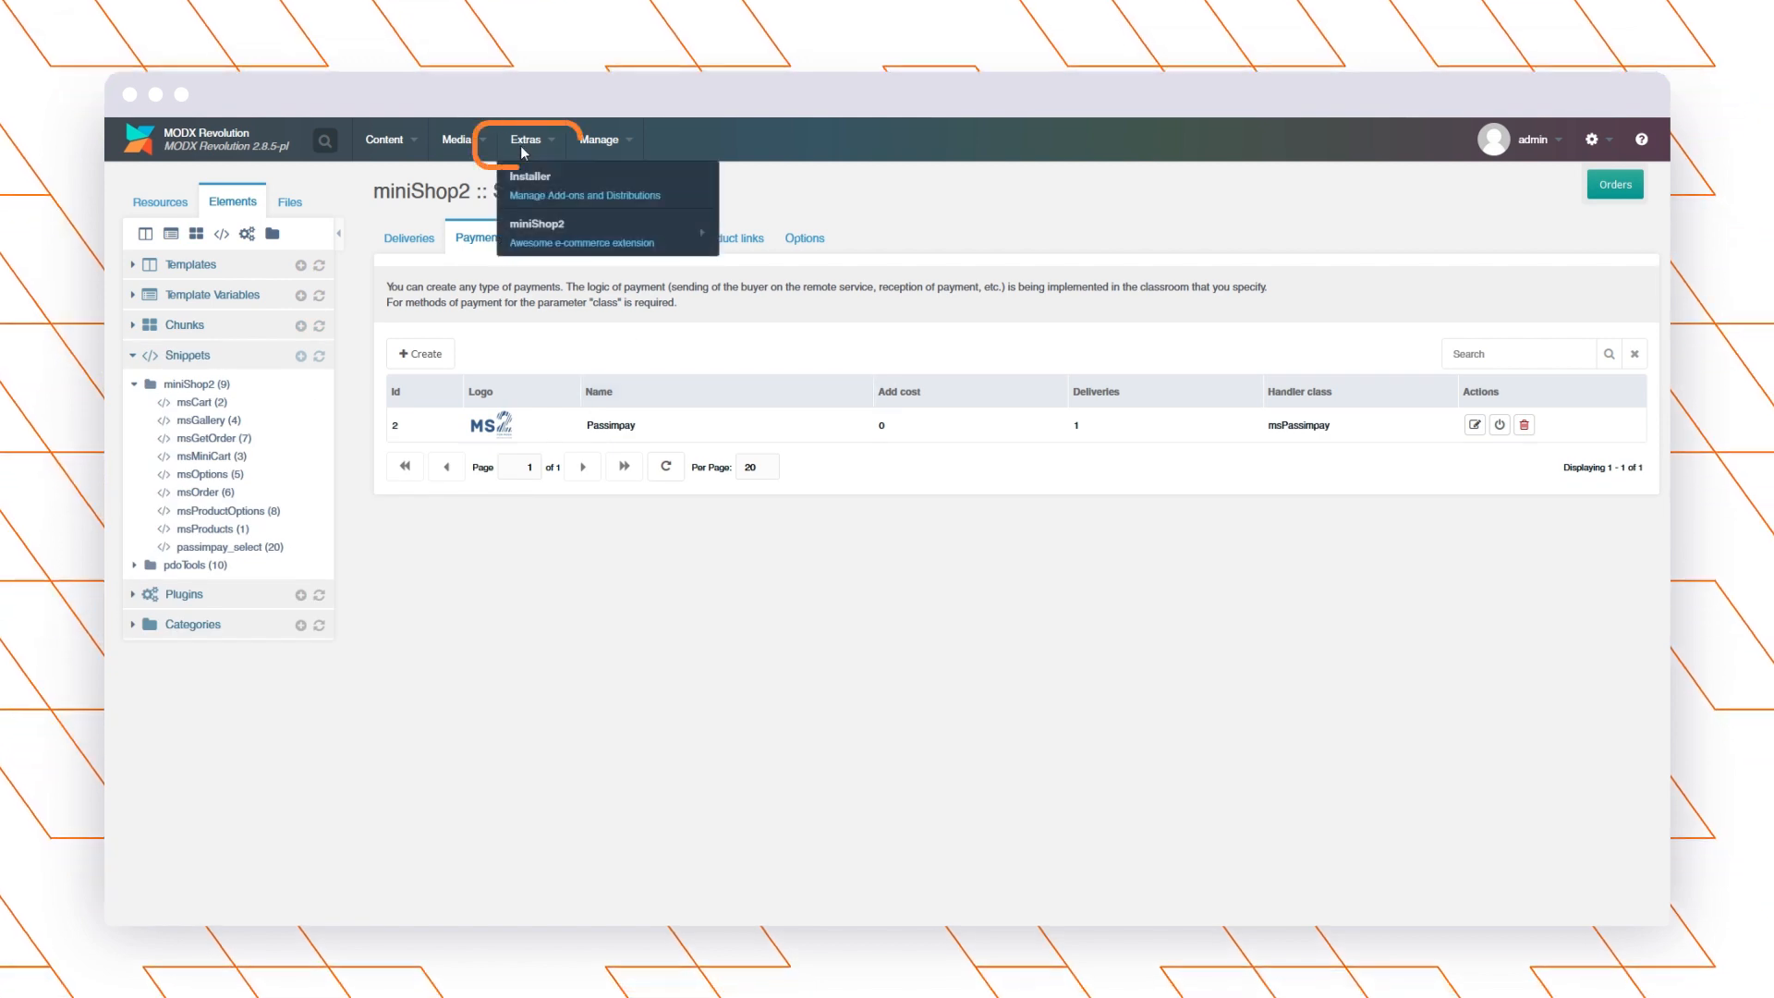
pyautogui.moveTo(538, 222)
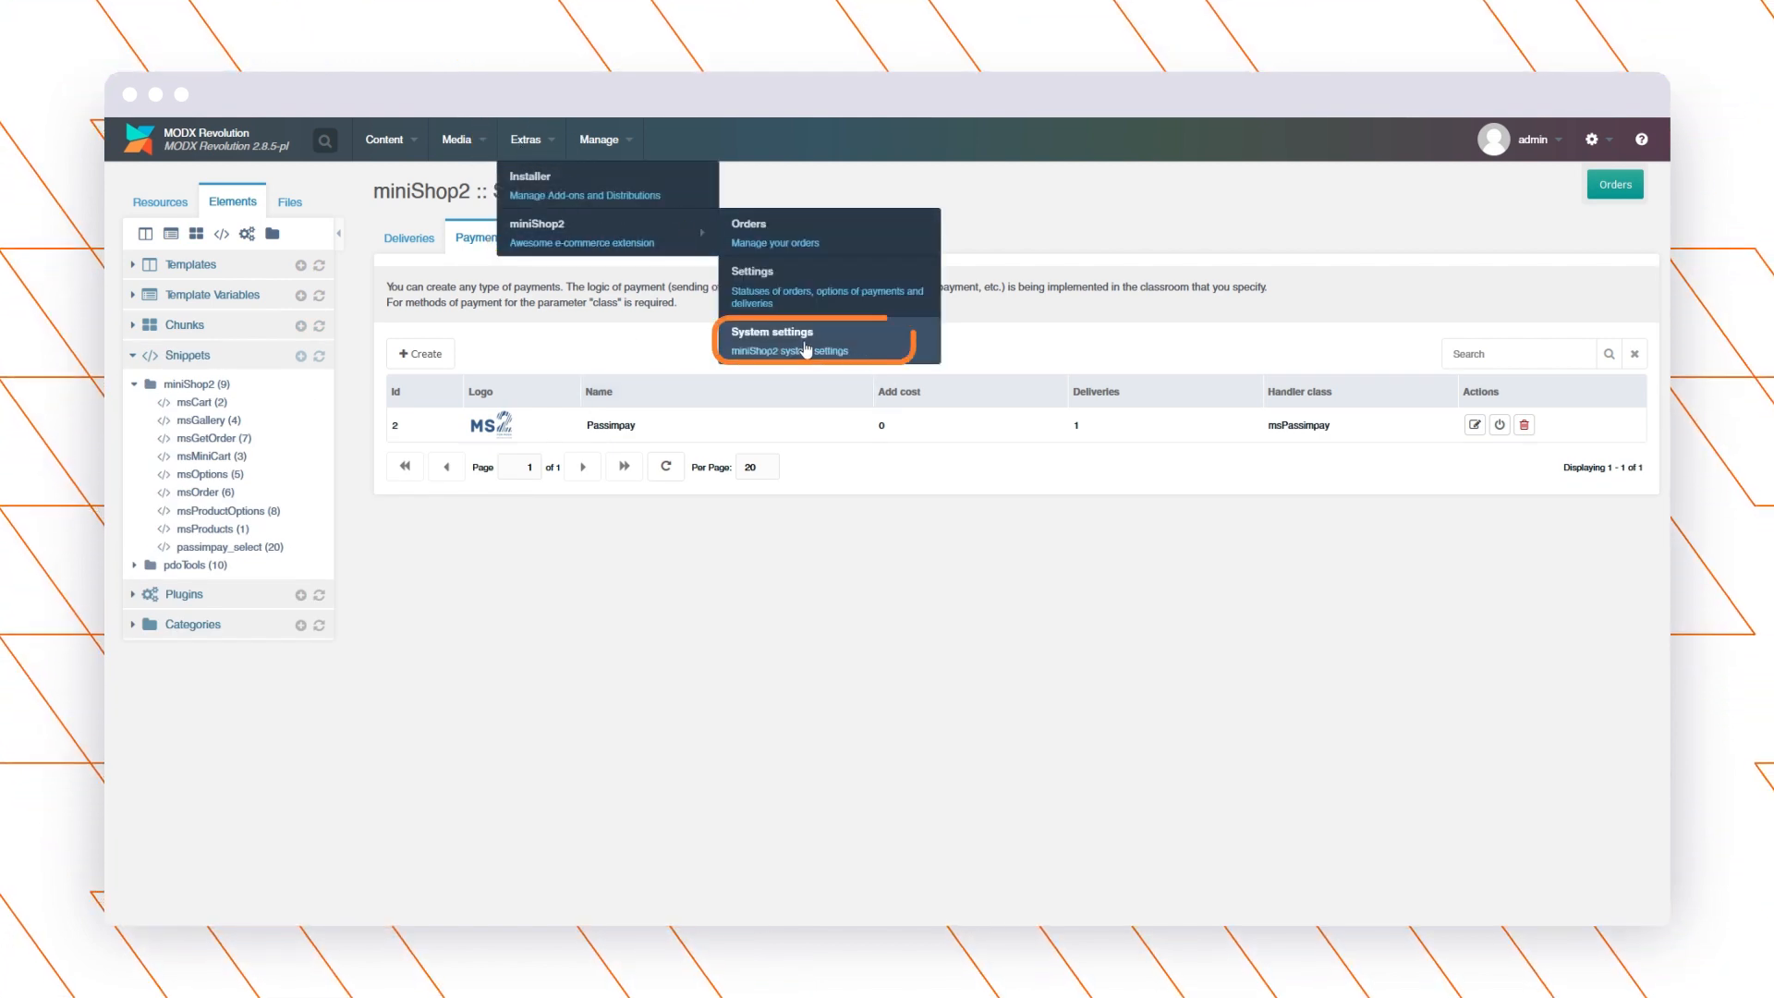
pyautogui.click(803, 341)
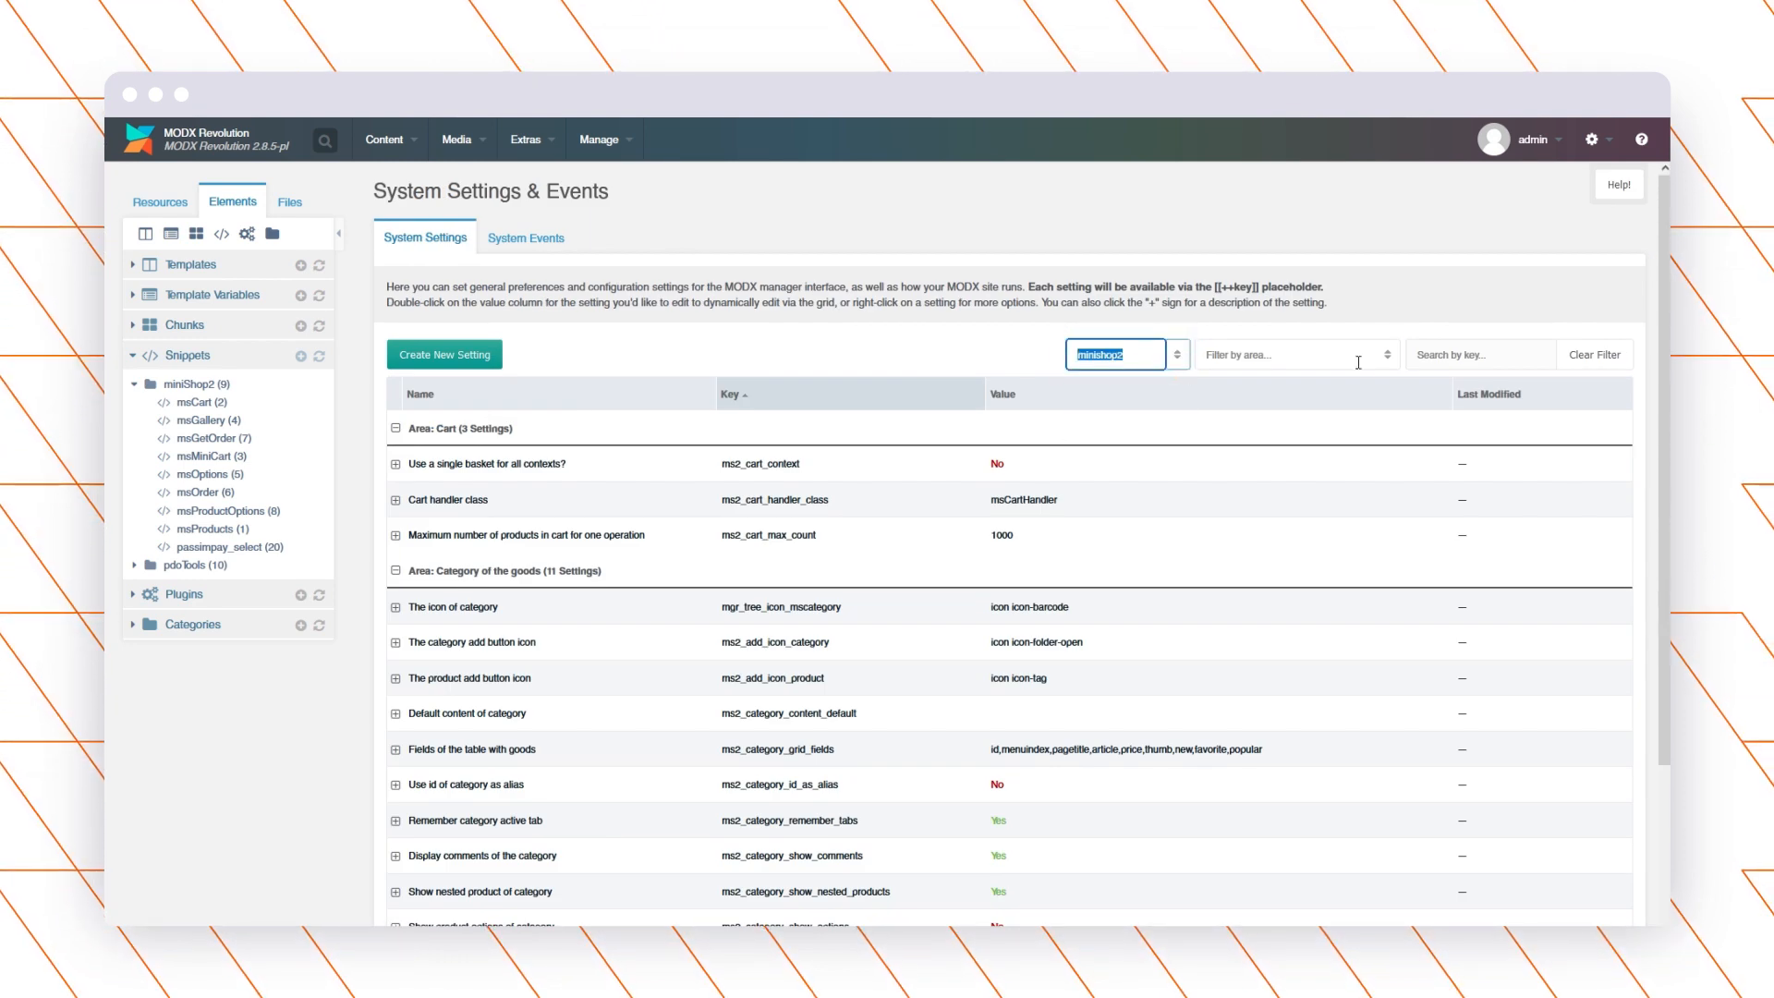
pyautogui.write('mspassimpay (5')
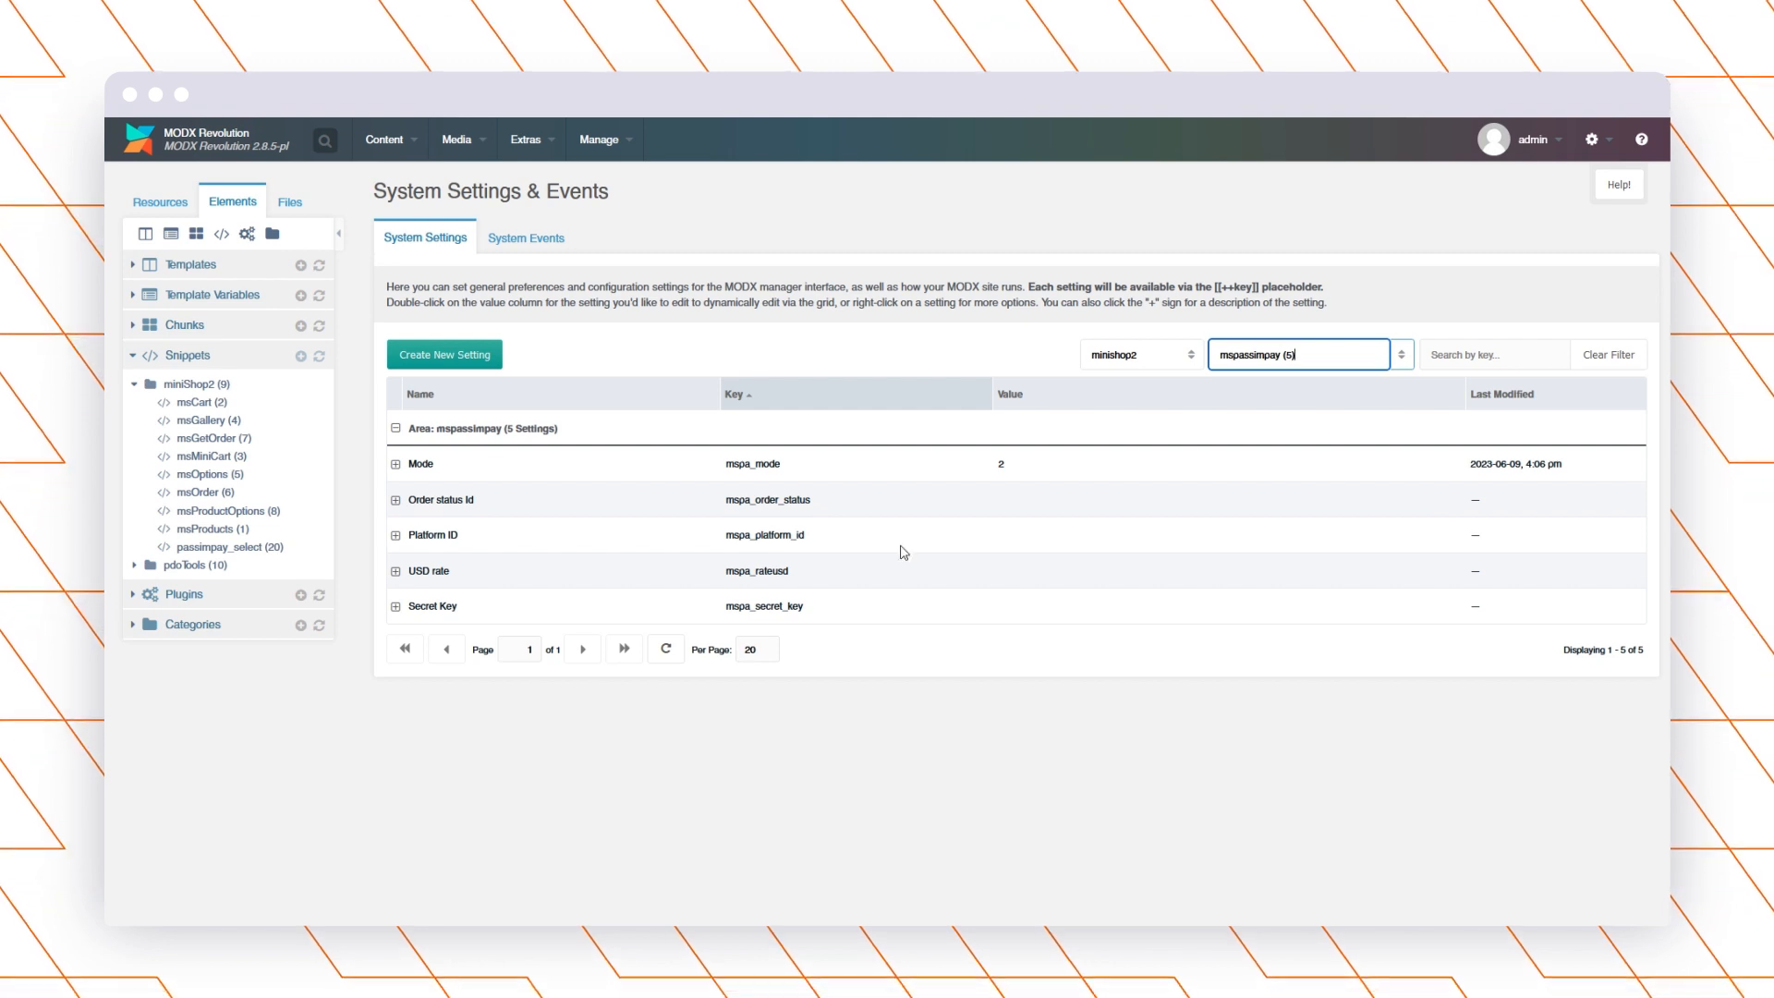
pyautogui.click(394, 464)
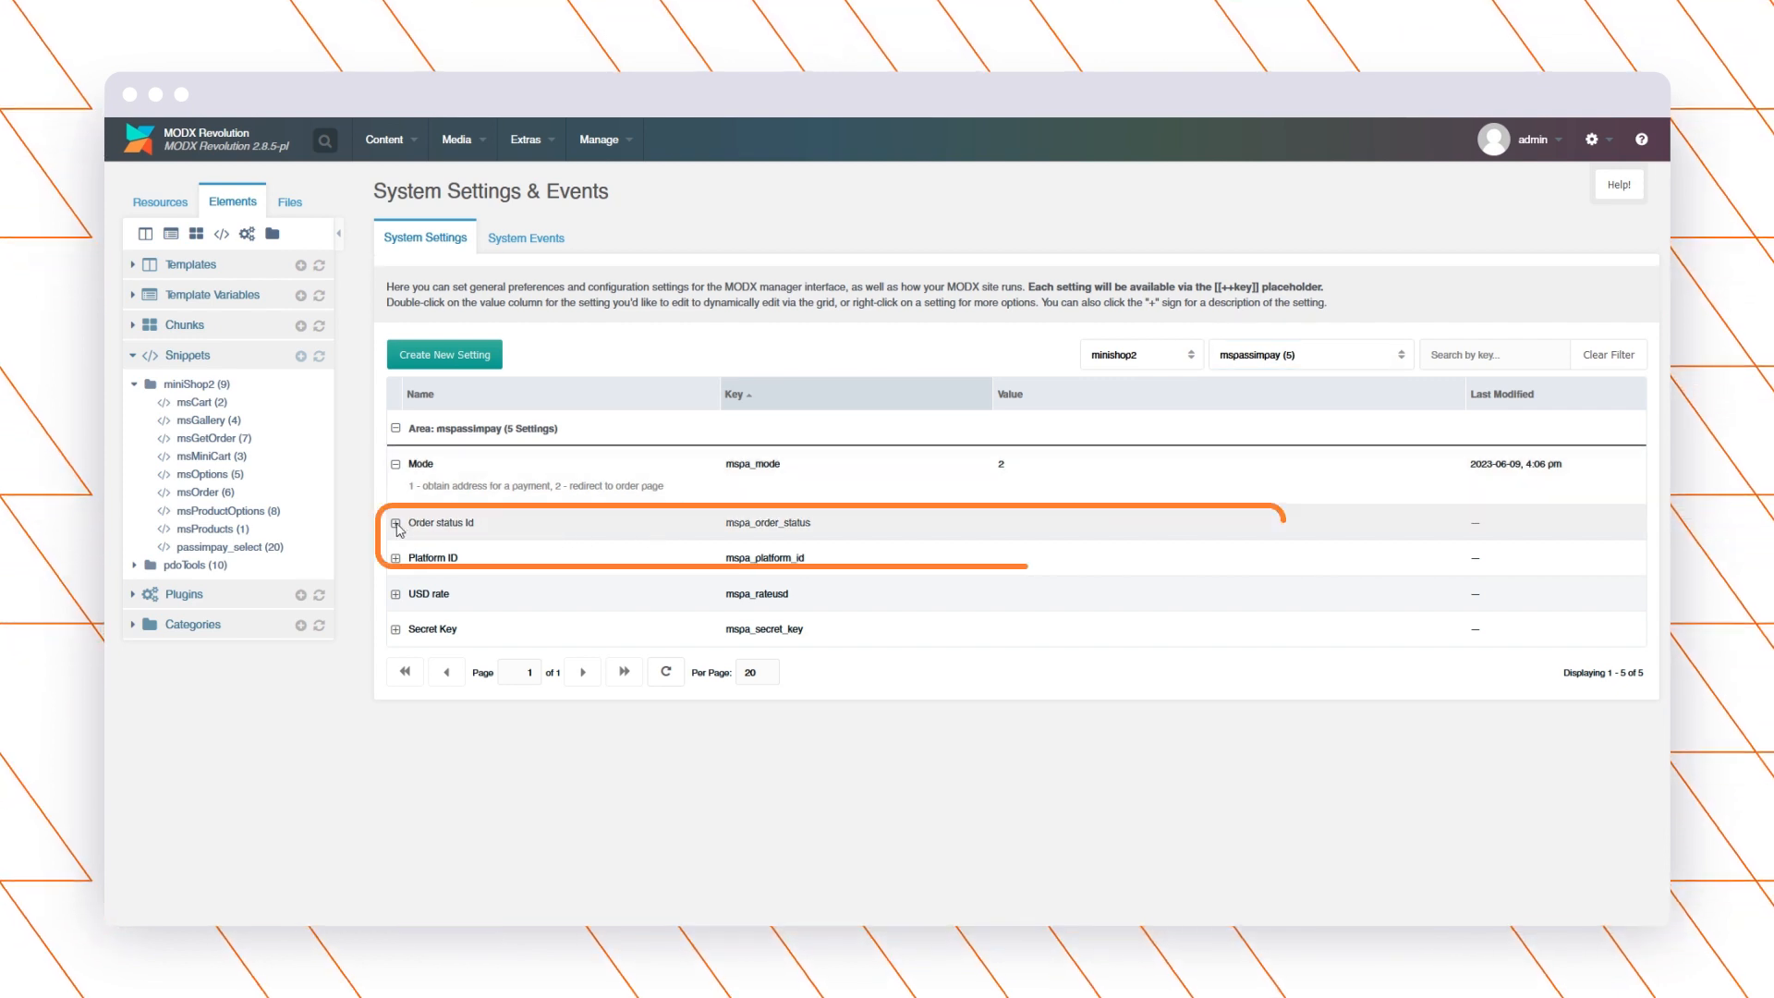
pyautogui.click(395, 523)
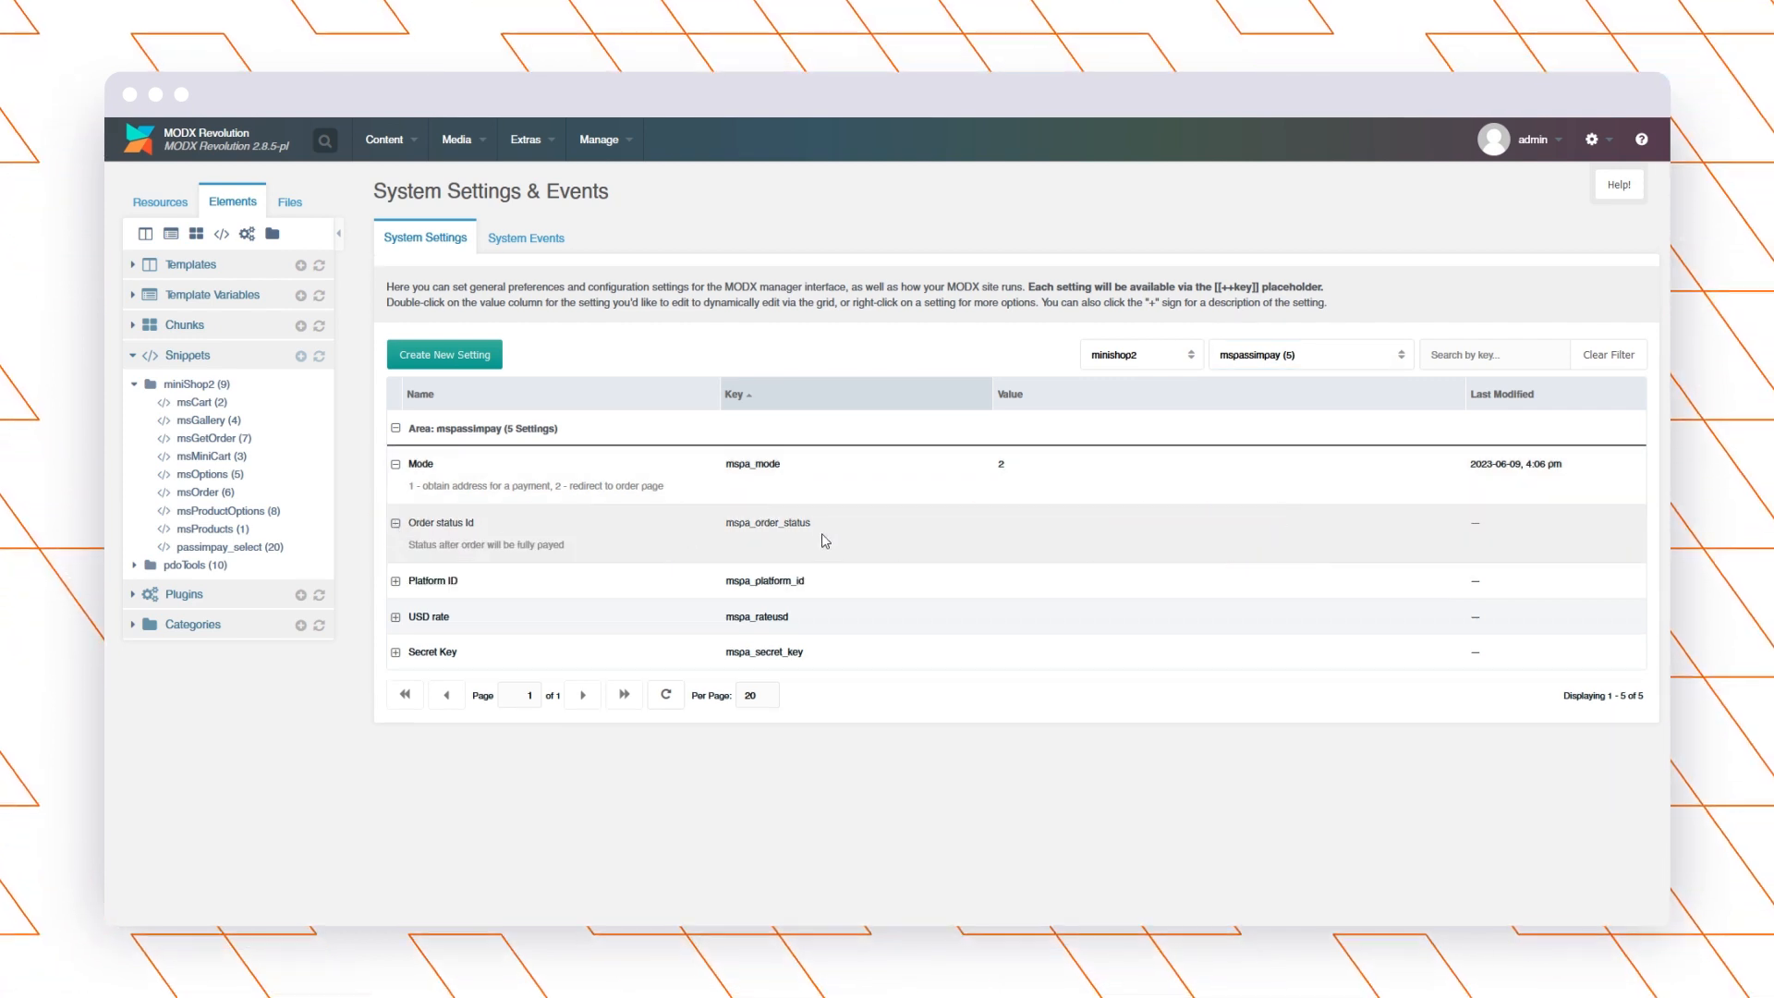